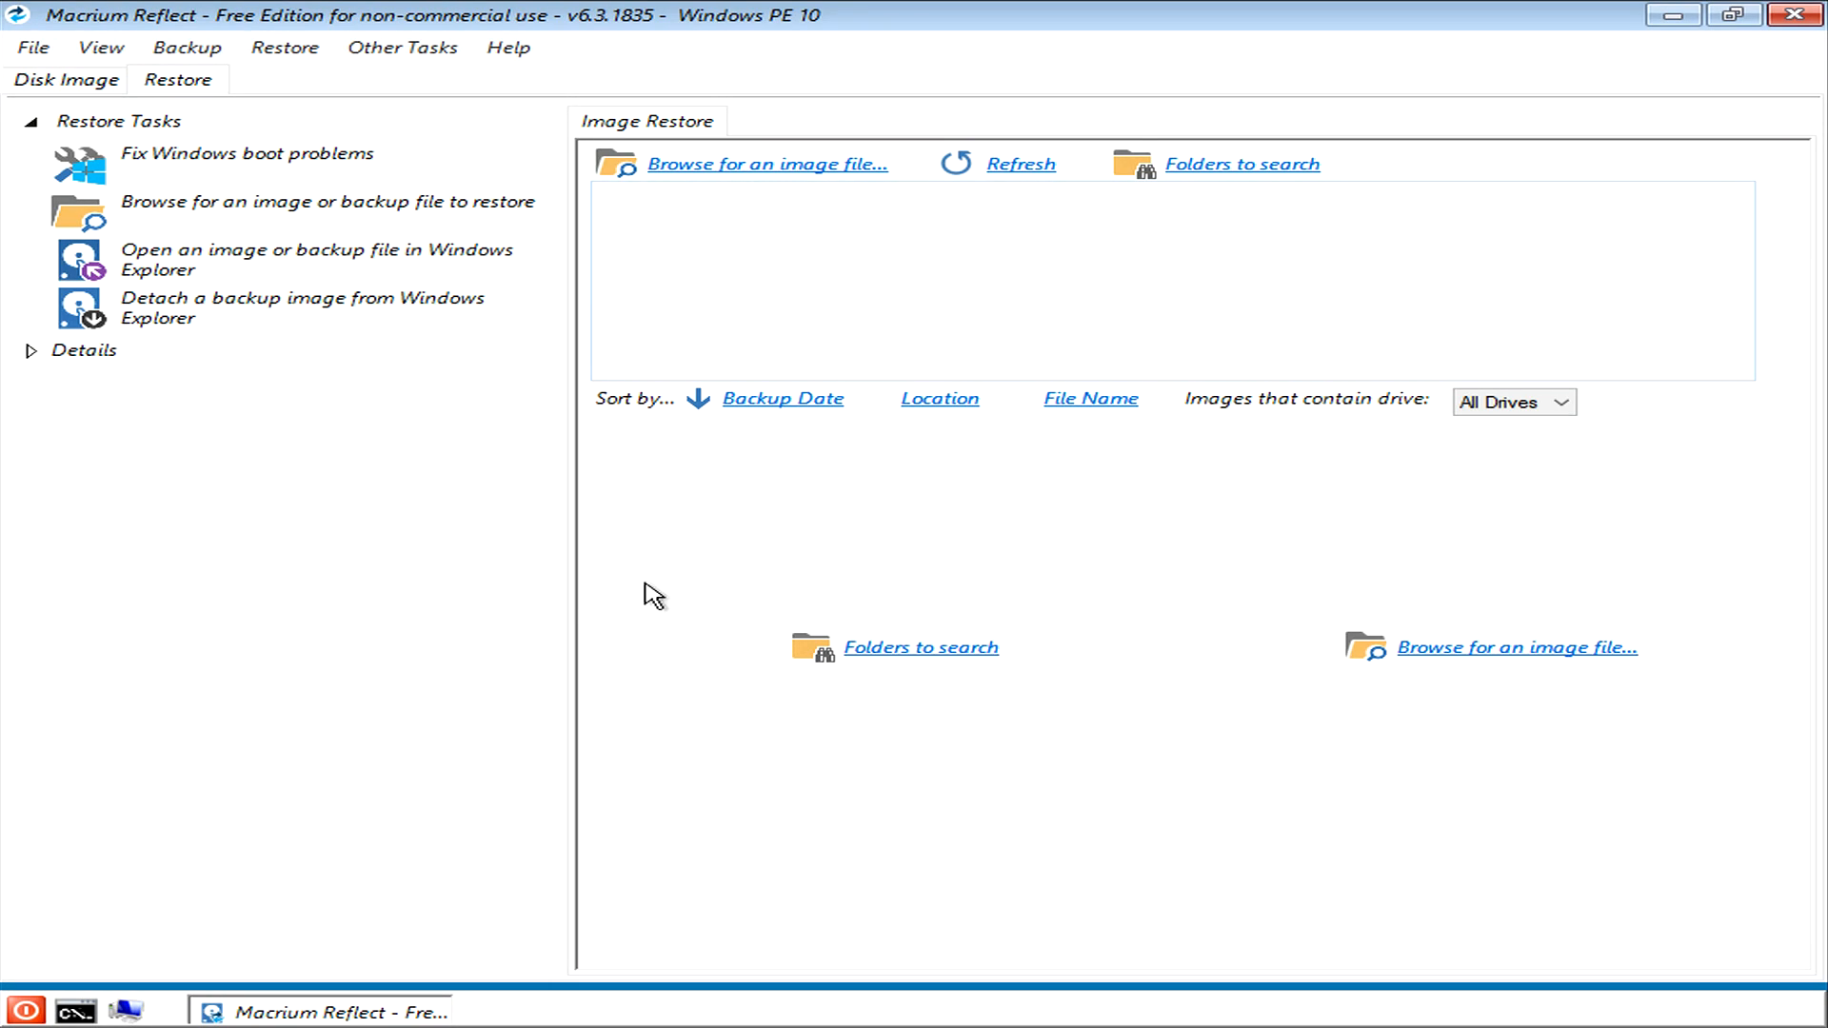
mouse_move(724, 504)
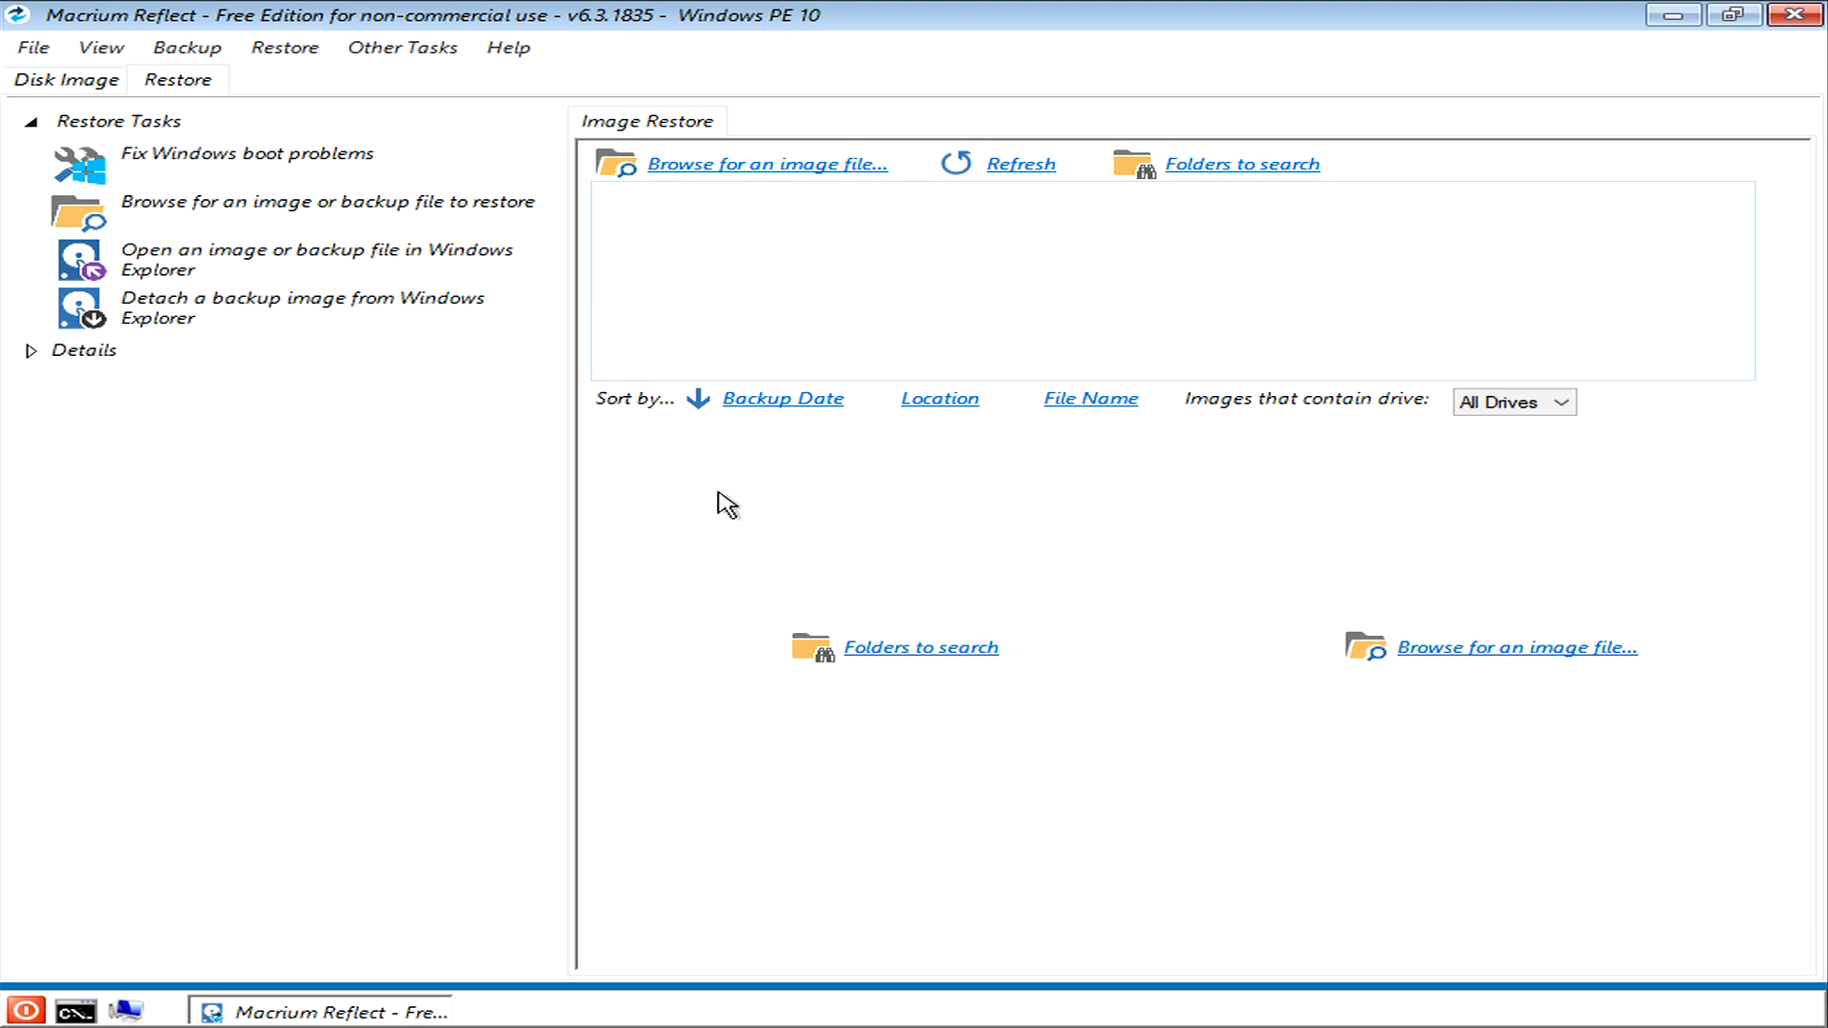
mouse_move(745, 596)
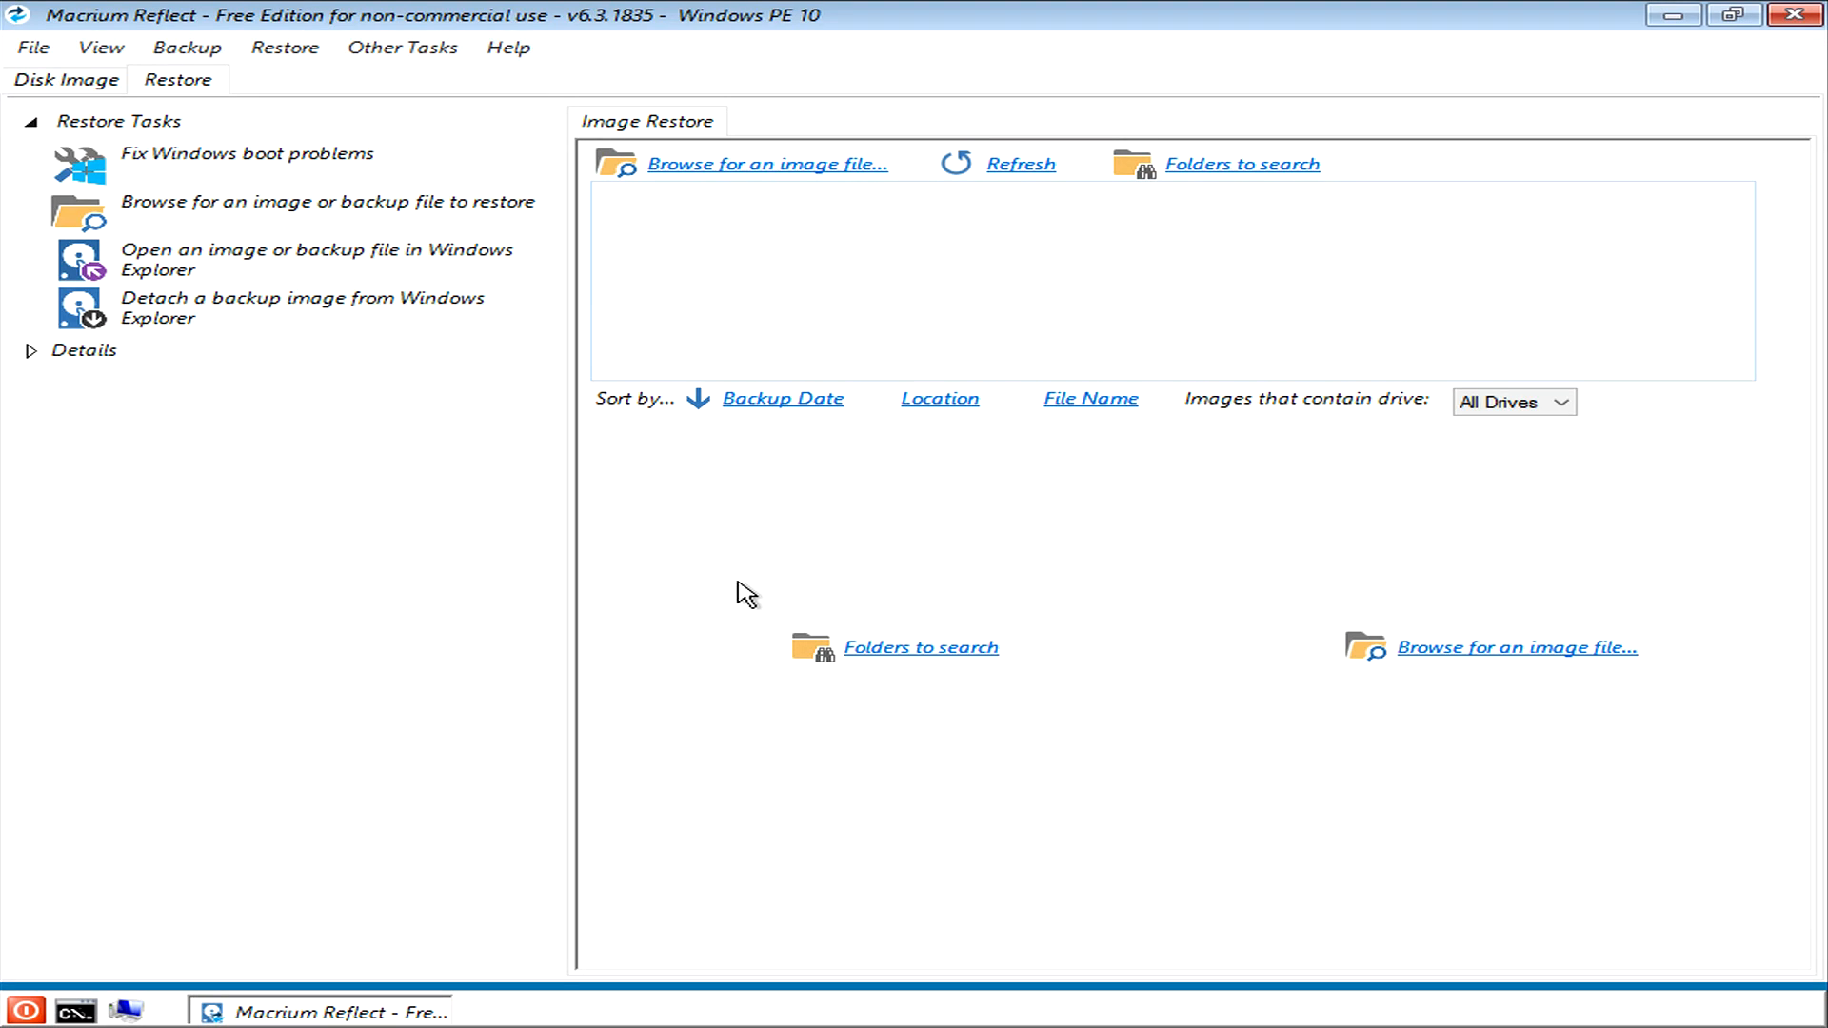
mouse_move(728, 577)
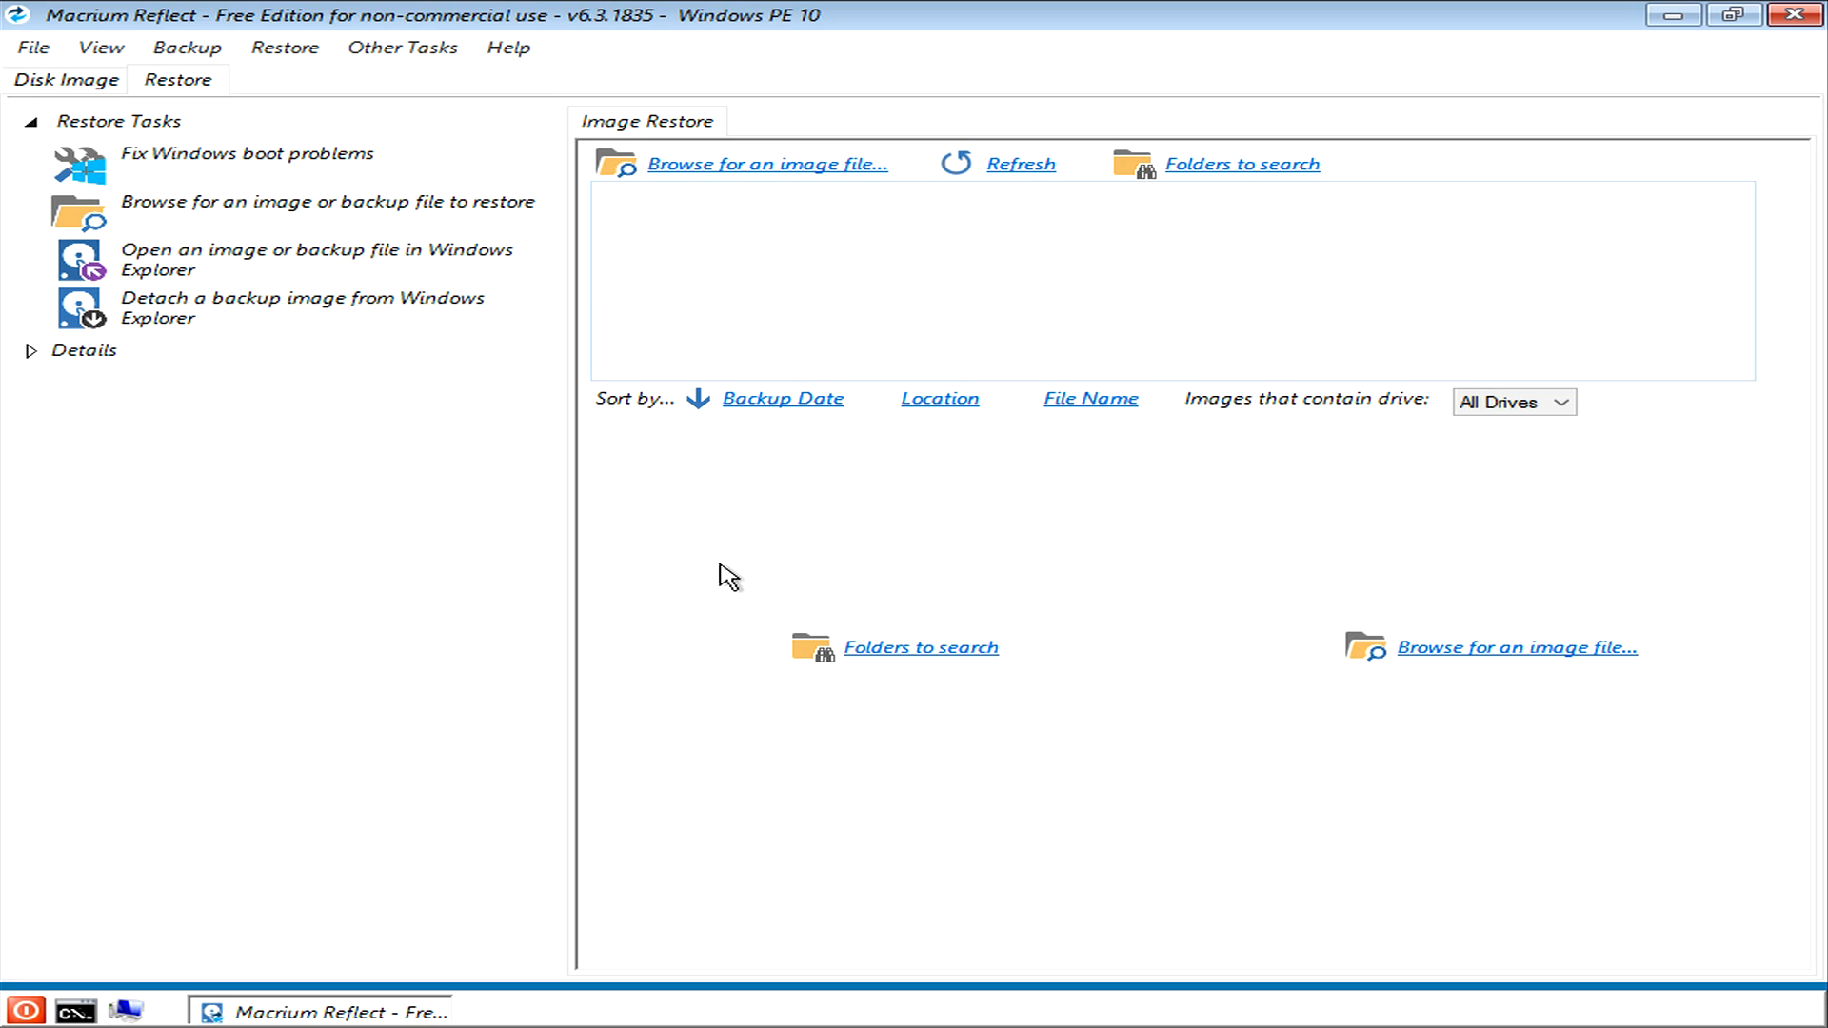
mouse_move(716, 609)
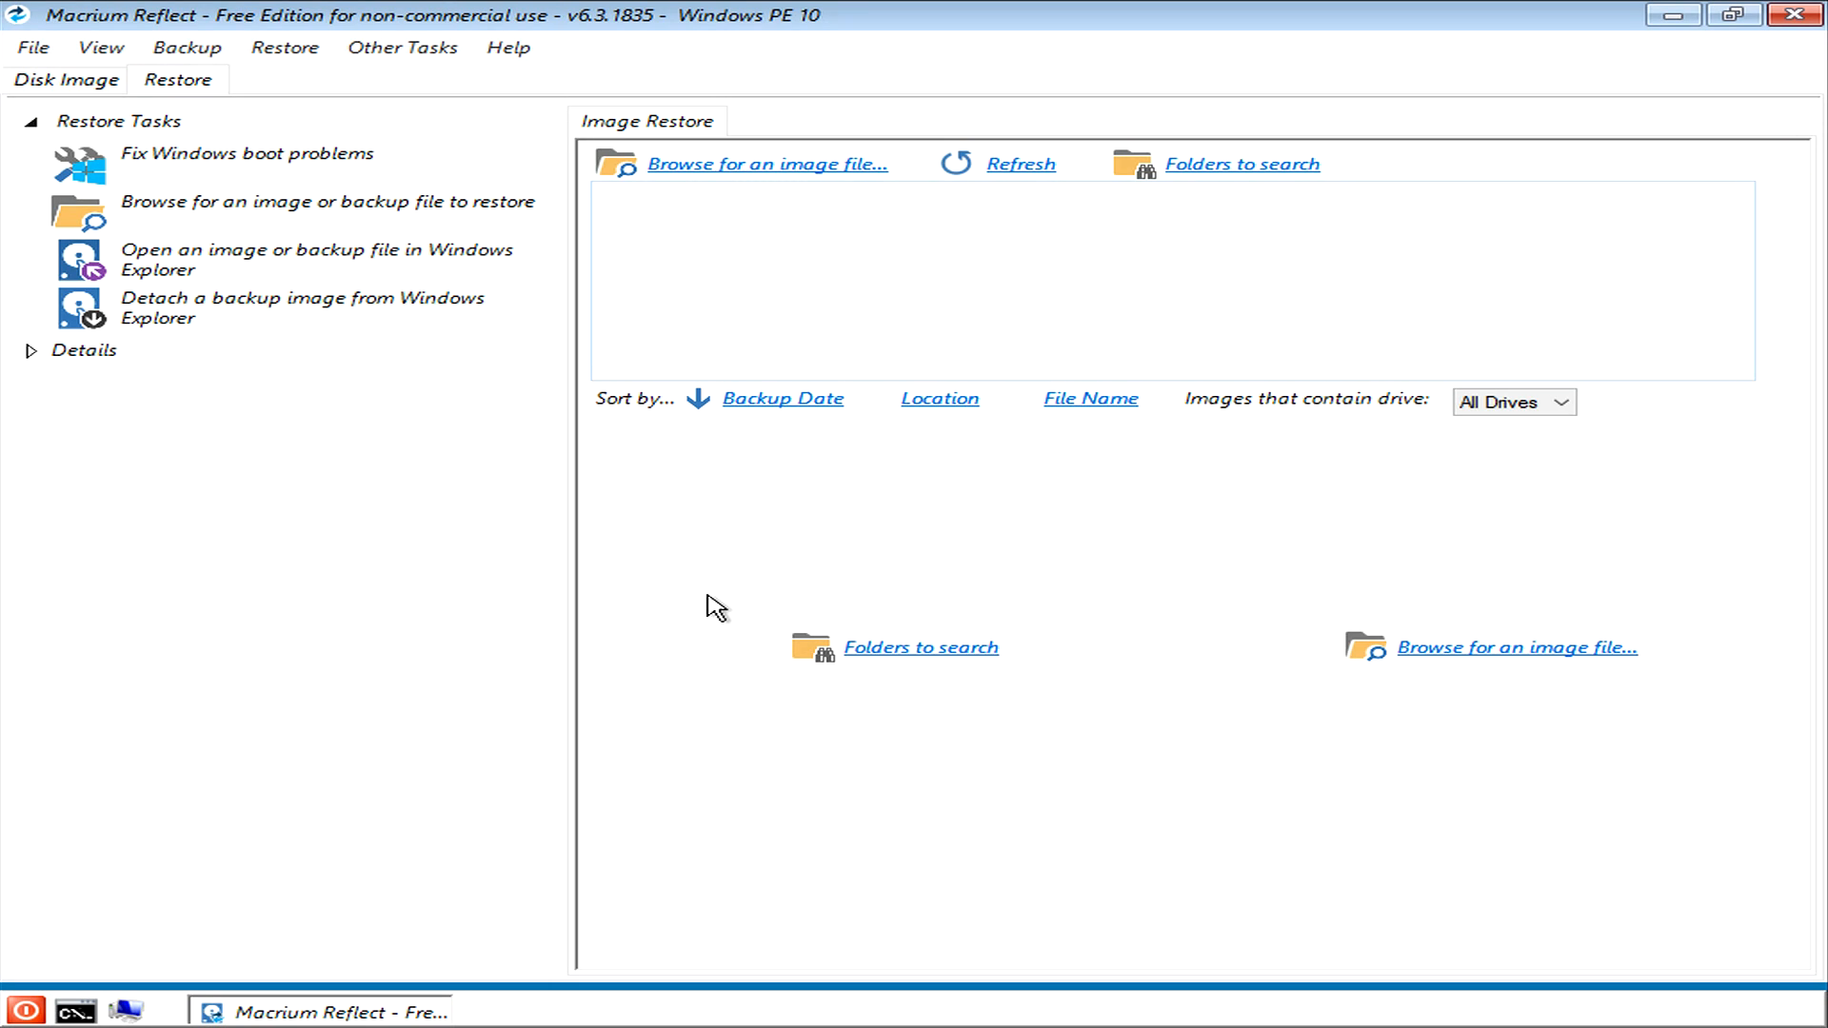
mouse_move(691, 599)
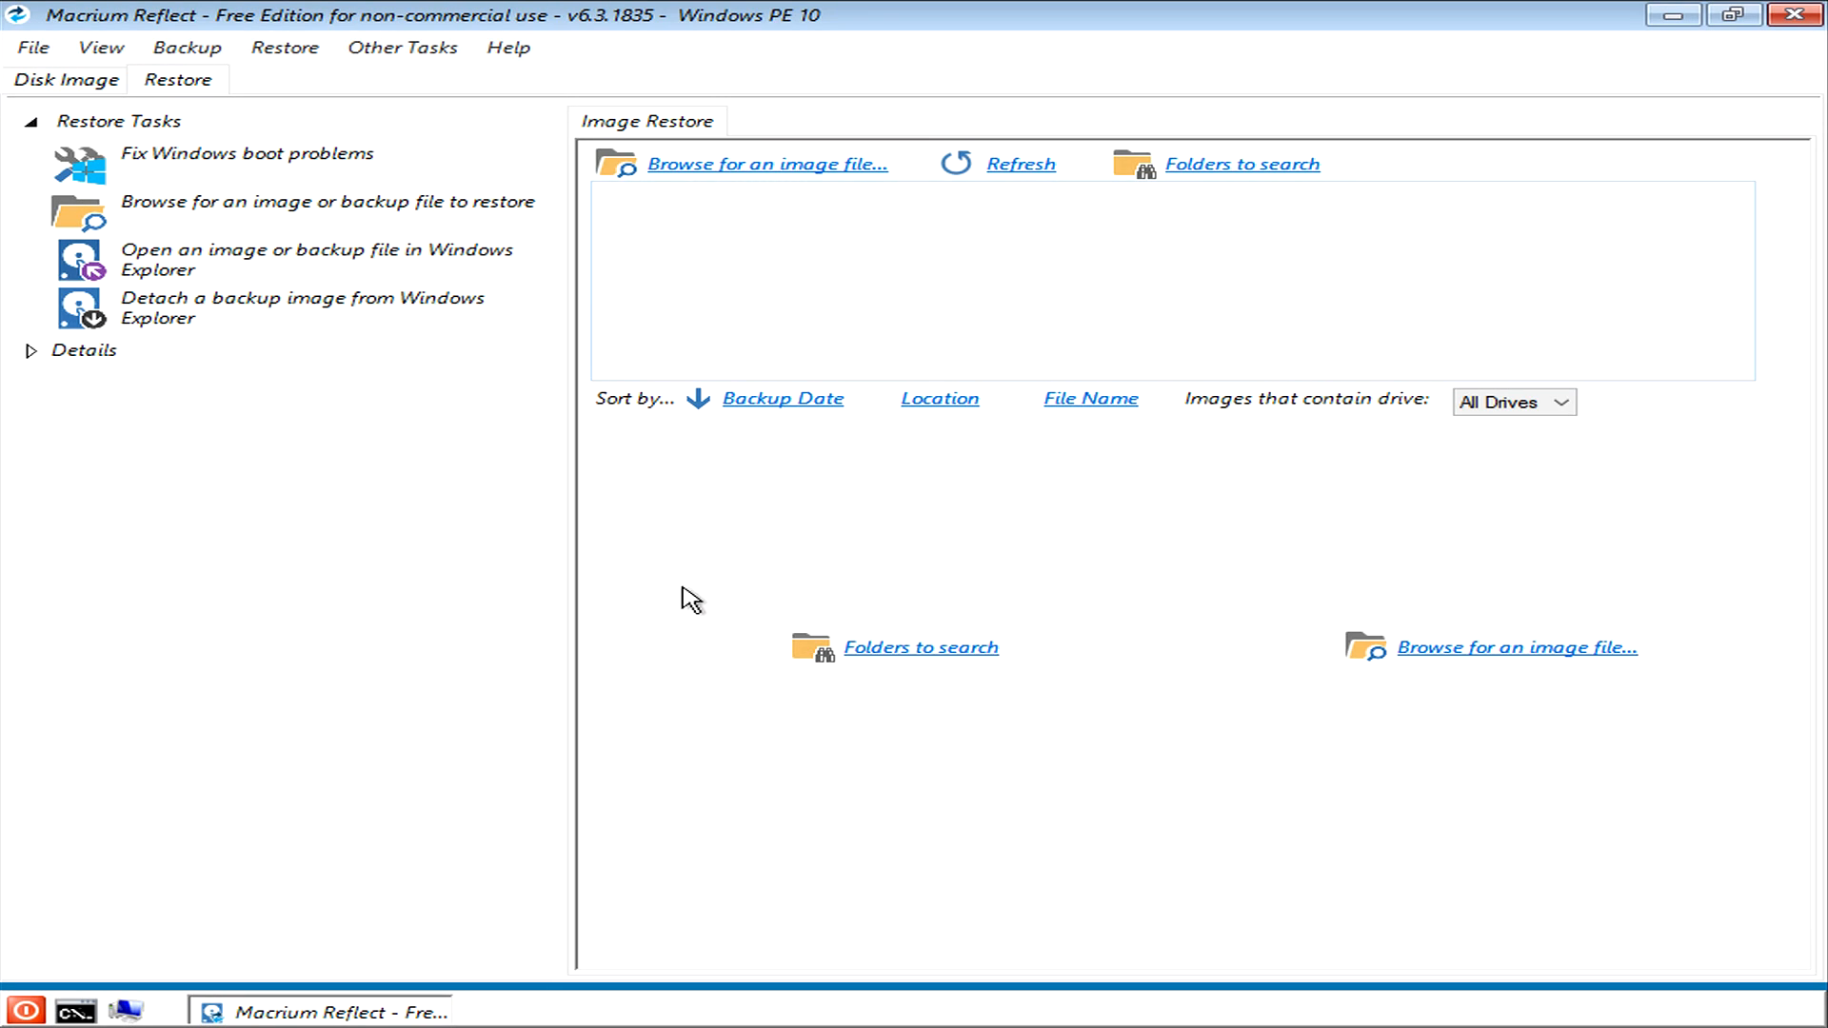
mouse_move(72, 92)
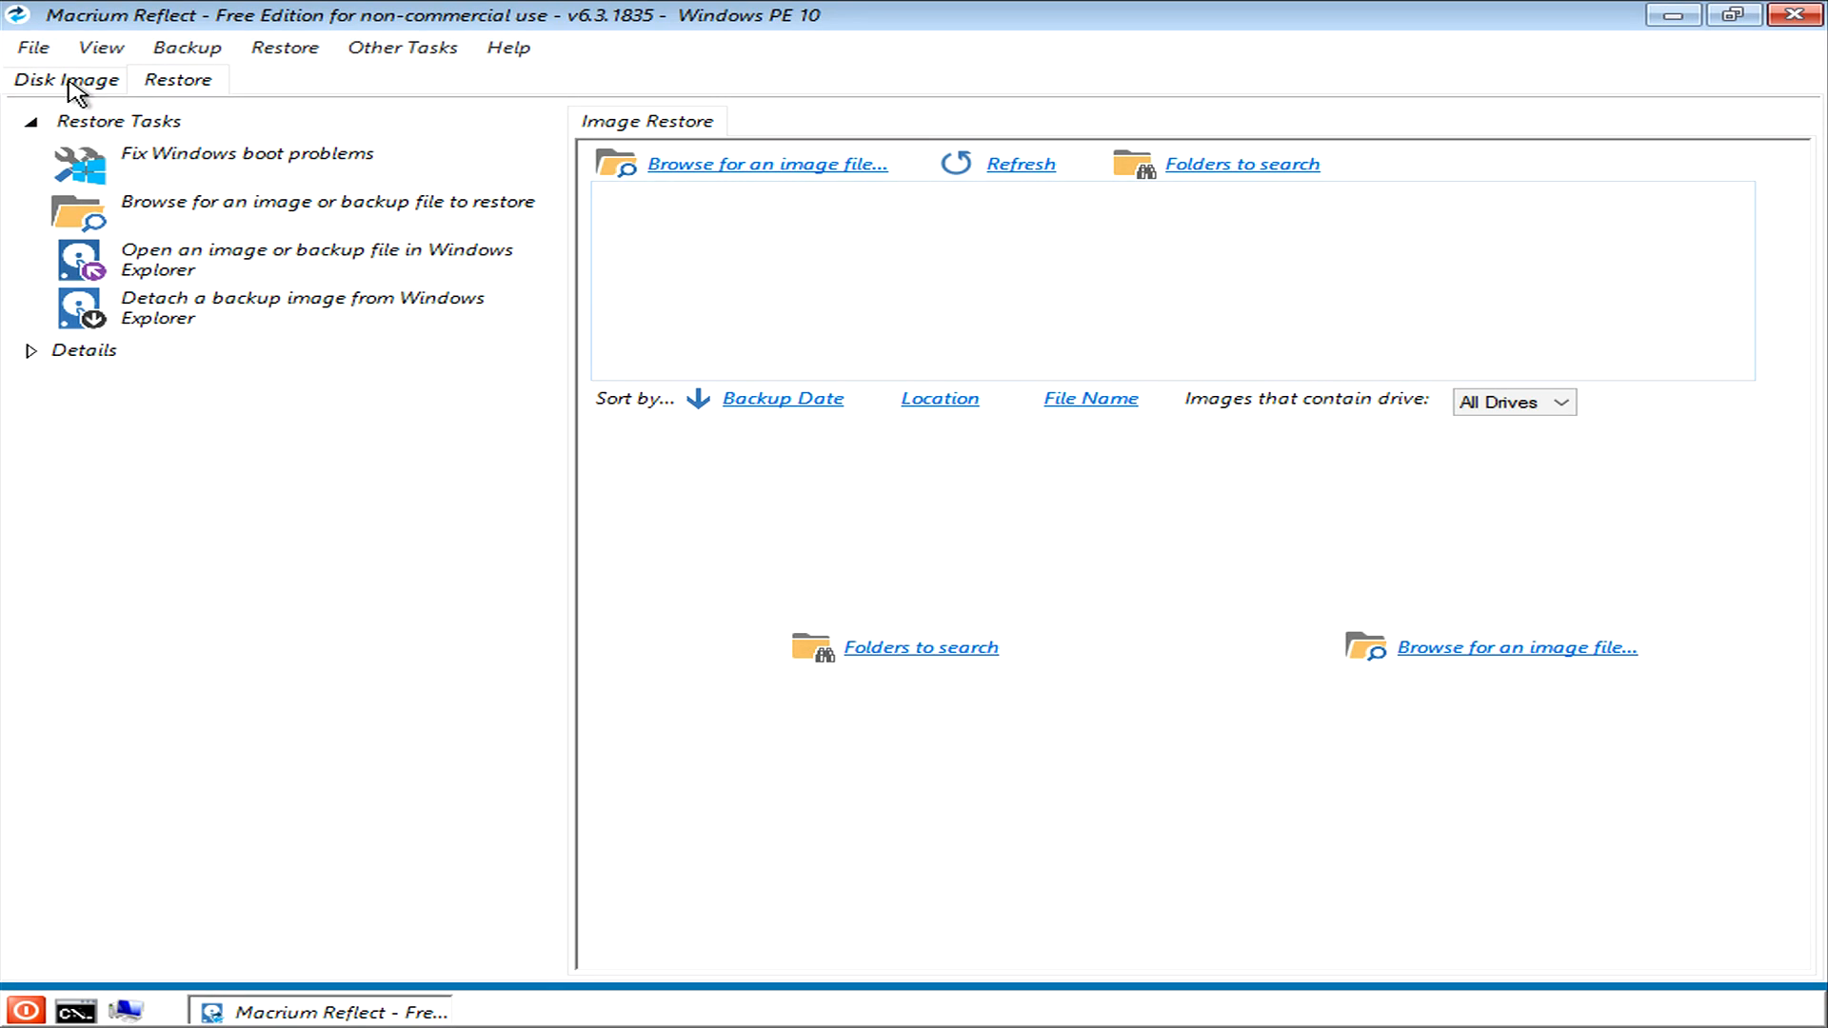
Step: Switch to the Disk Image view and scroll through all four disks, including the 118 GB Disk 4
left_click(67, 79)
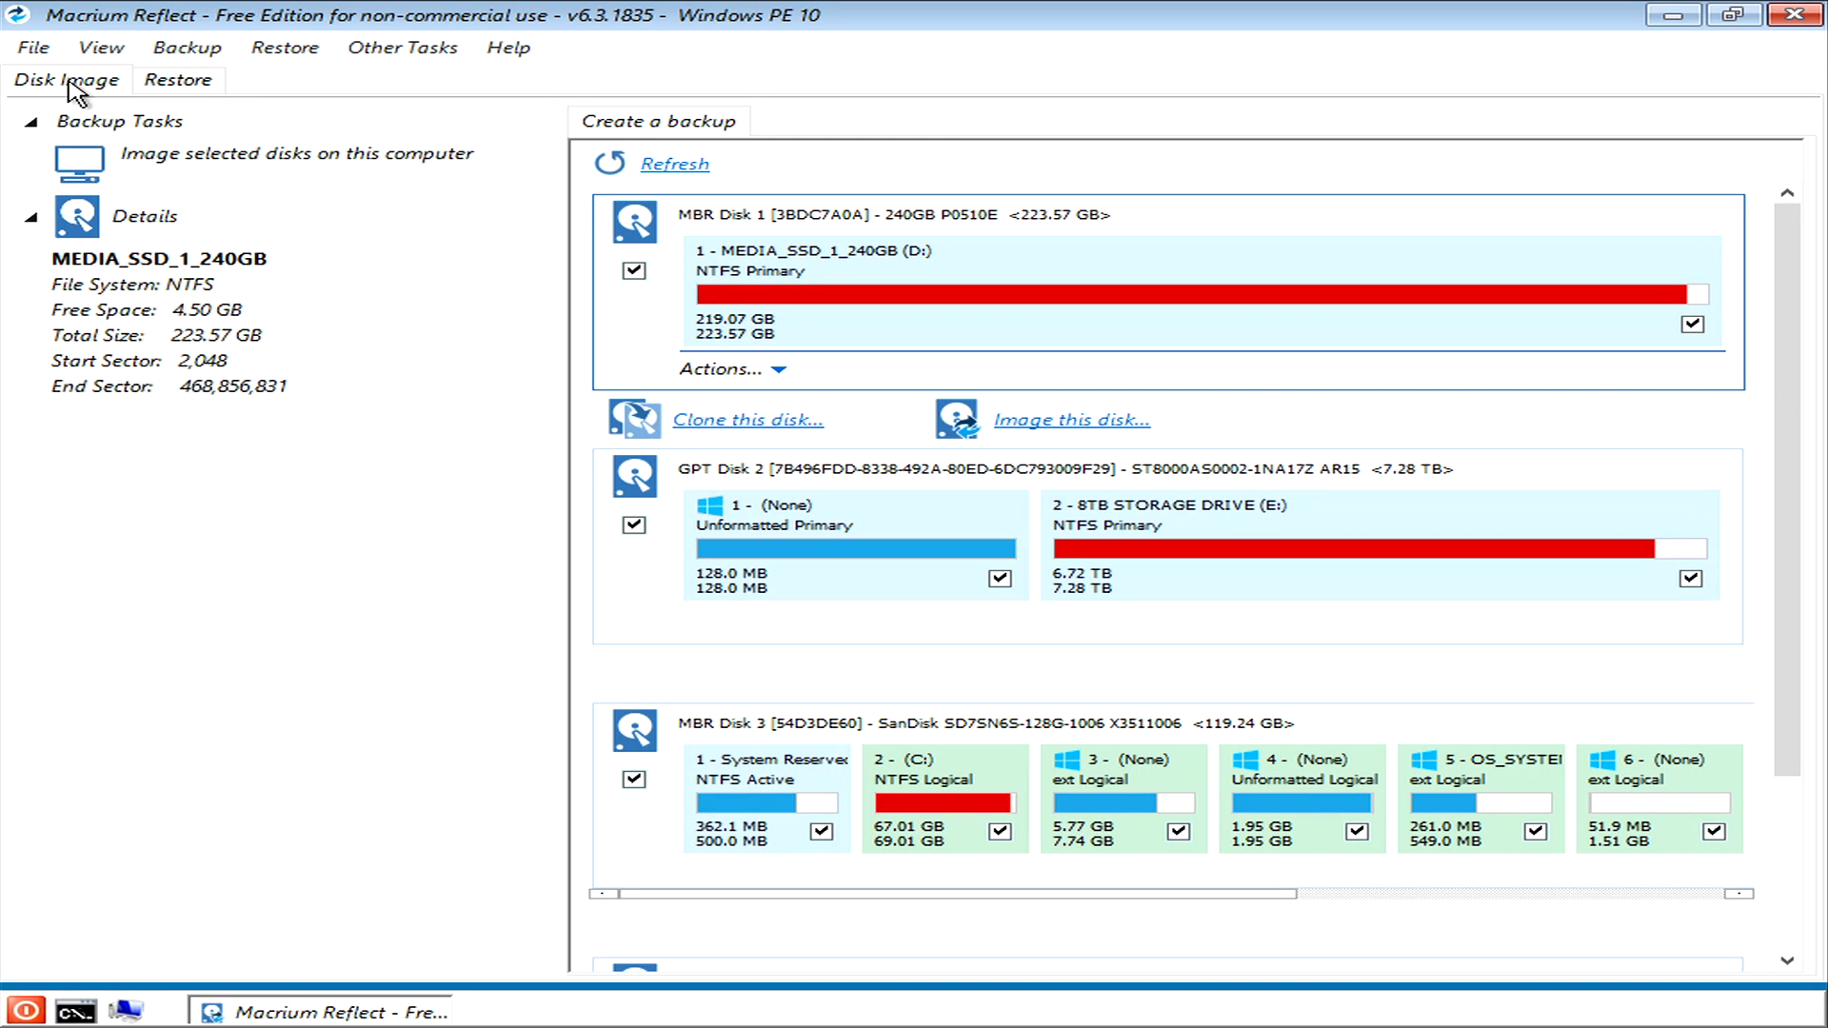
mouse_move(863, 406)
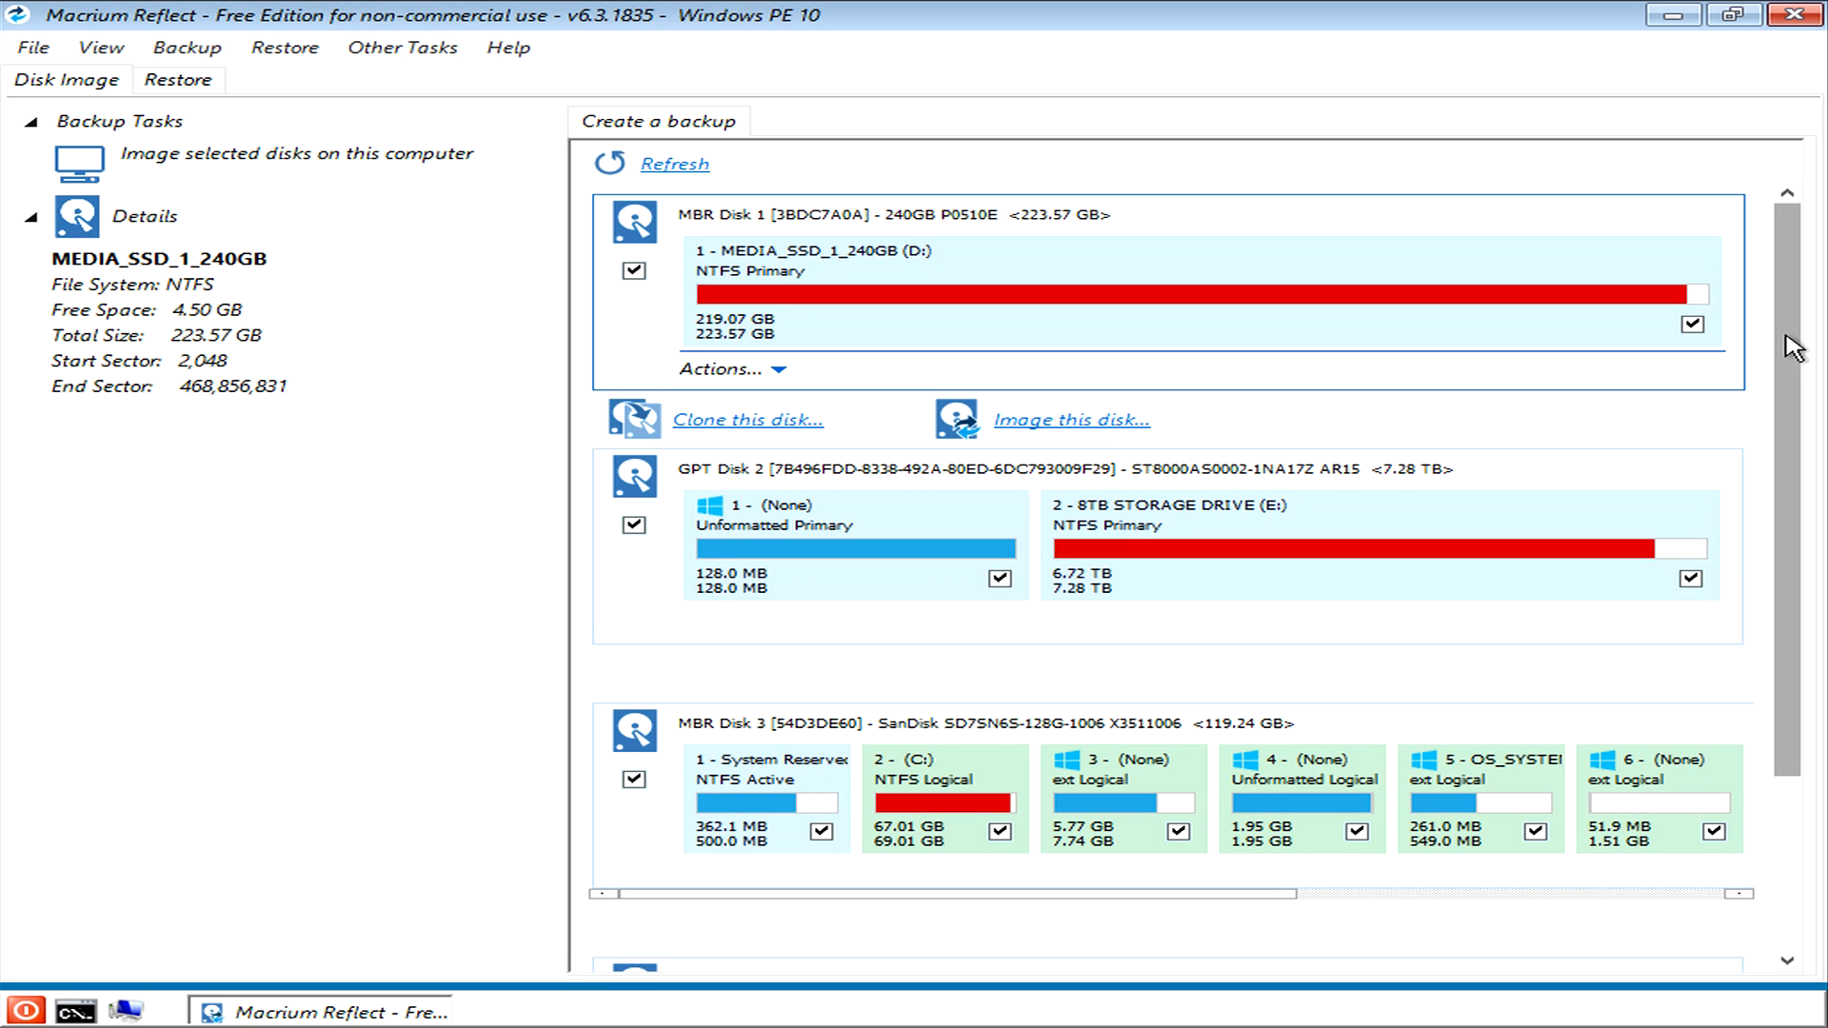
scroll("down", 3)
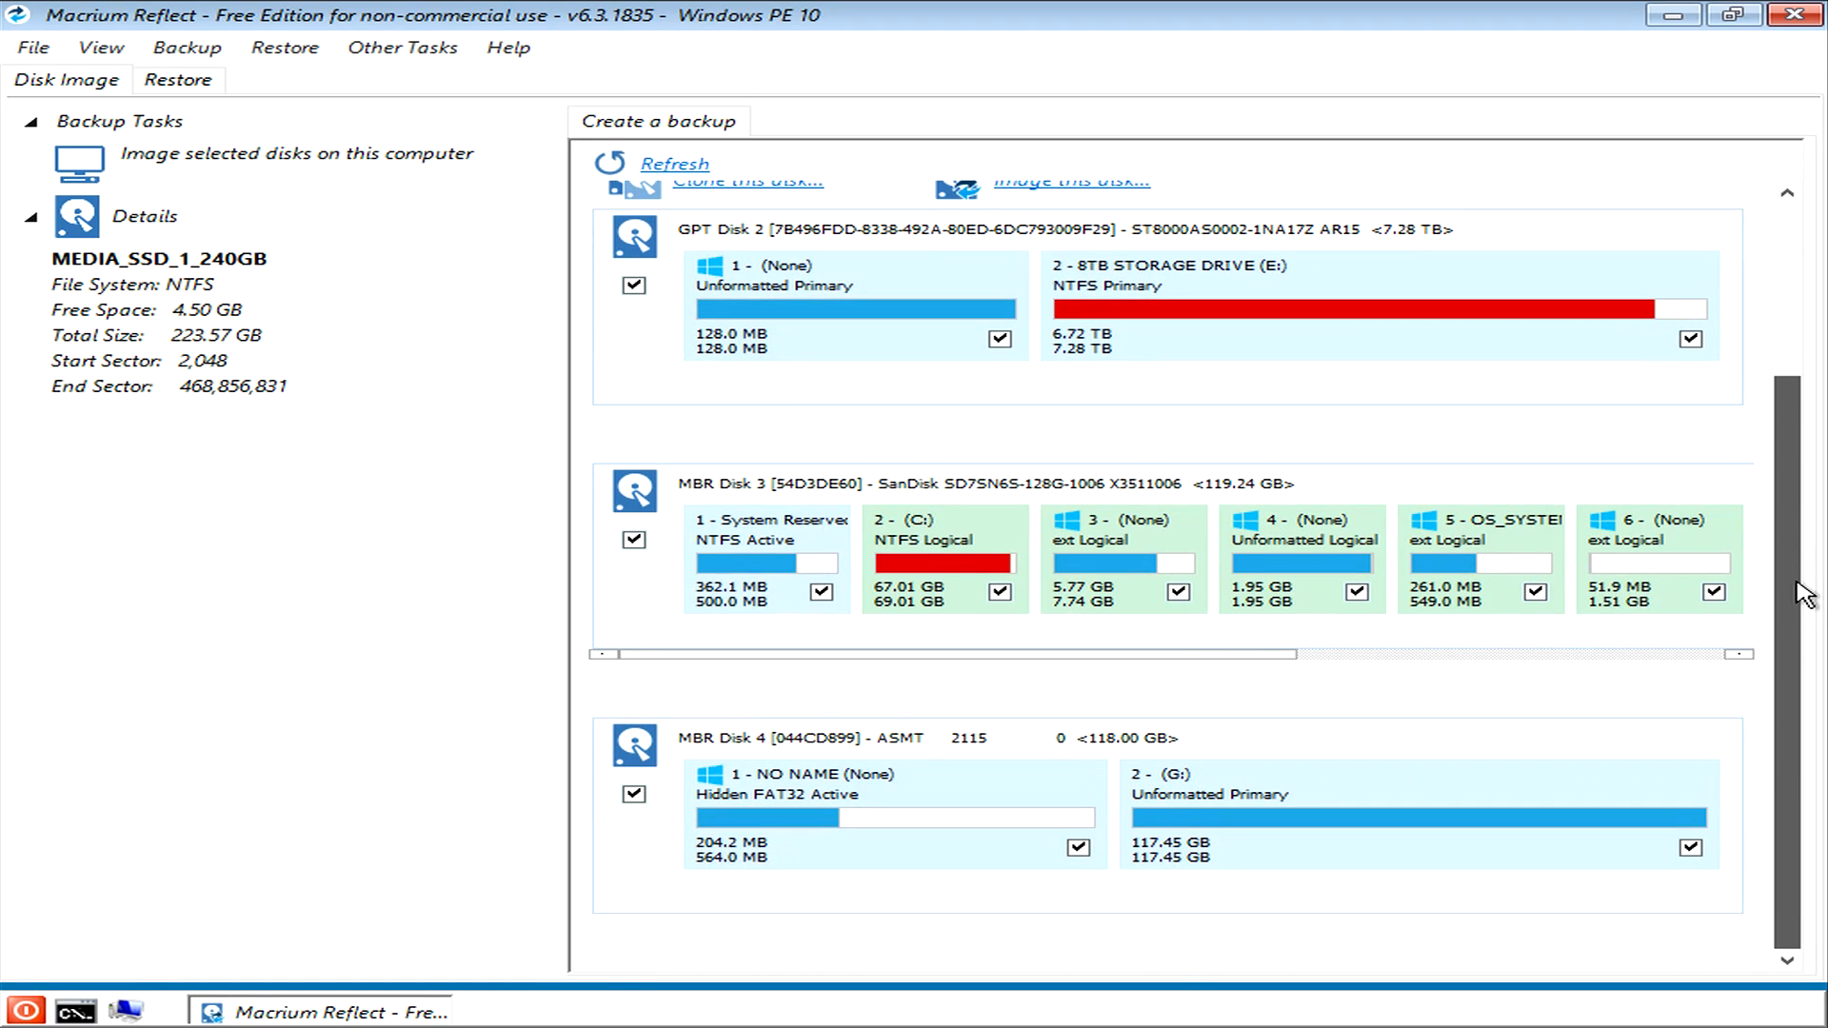
scroll("up", 3)
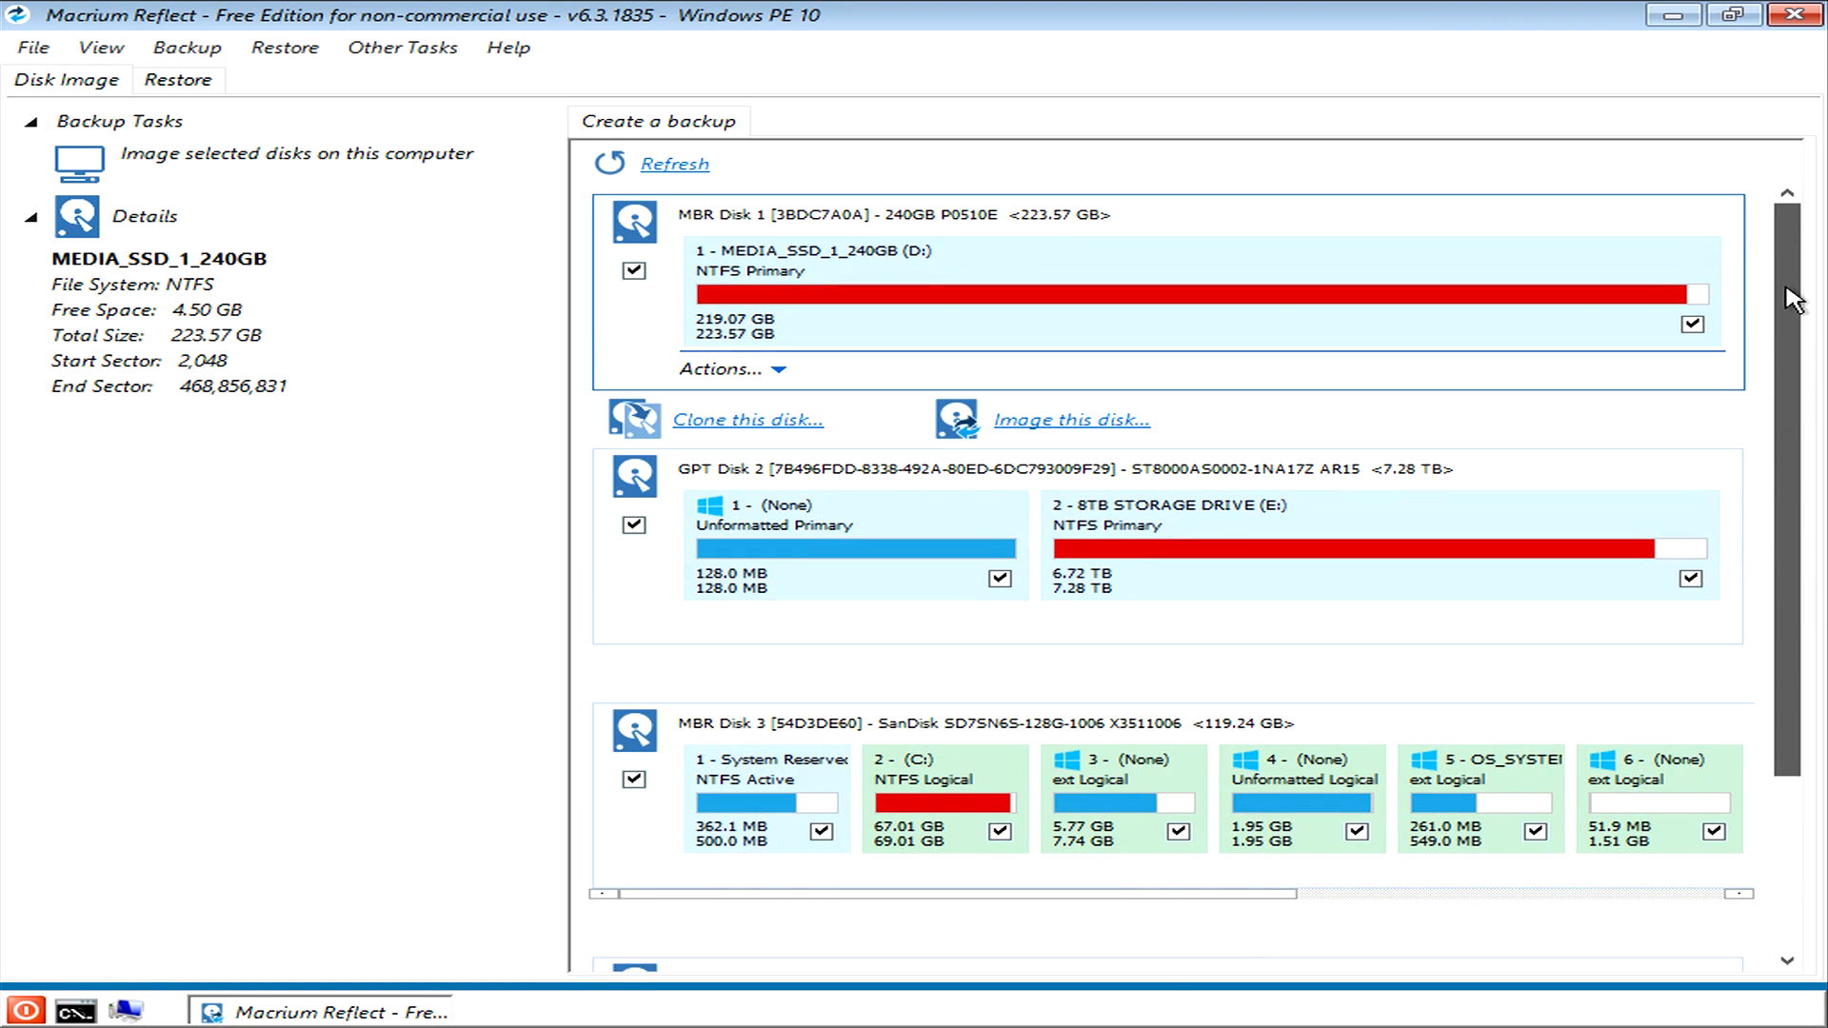
mouse_move(1792, 337)
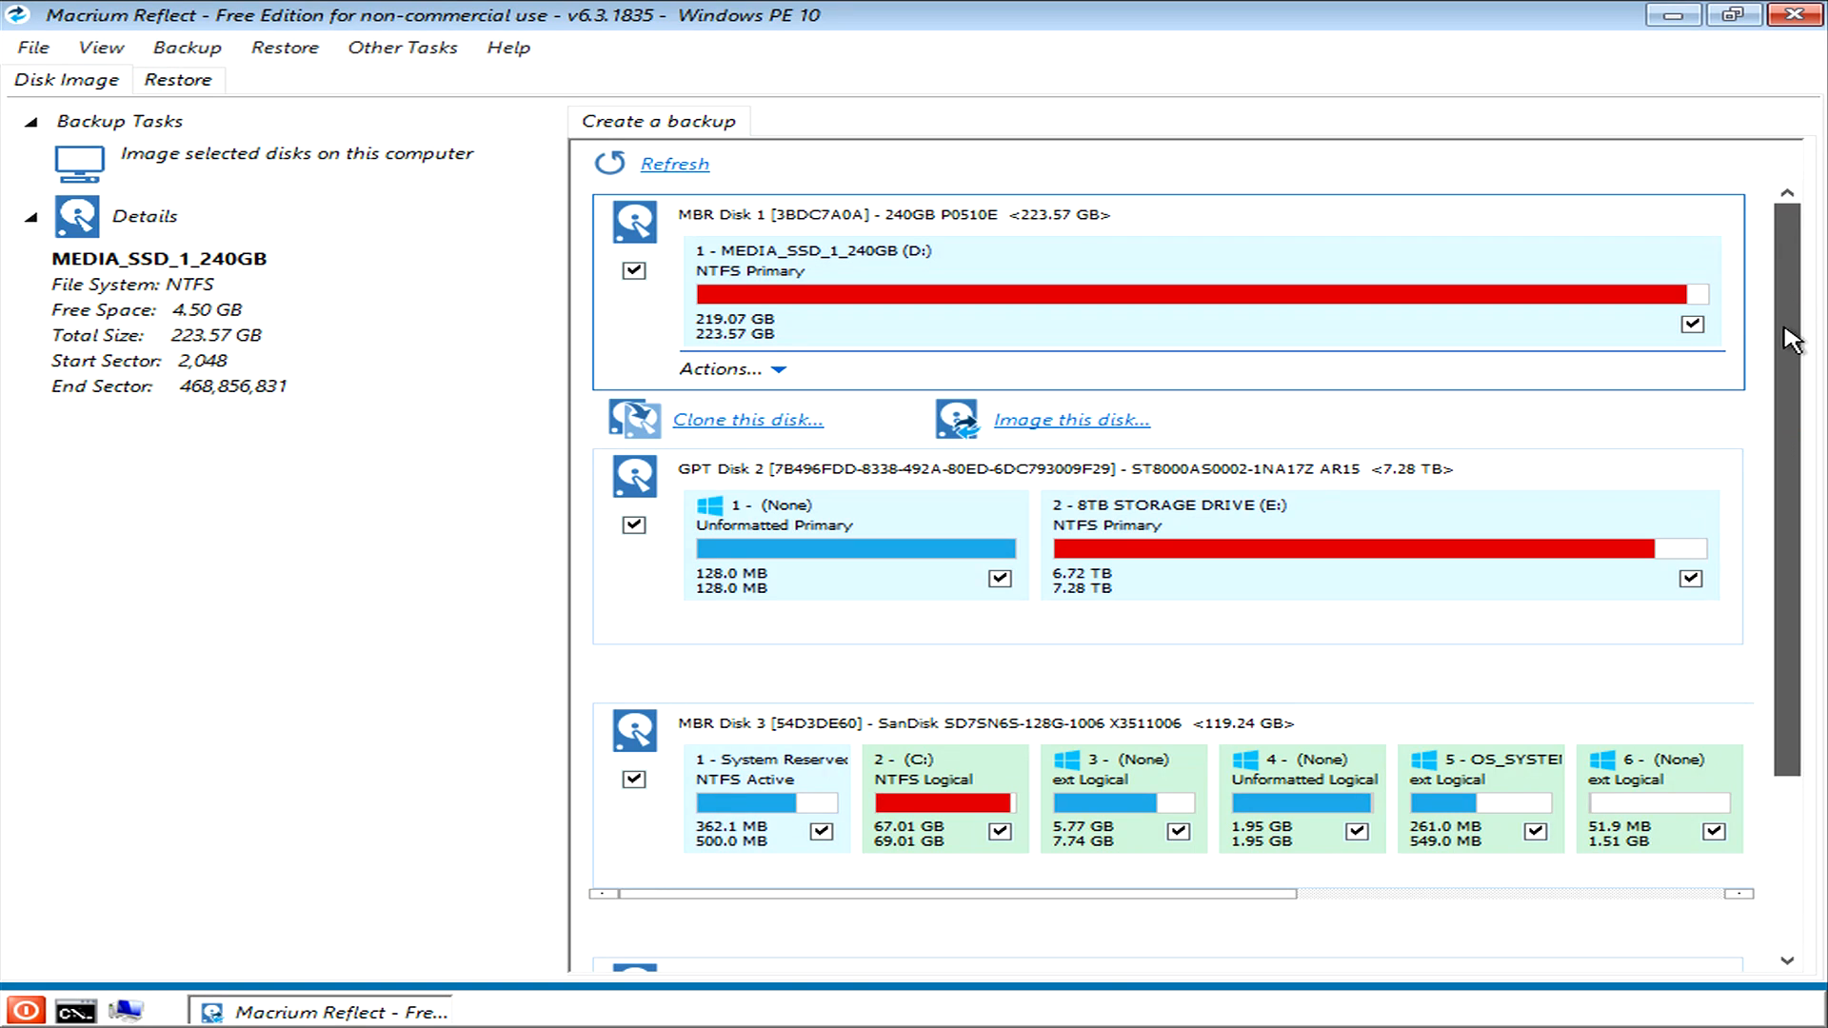
scroll("down", 3)
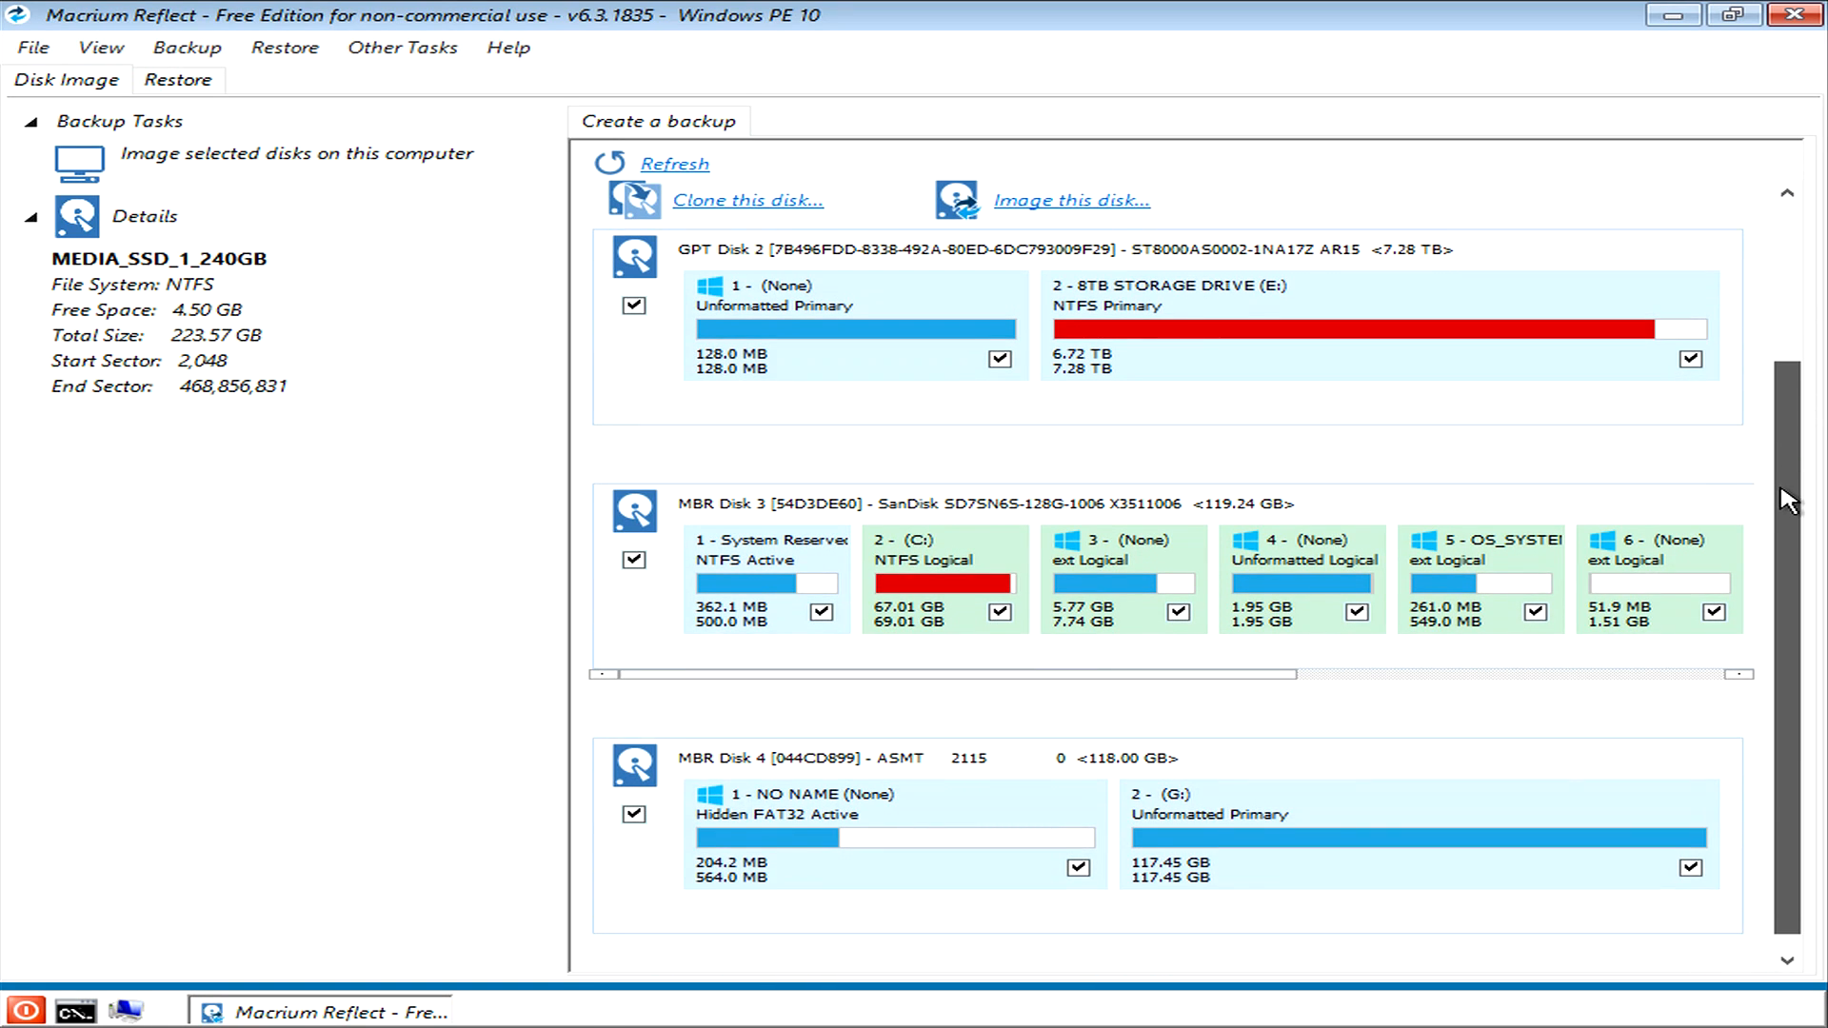
scroll("up", 3)
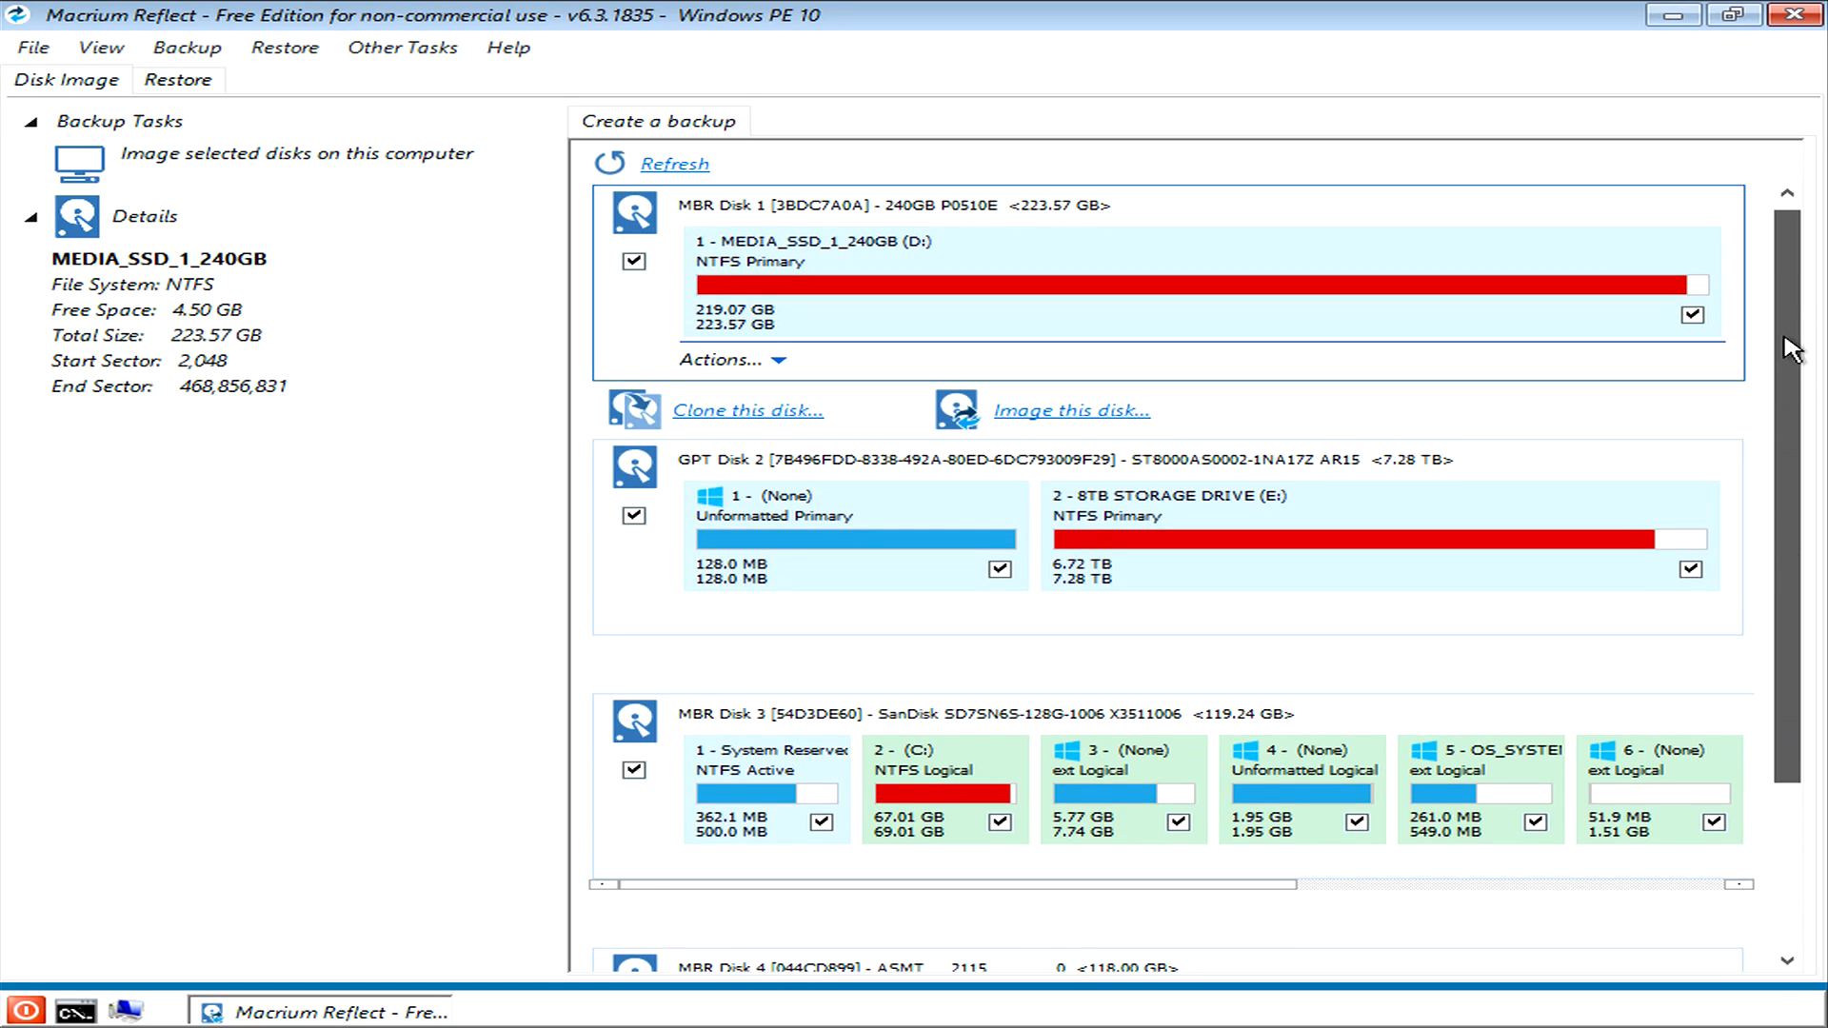
scroll("down", 3)
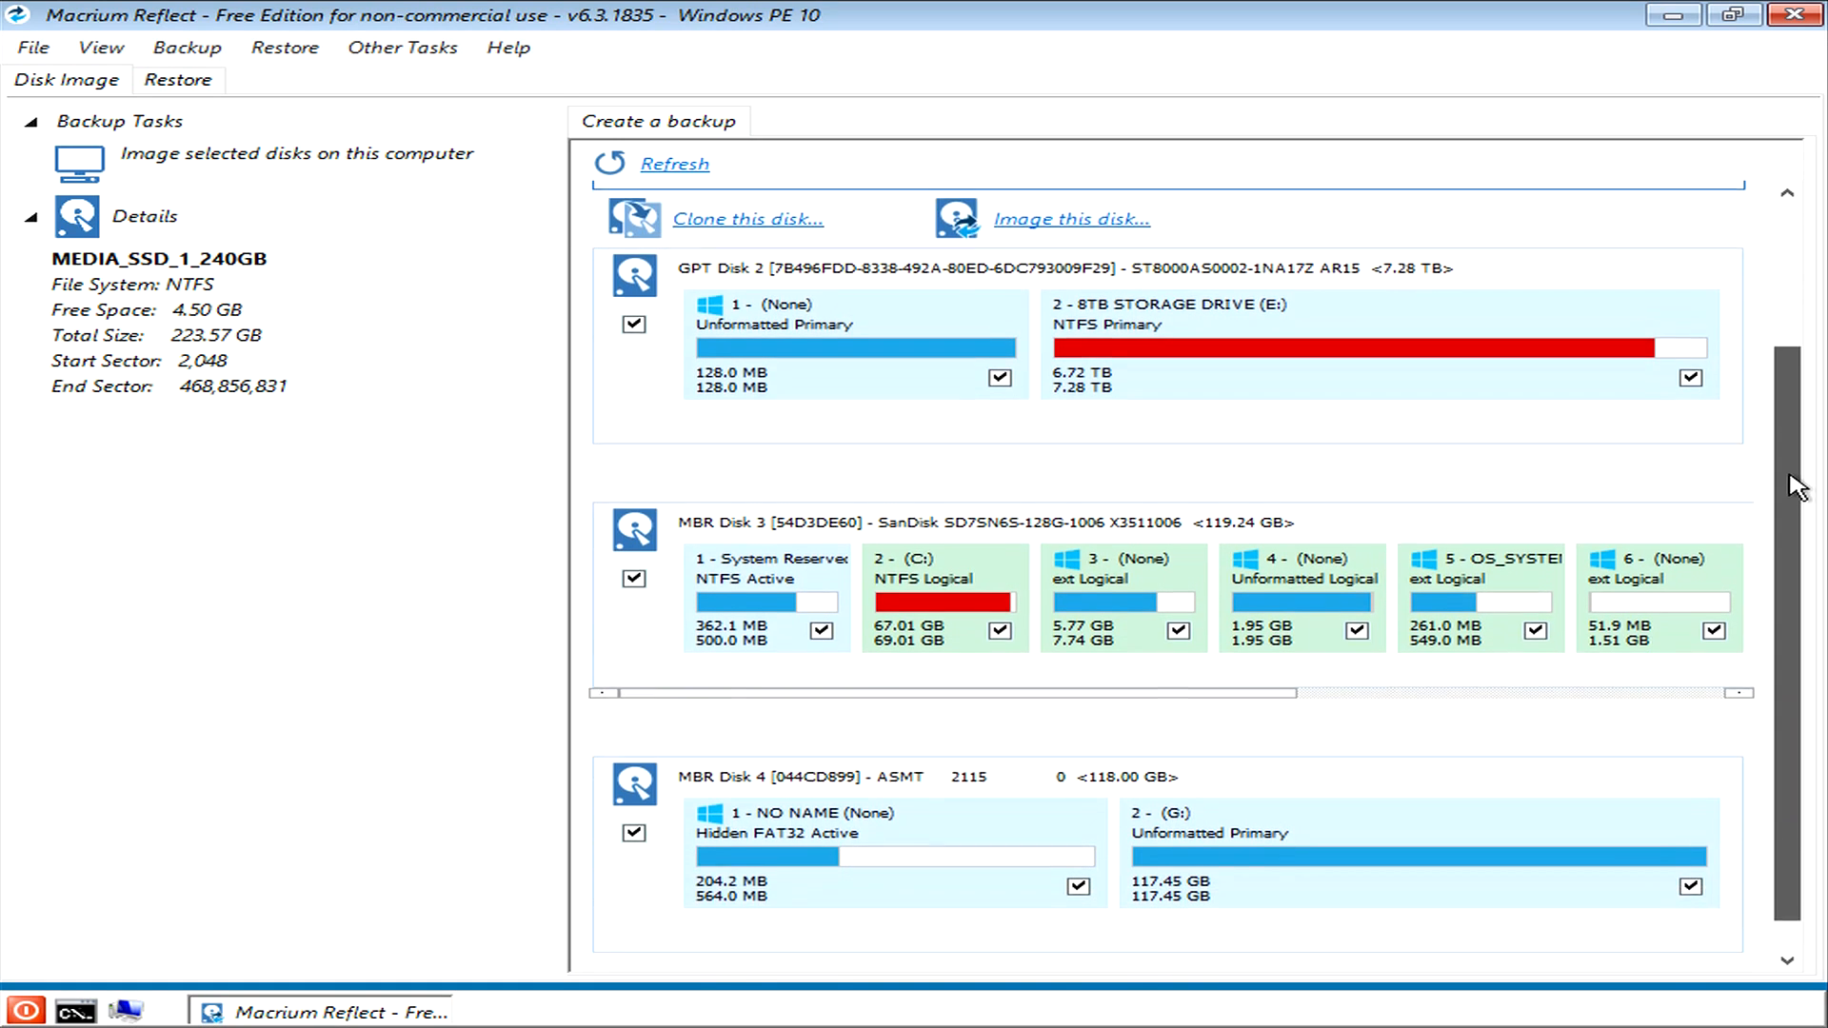
scroll("up", 3)
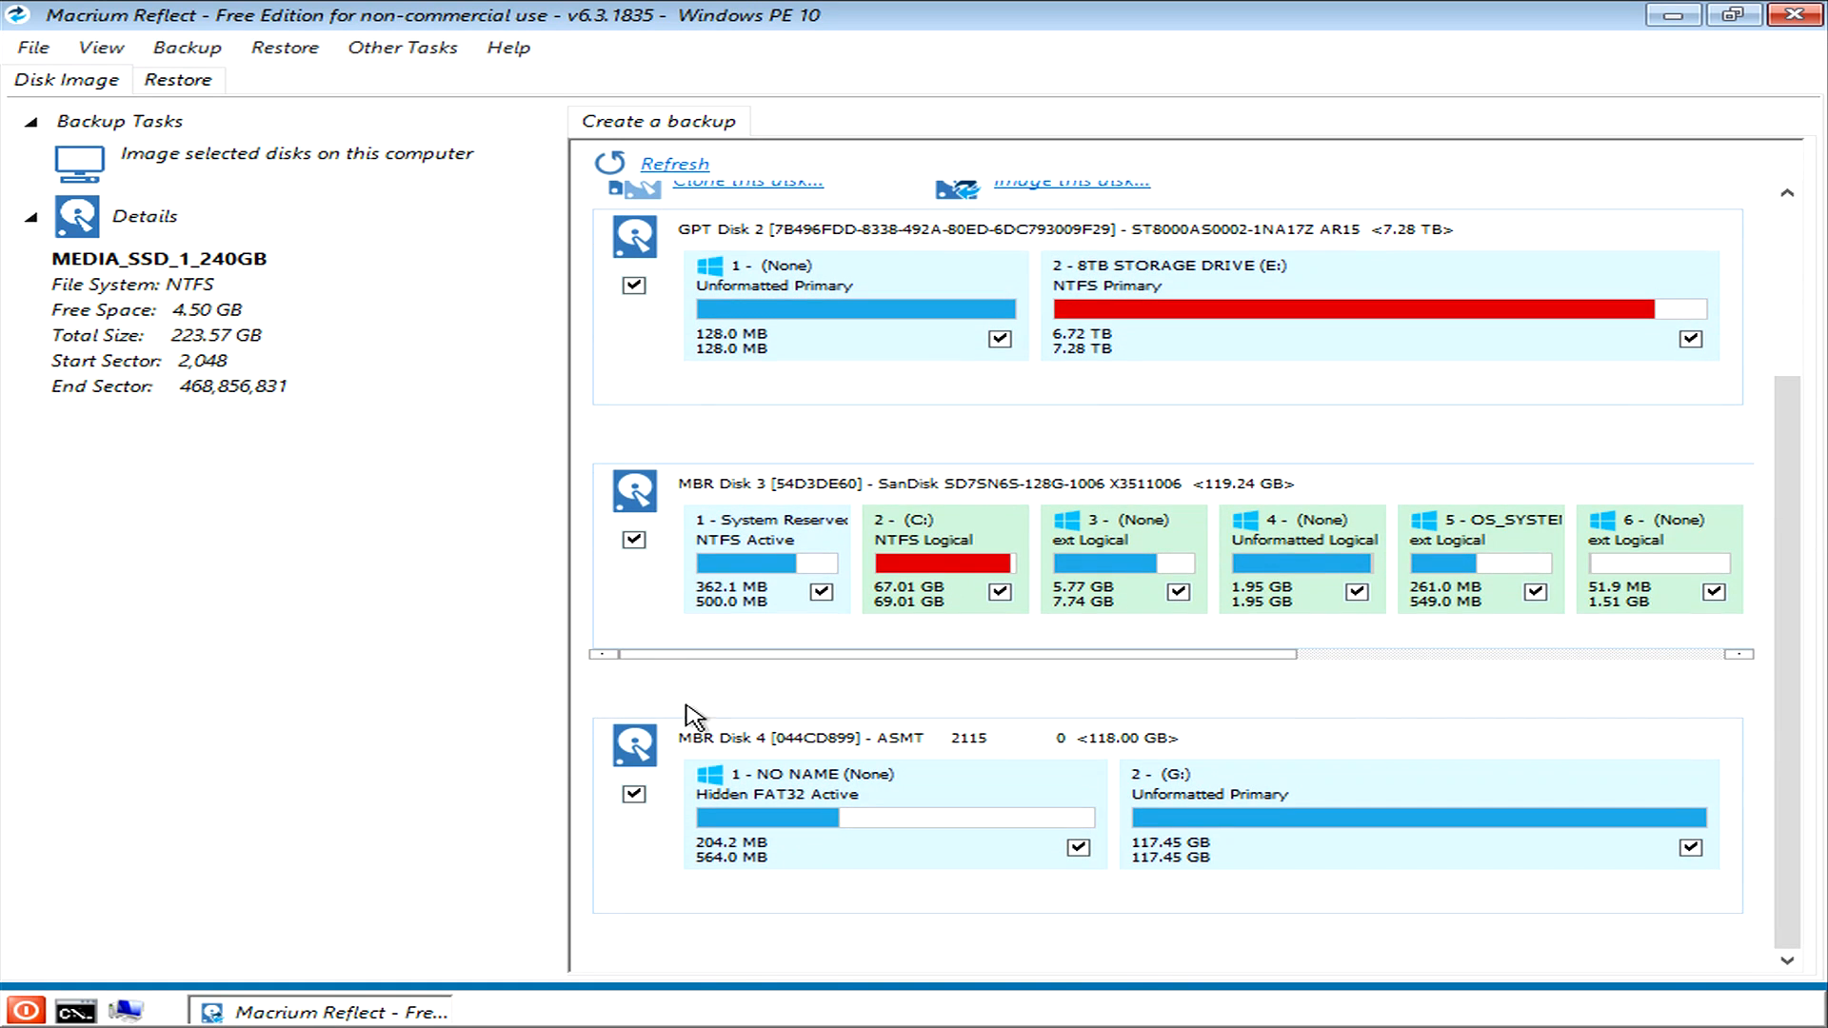
left_click(763, 555)
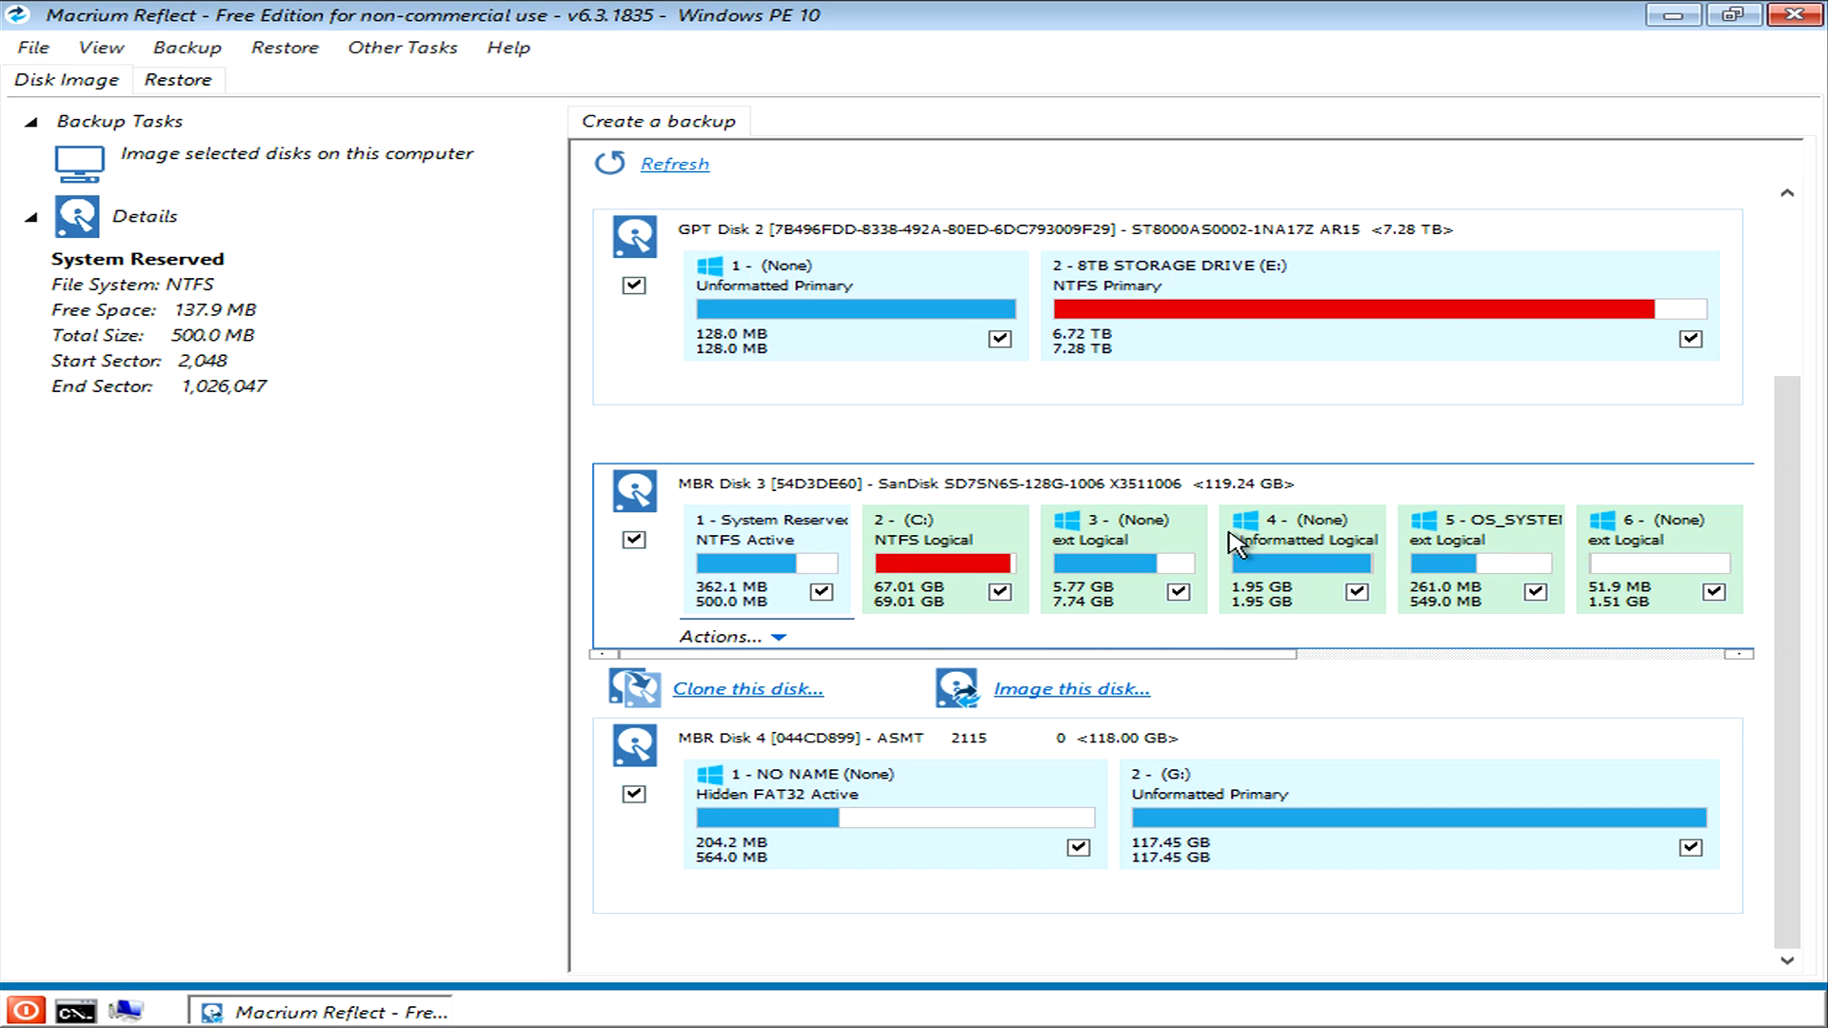
mouse_move(722, 577)
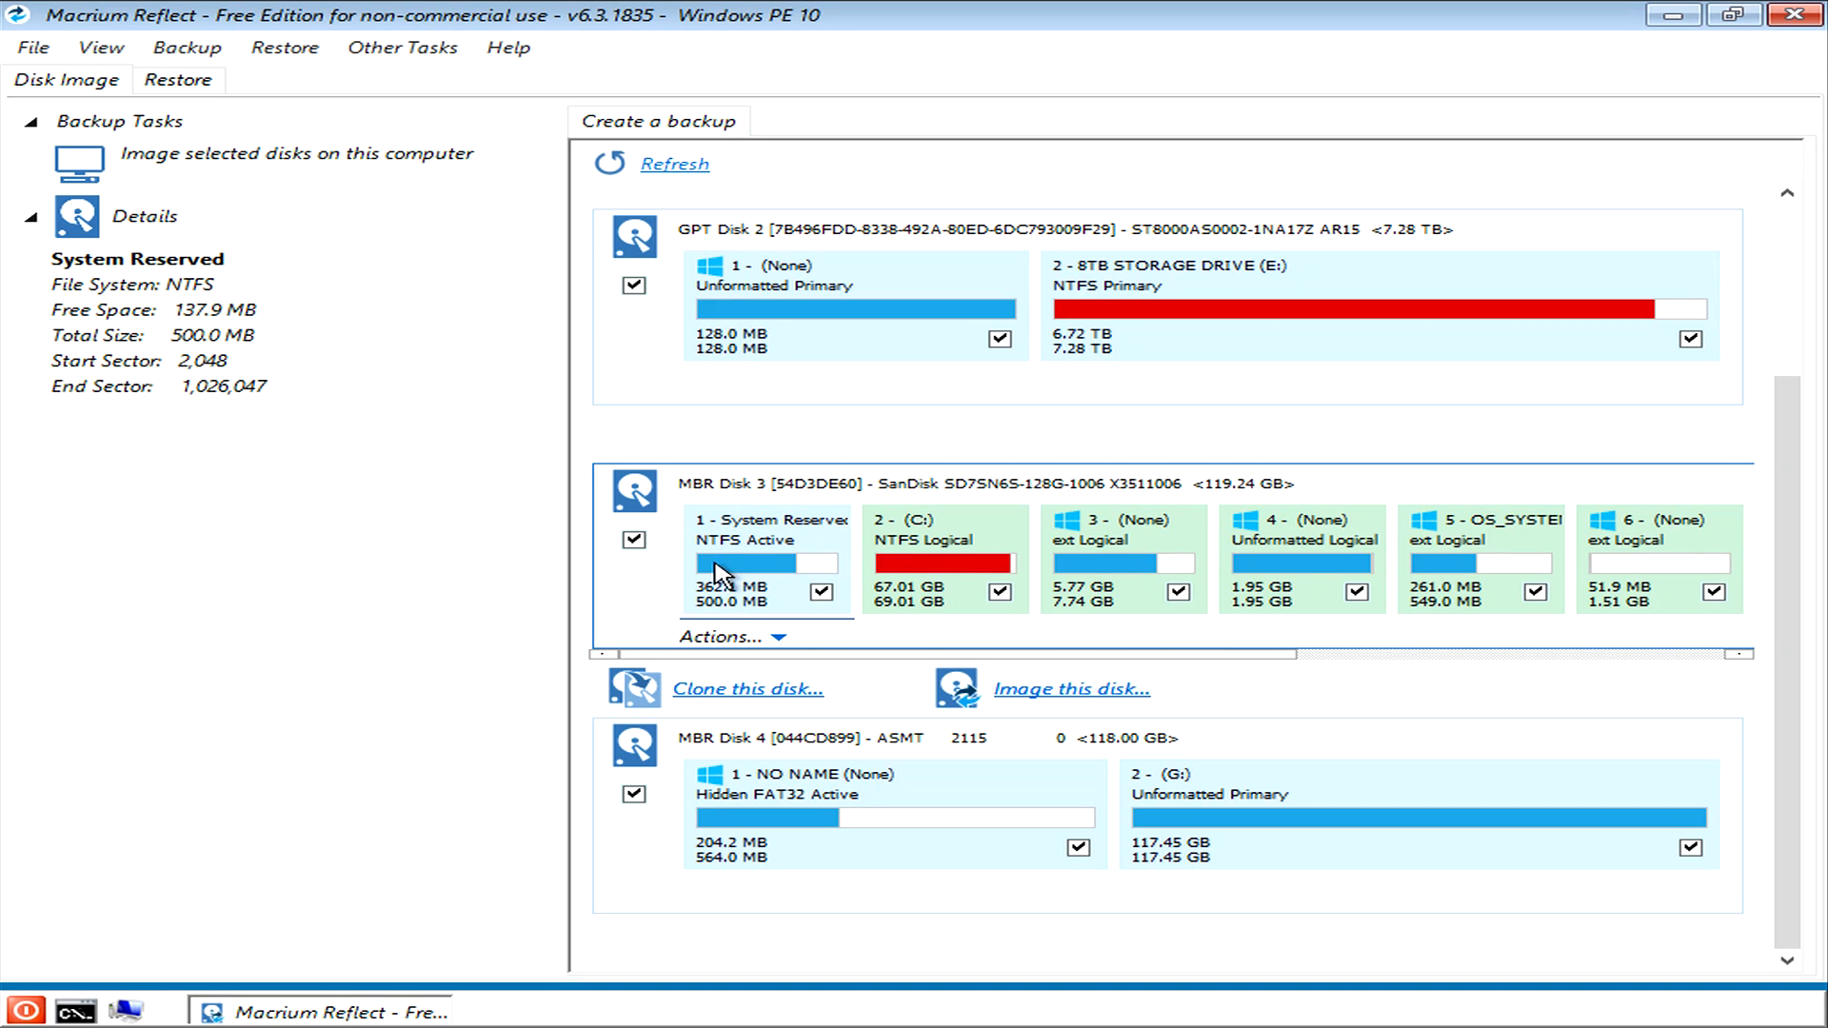
mouse_move(861, 586)
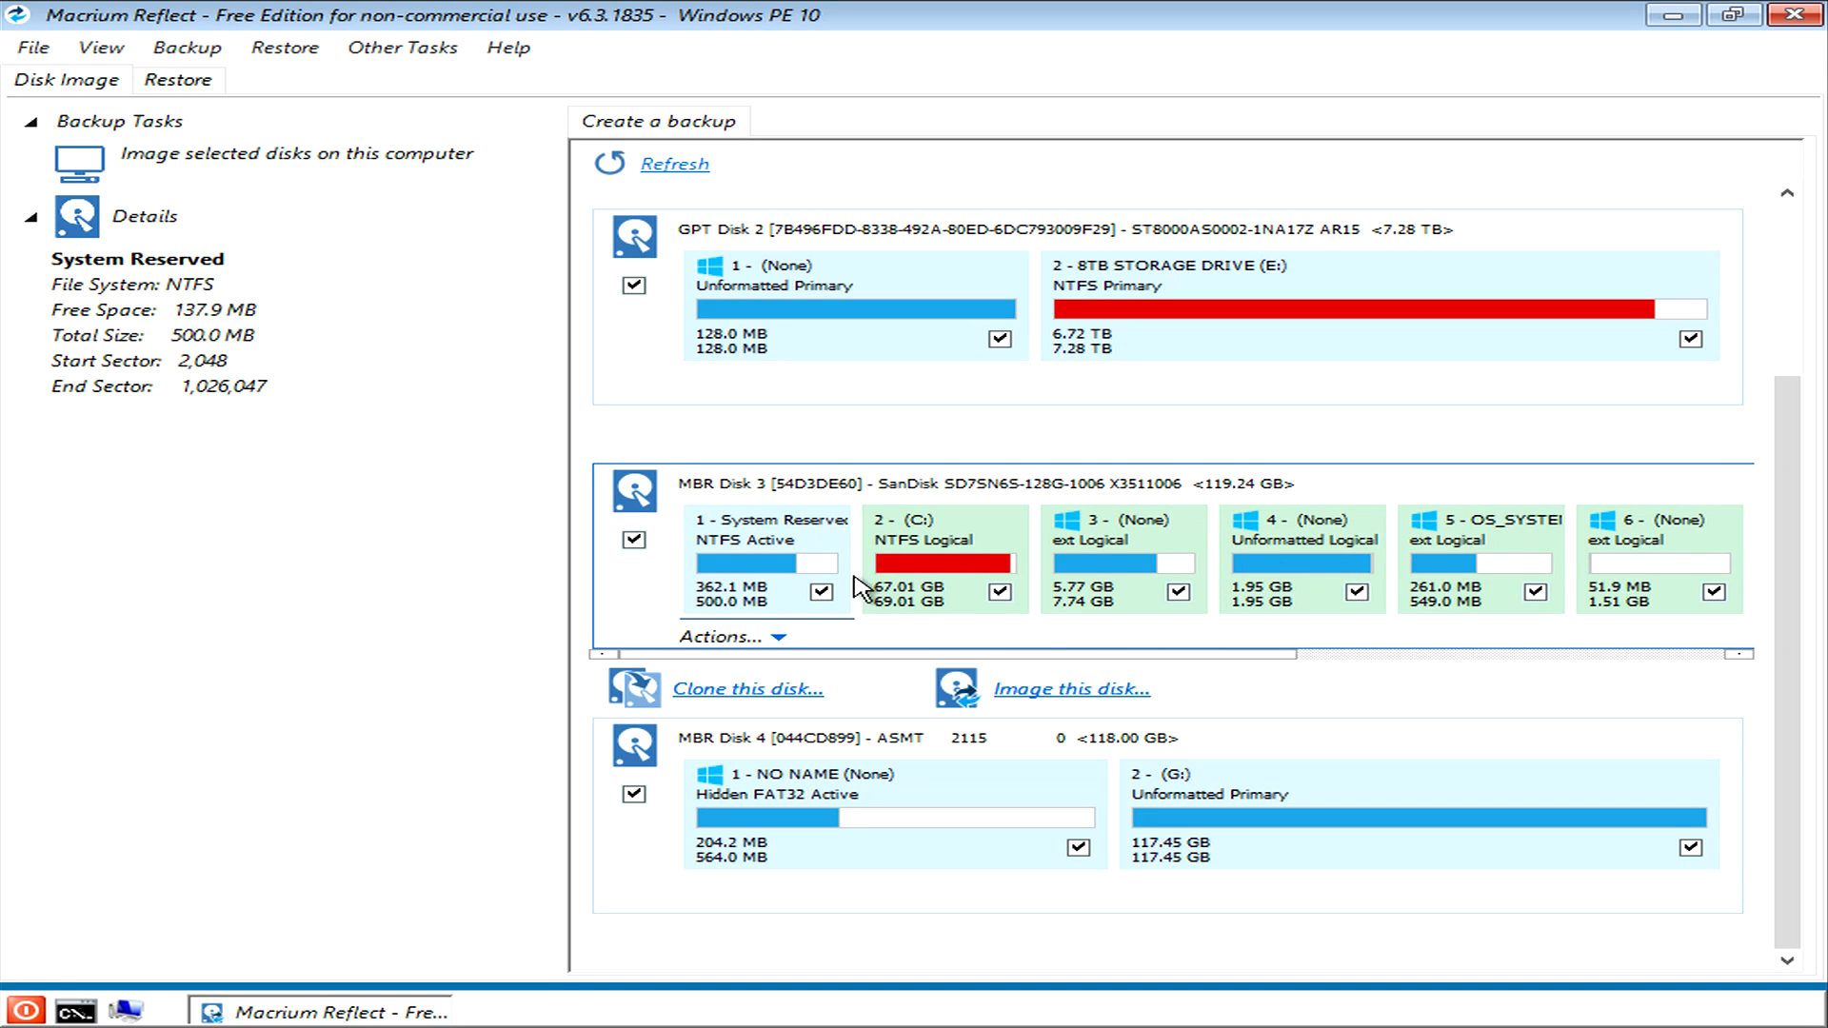
mouse_move(1304, 574)
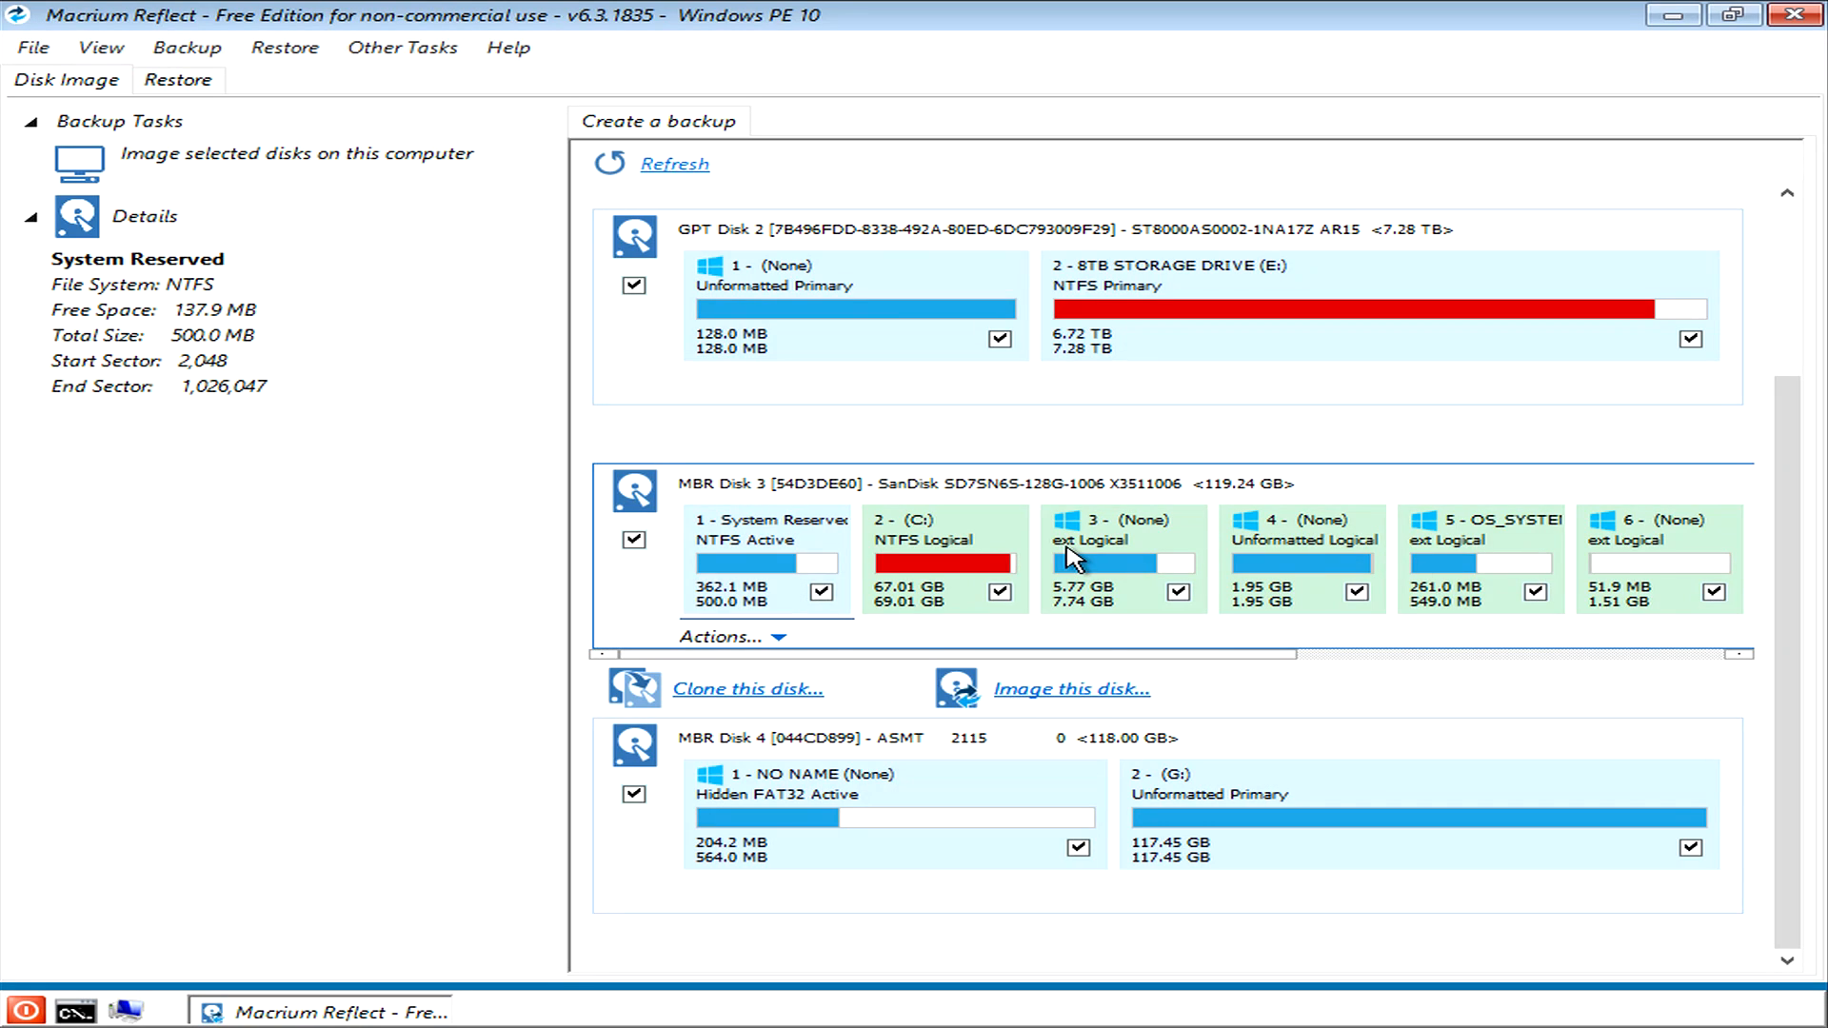
mouse_move(1007, 534)
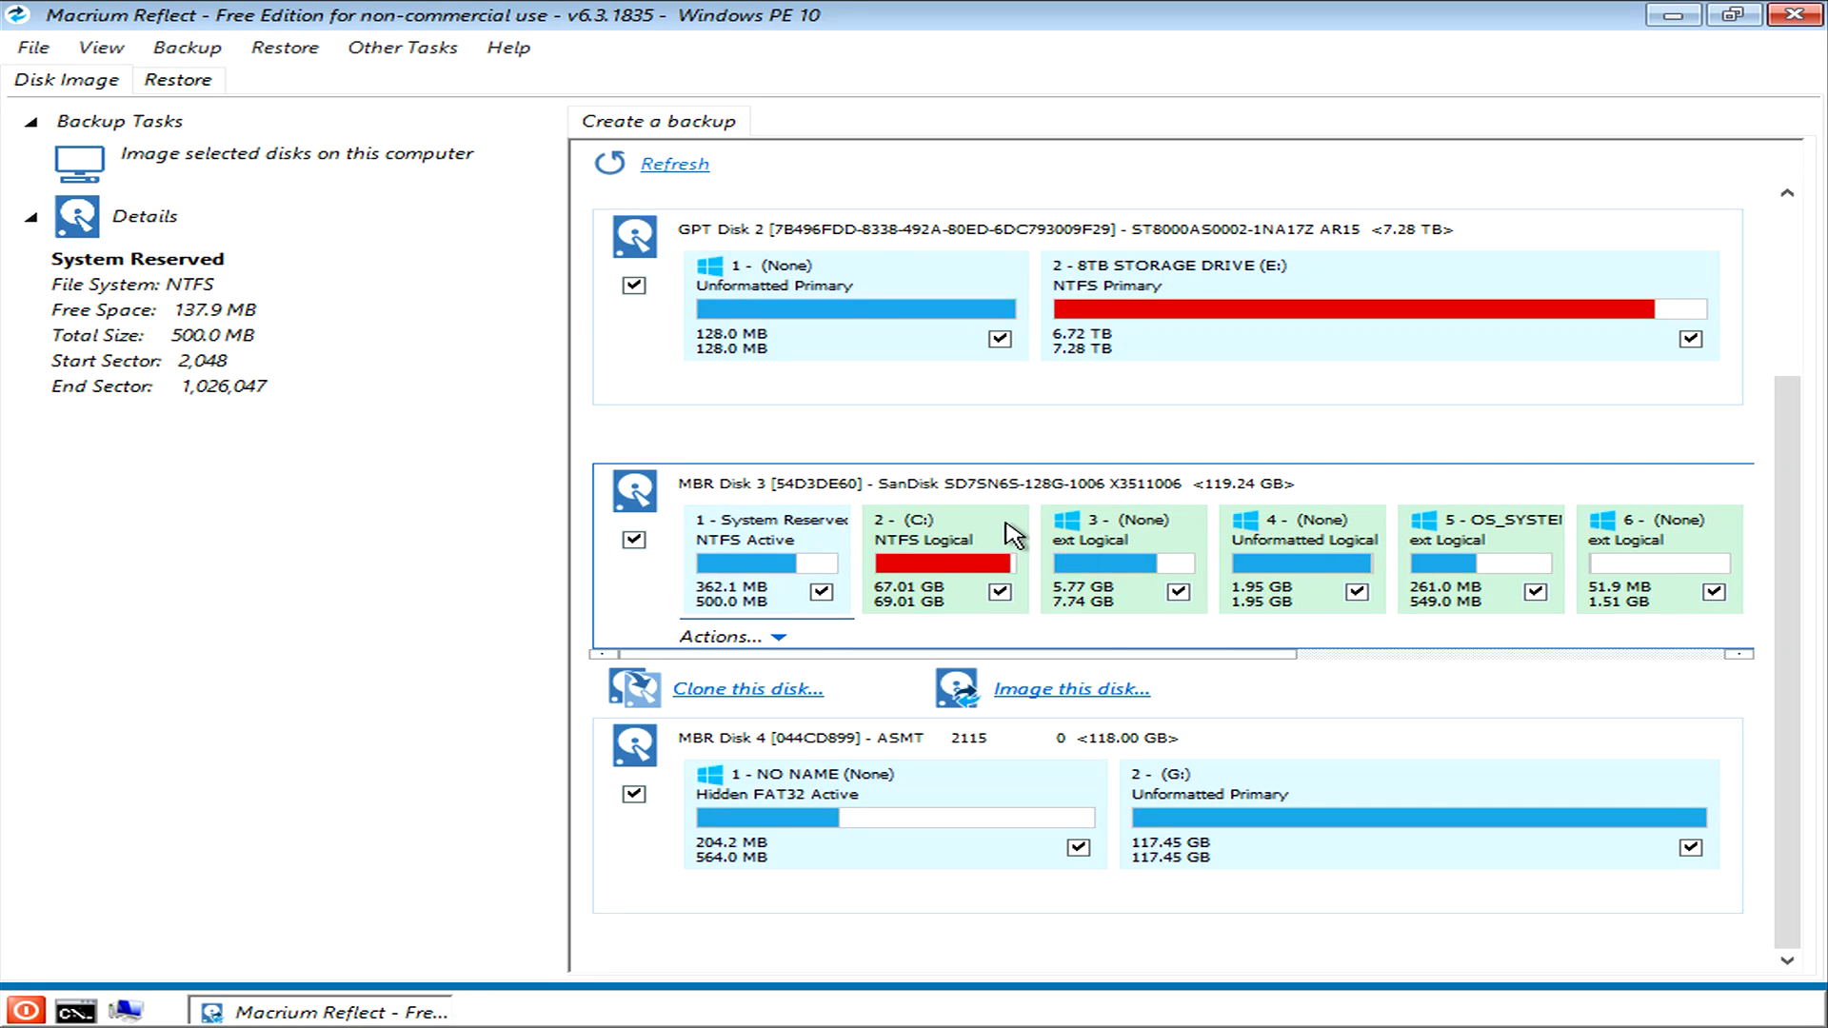
mouse_move(779, 571)
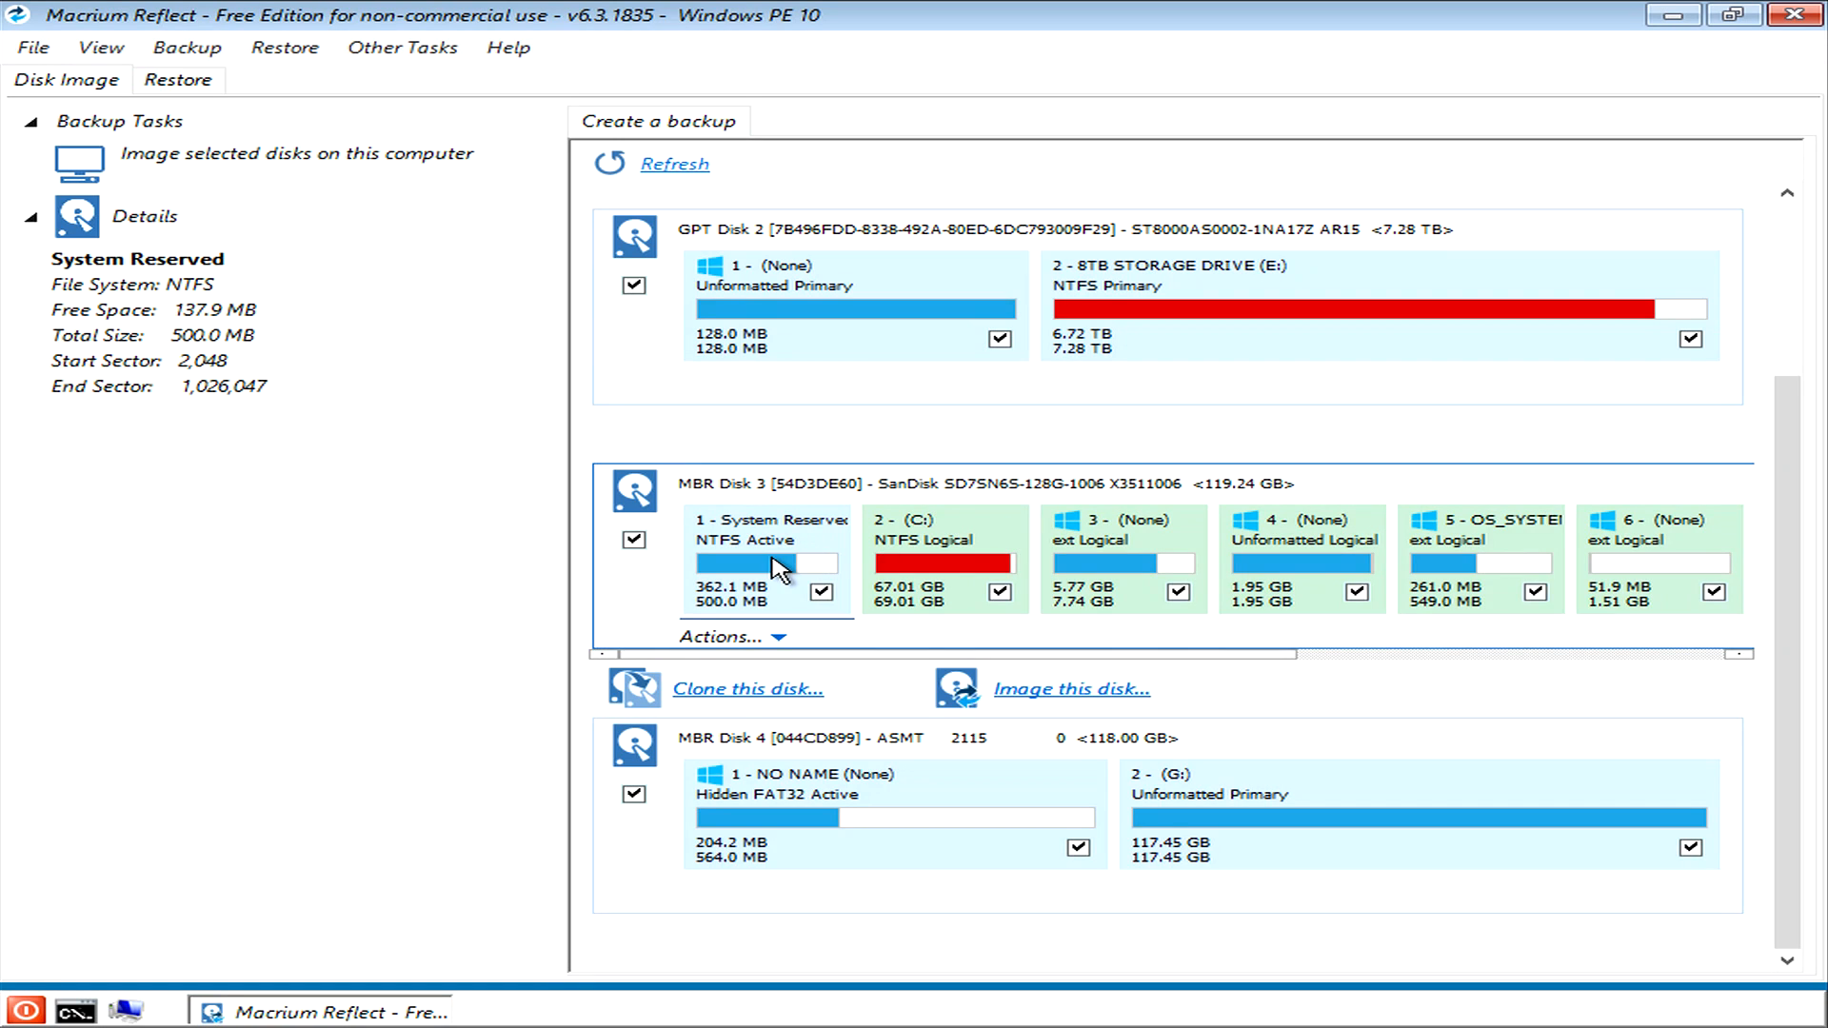
mouse_move(691, 593)
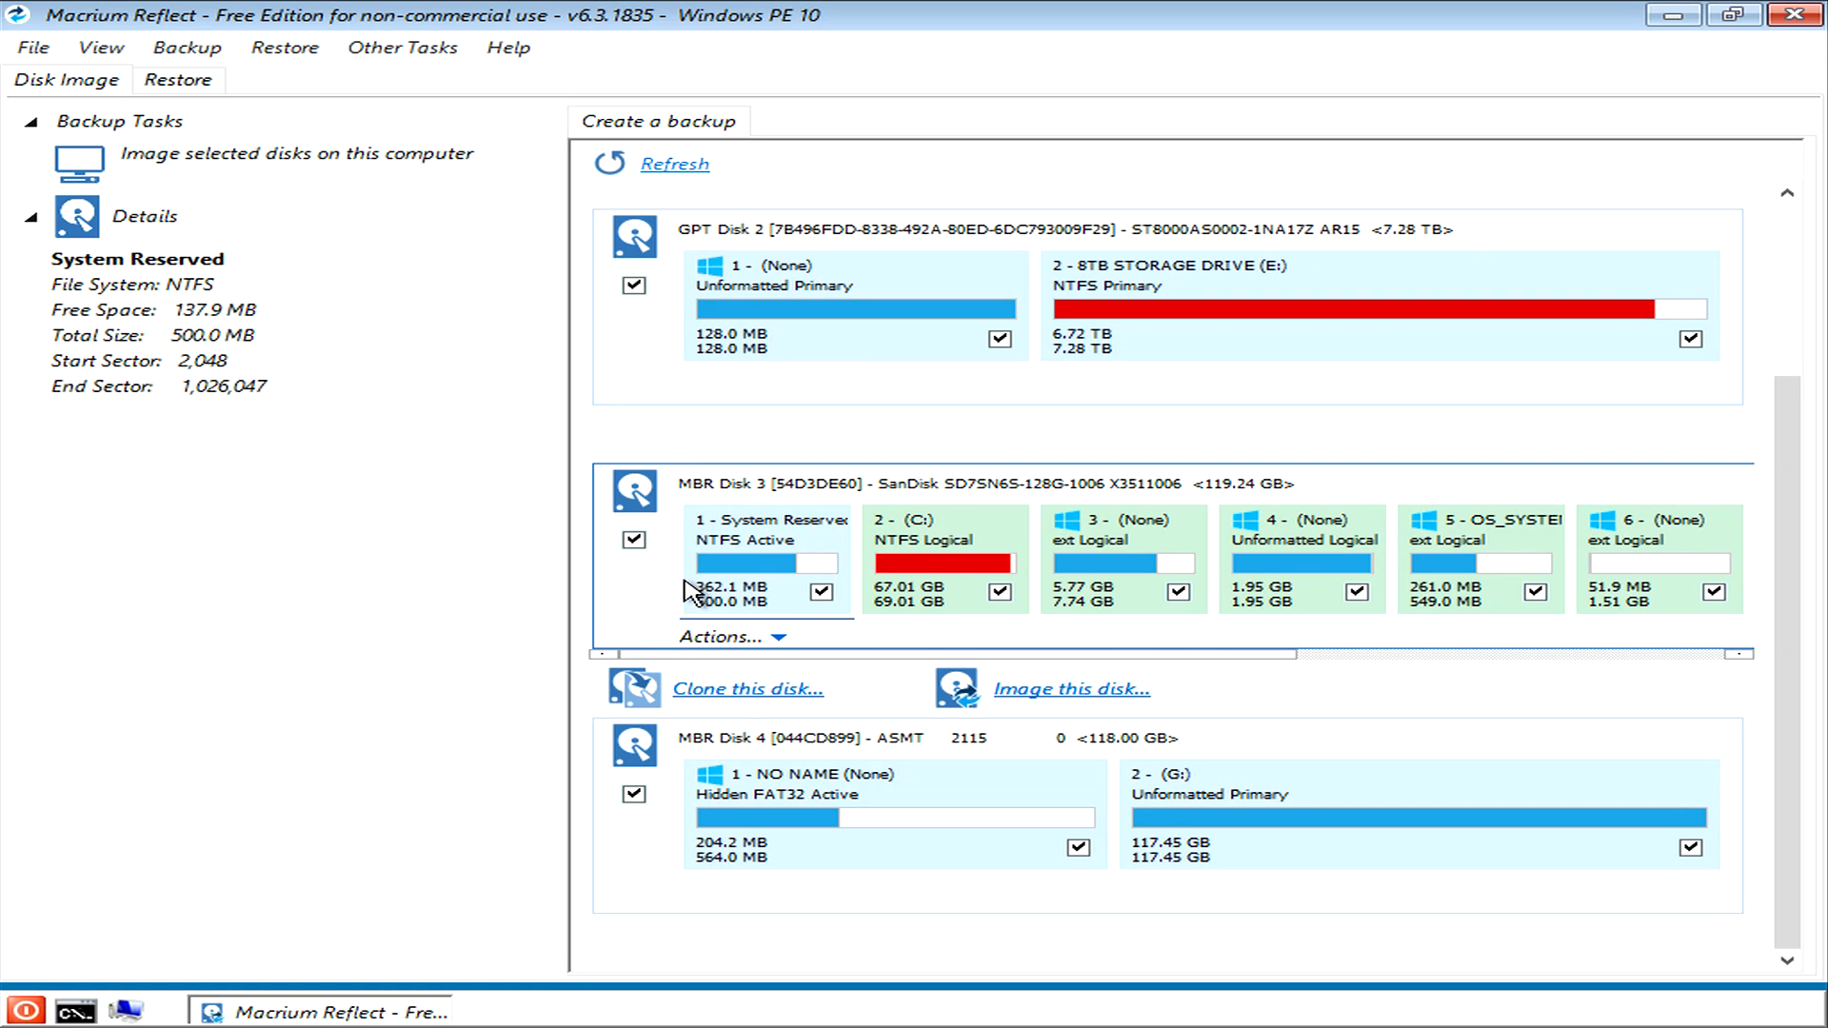
mouse_move(1677, 573)
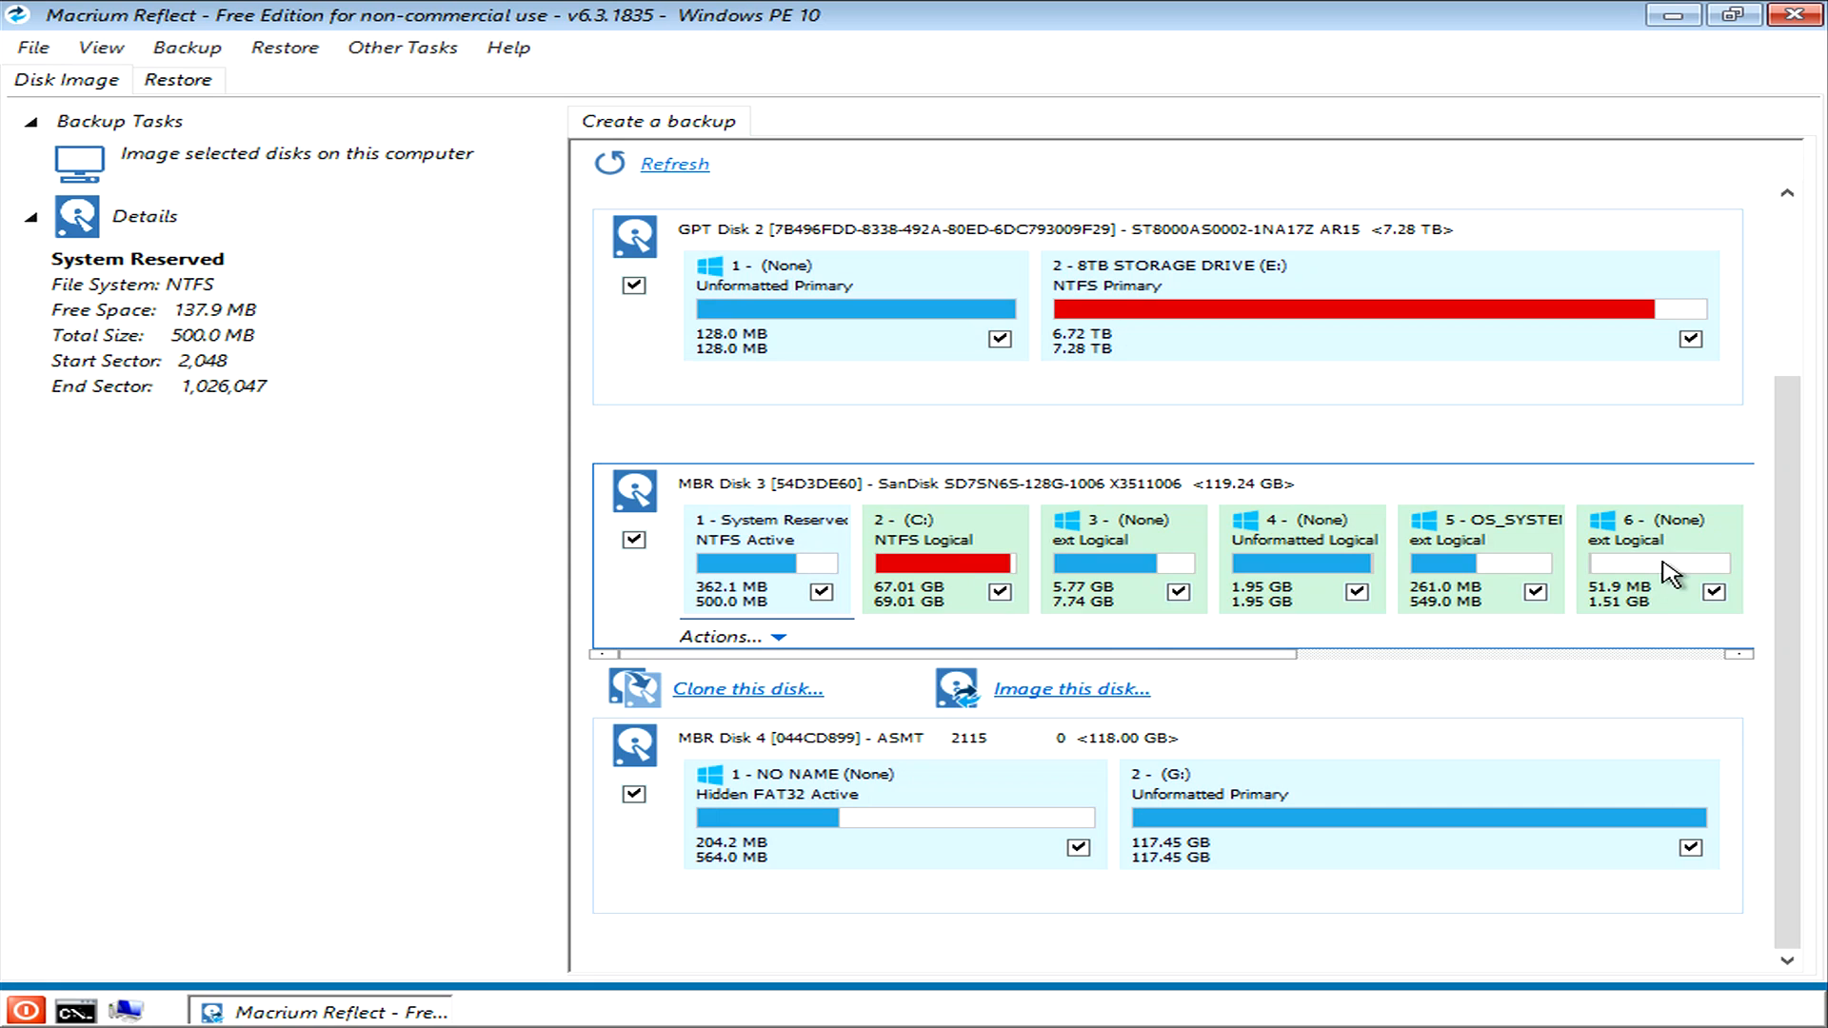
mouse_move(744, 619)
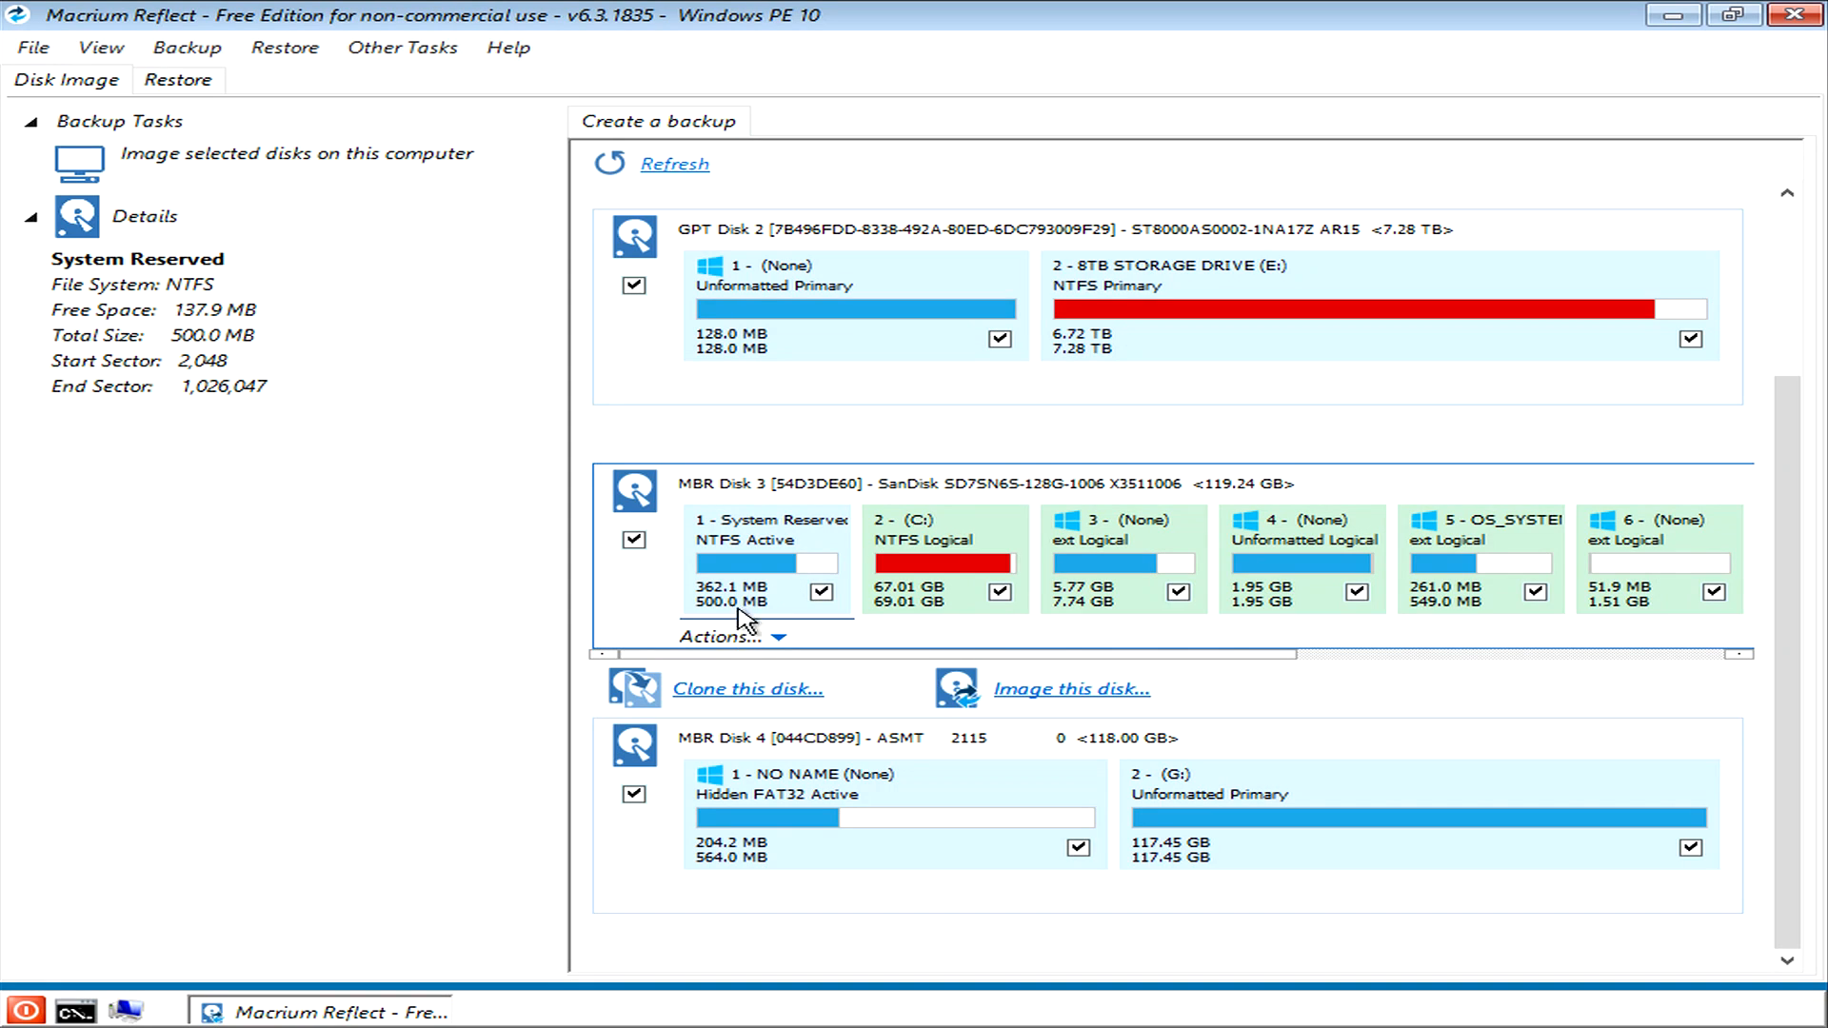
mouse_move(825, 613)
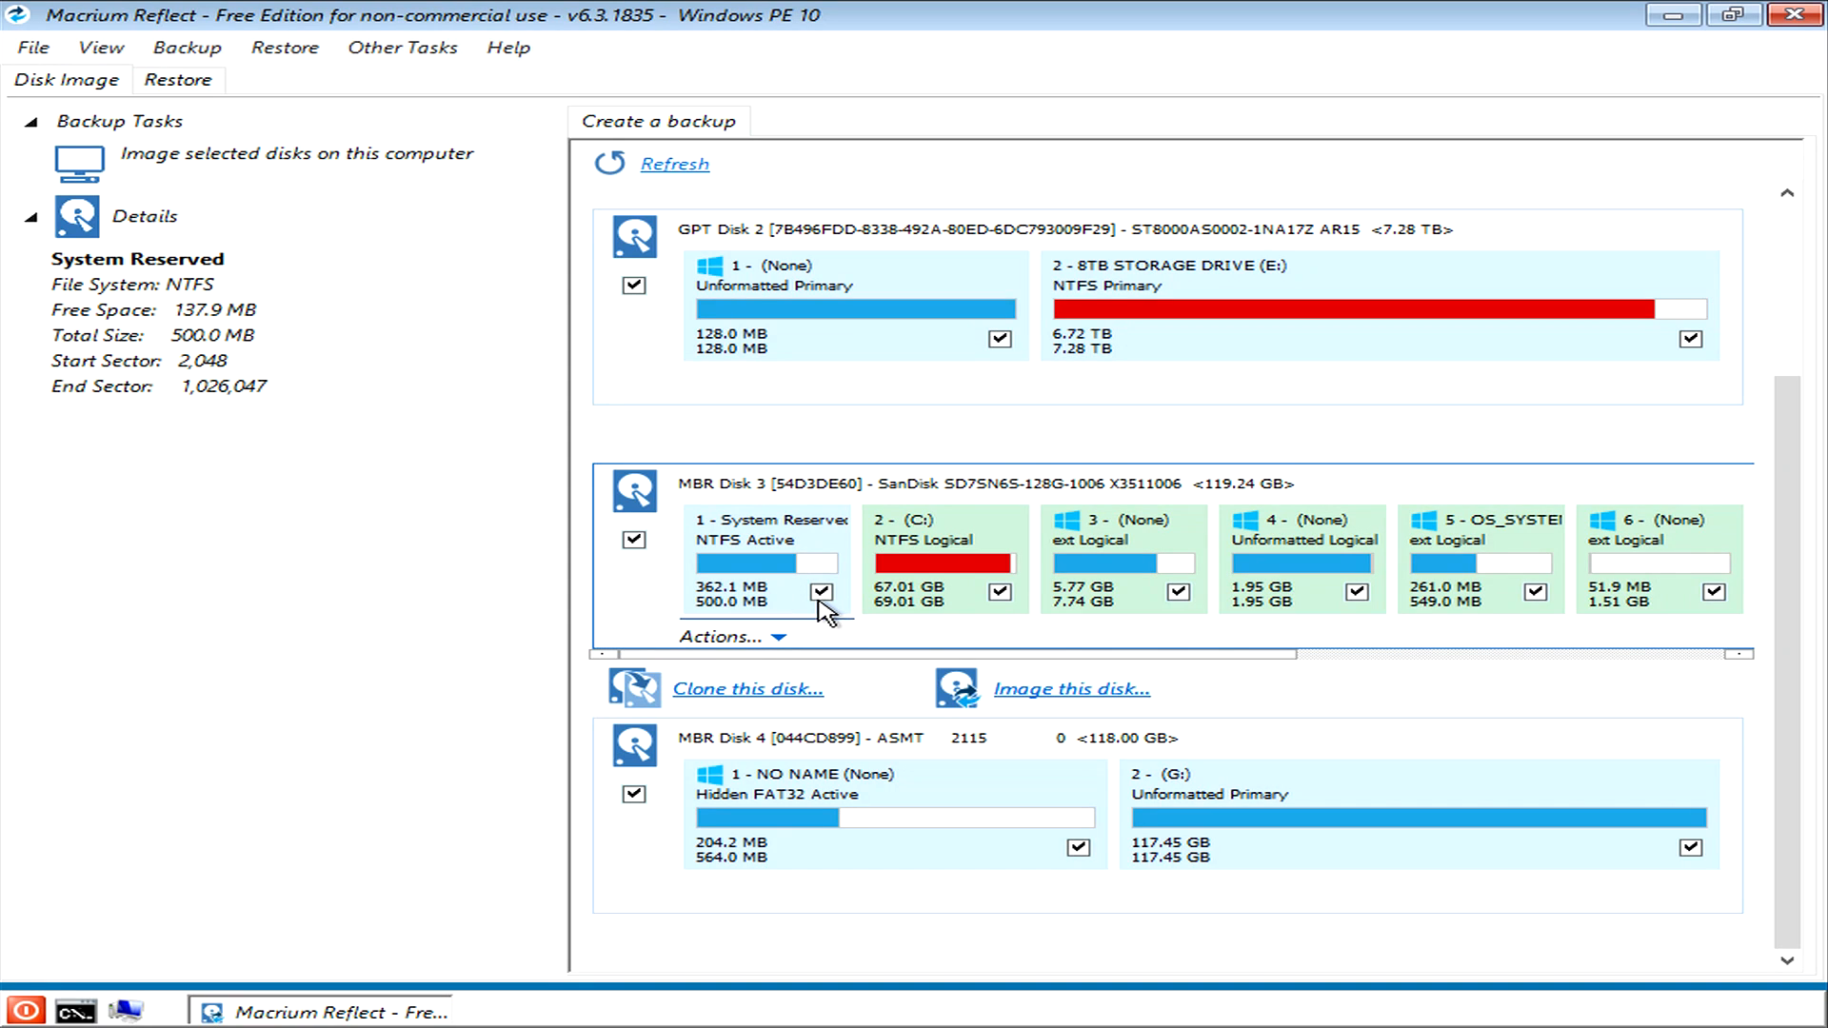
mouse_move(1191, 598)
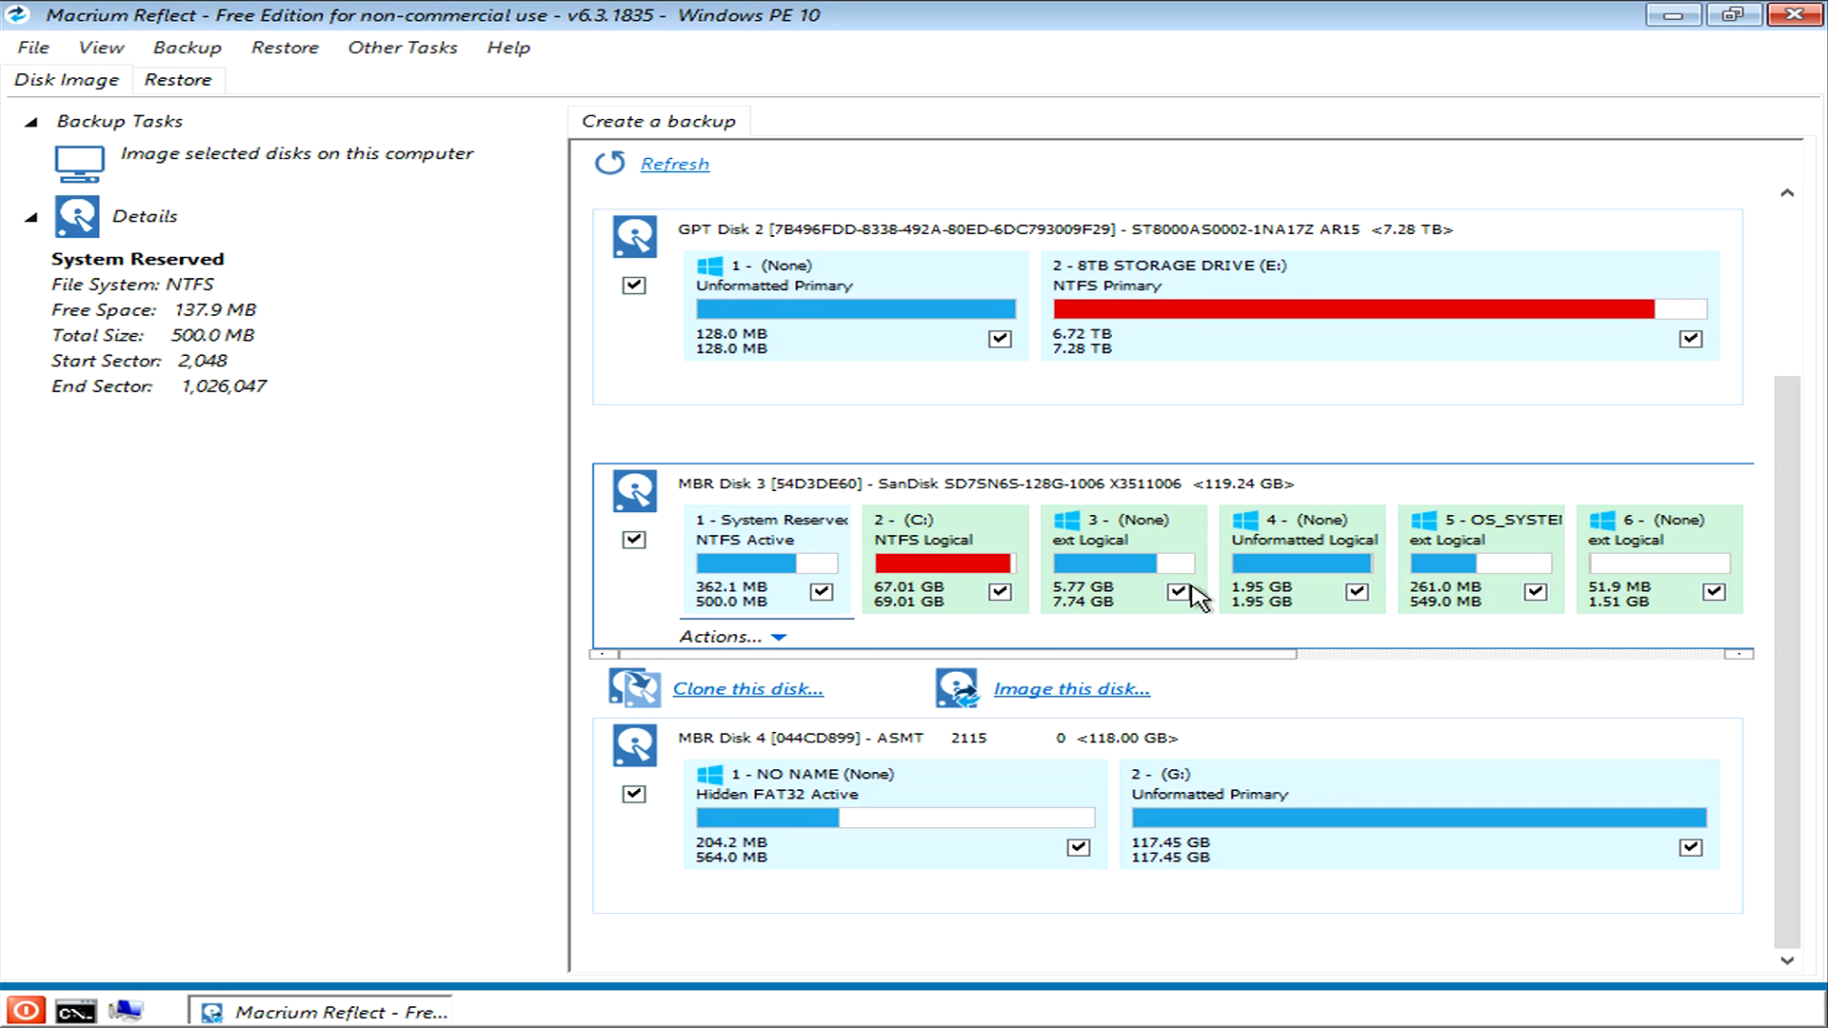
mouse_move(1236, 571)
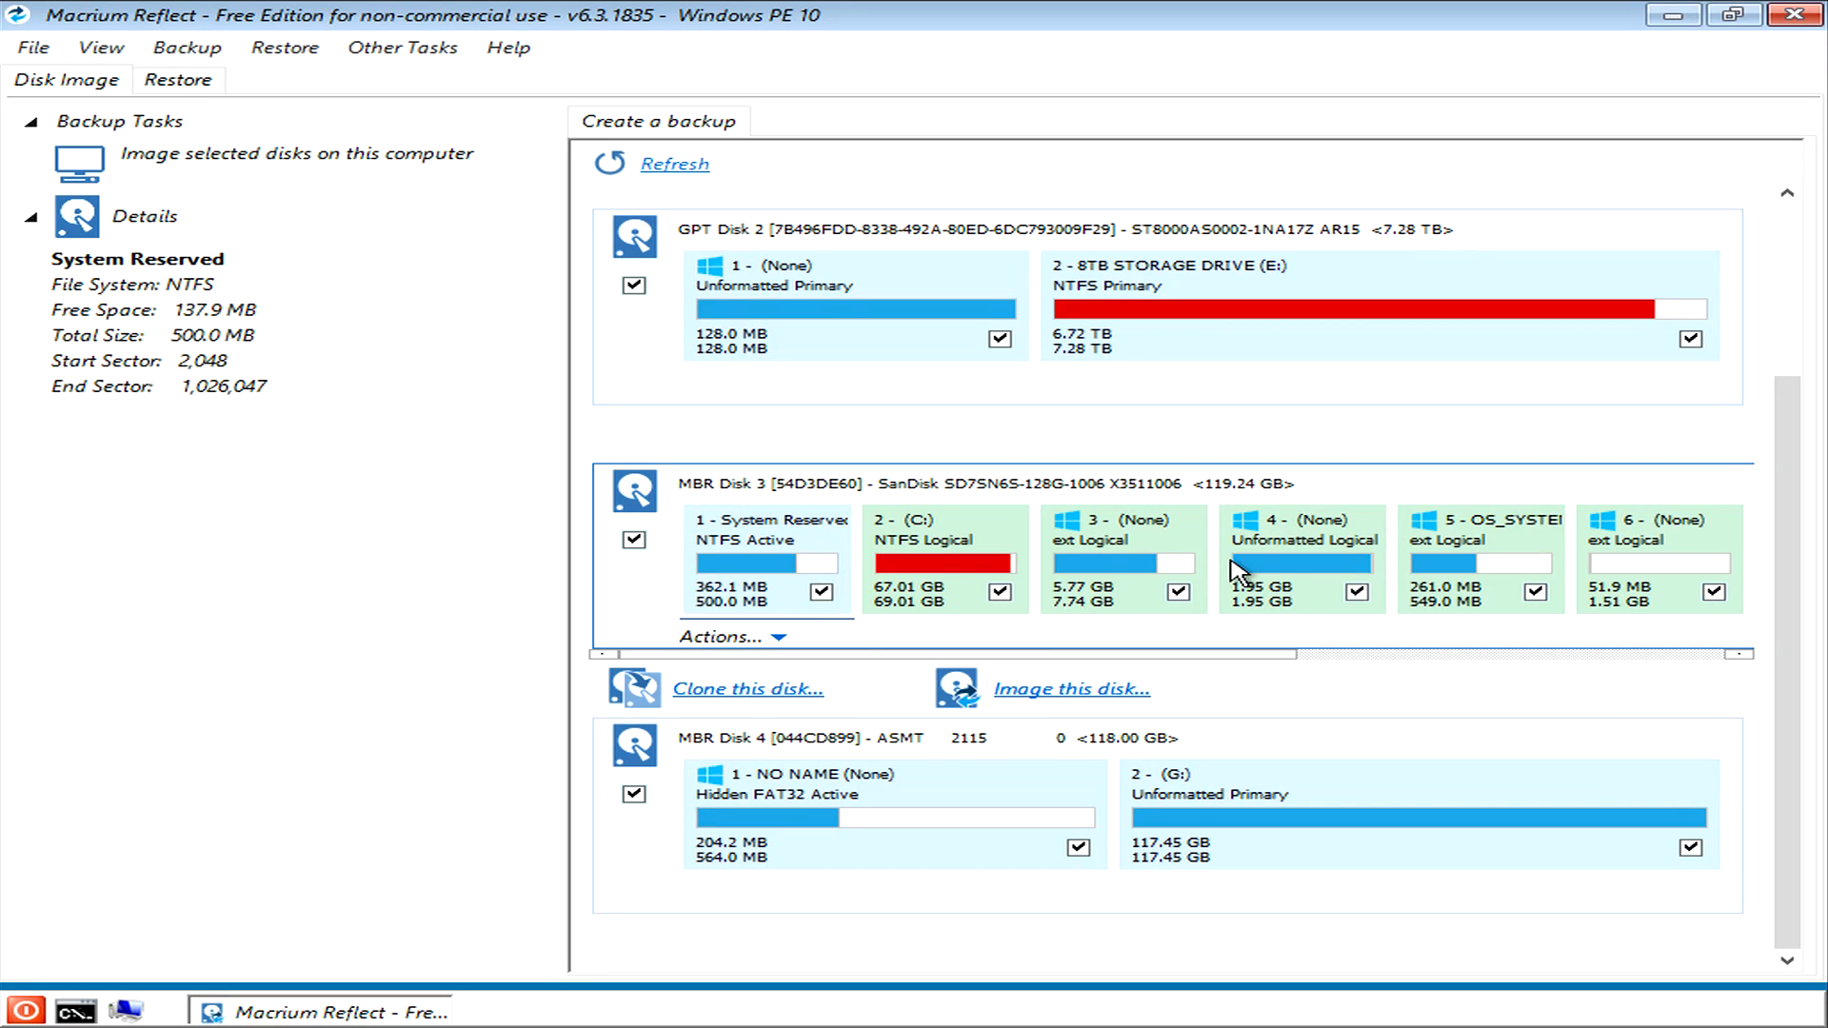
mouse_move(682, 586)
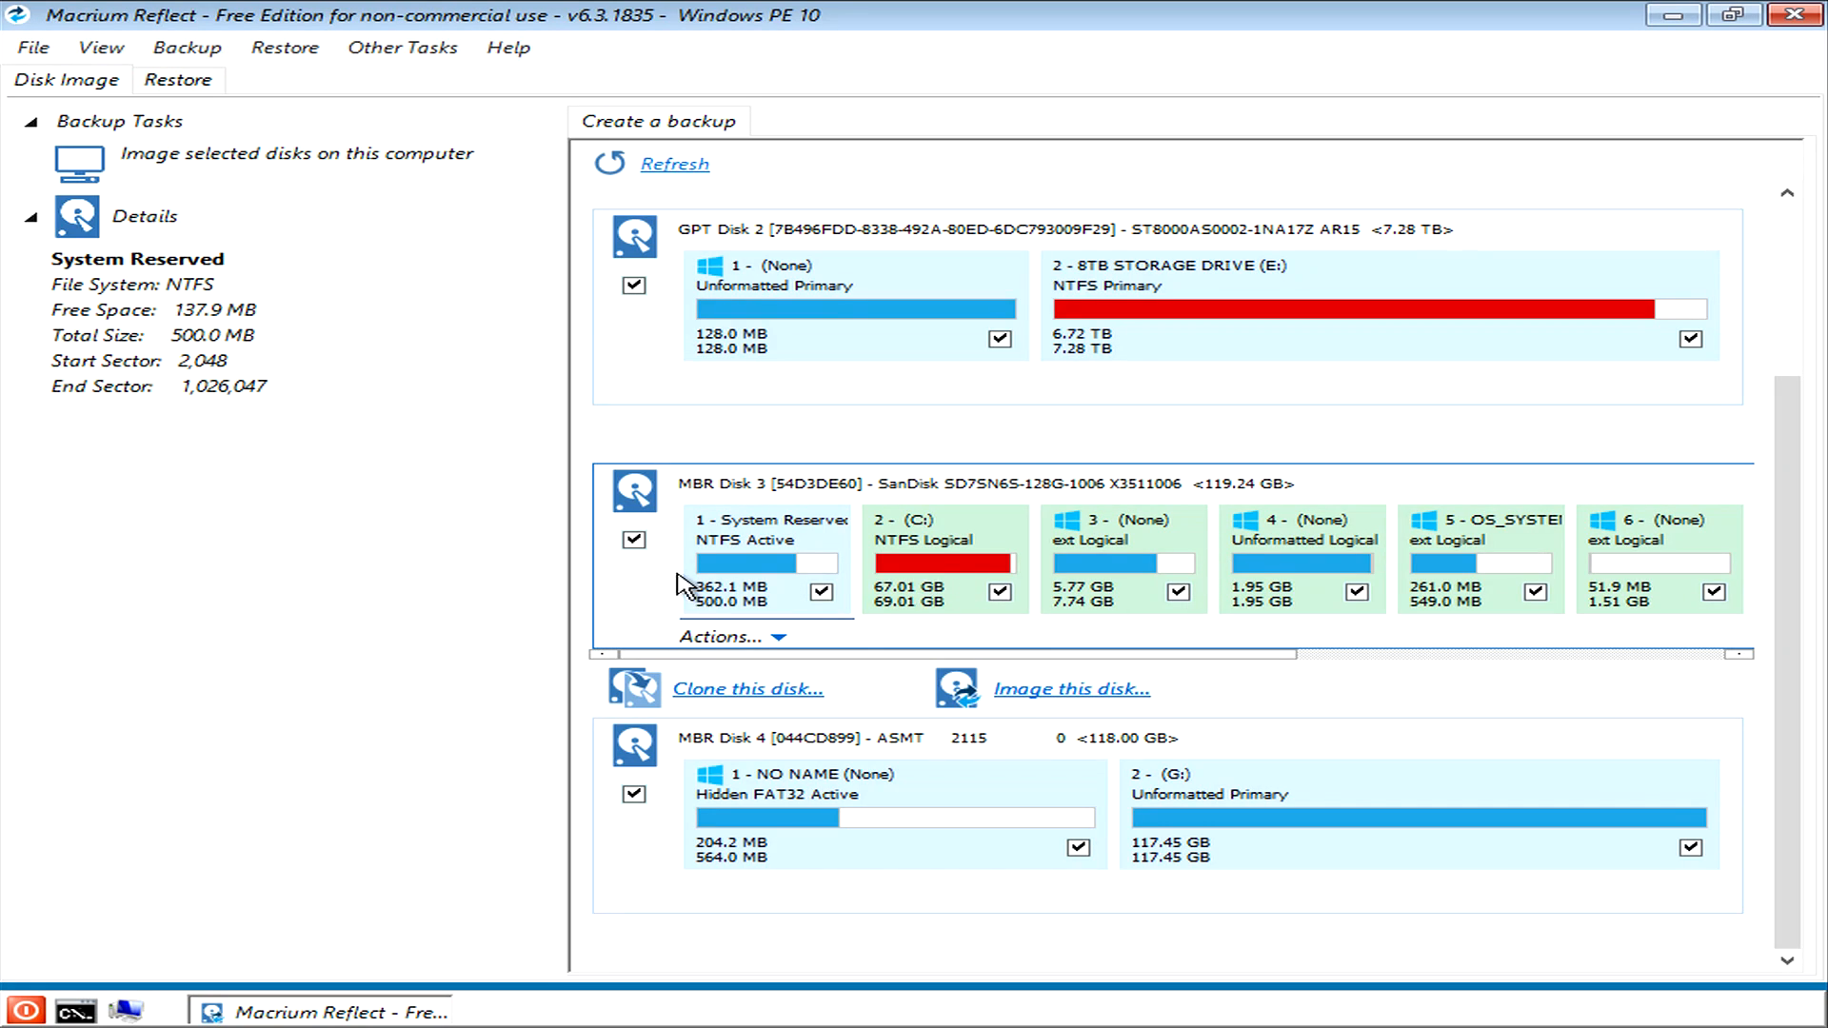
mouse_move(666, 619)
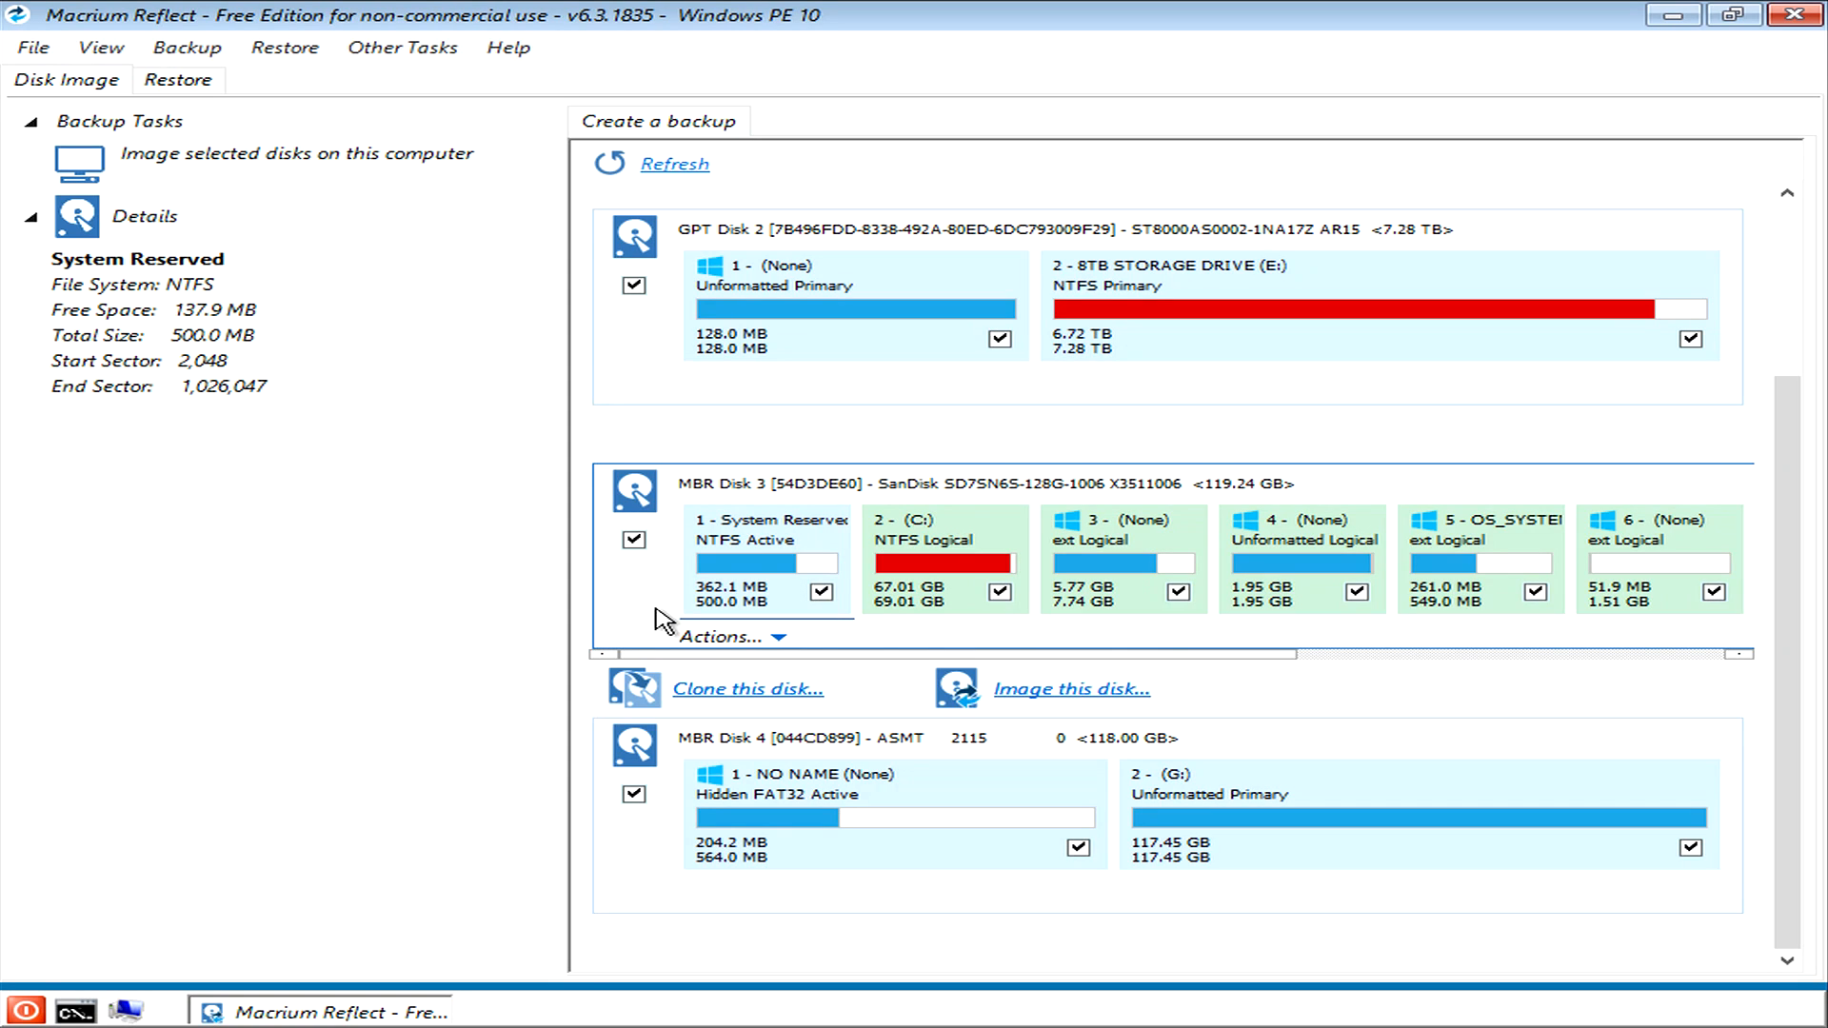
mouse_move(653, 616)
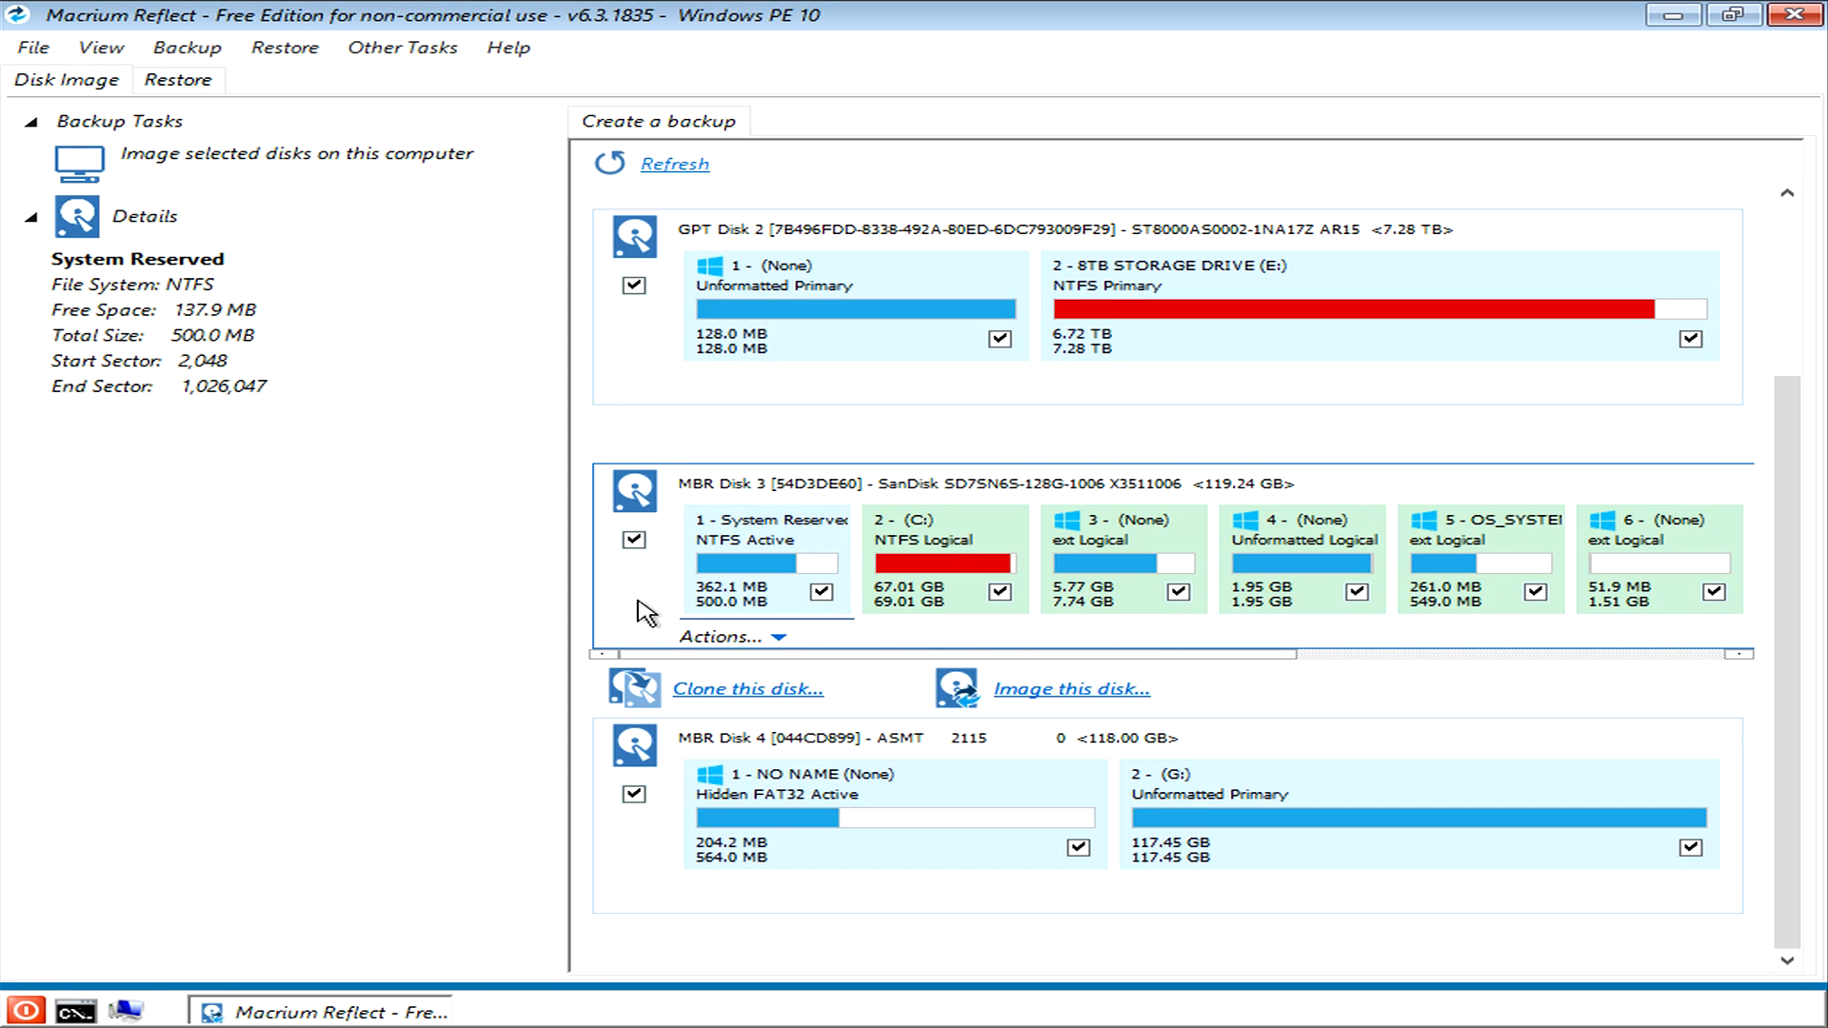
mouse_move(903, 588)
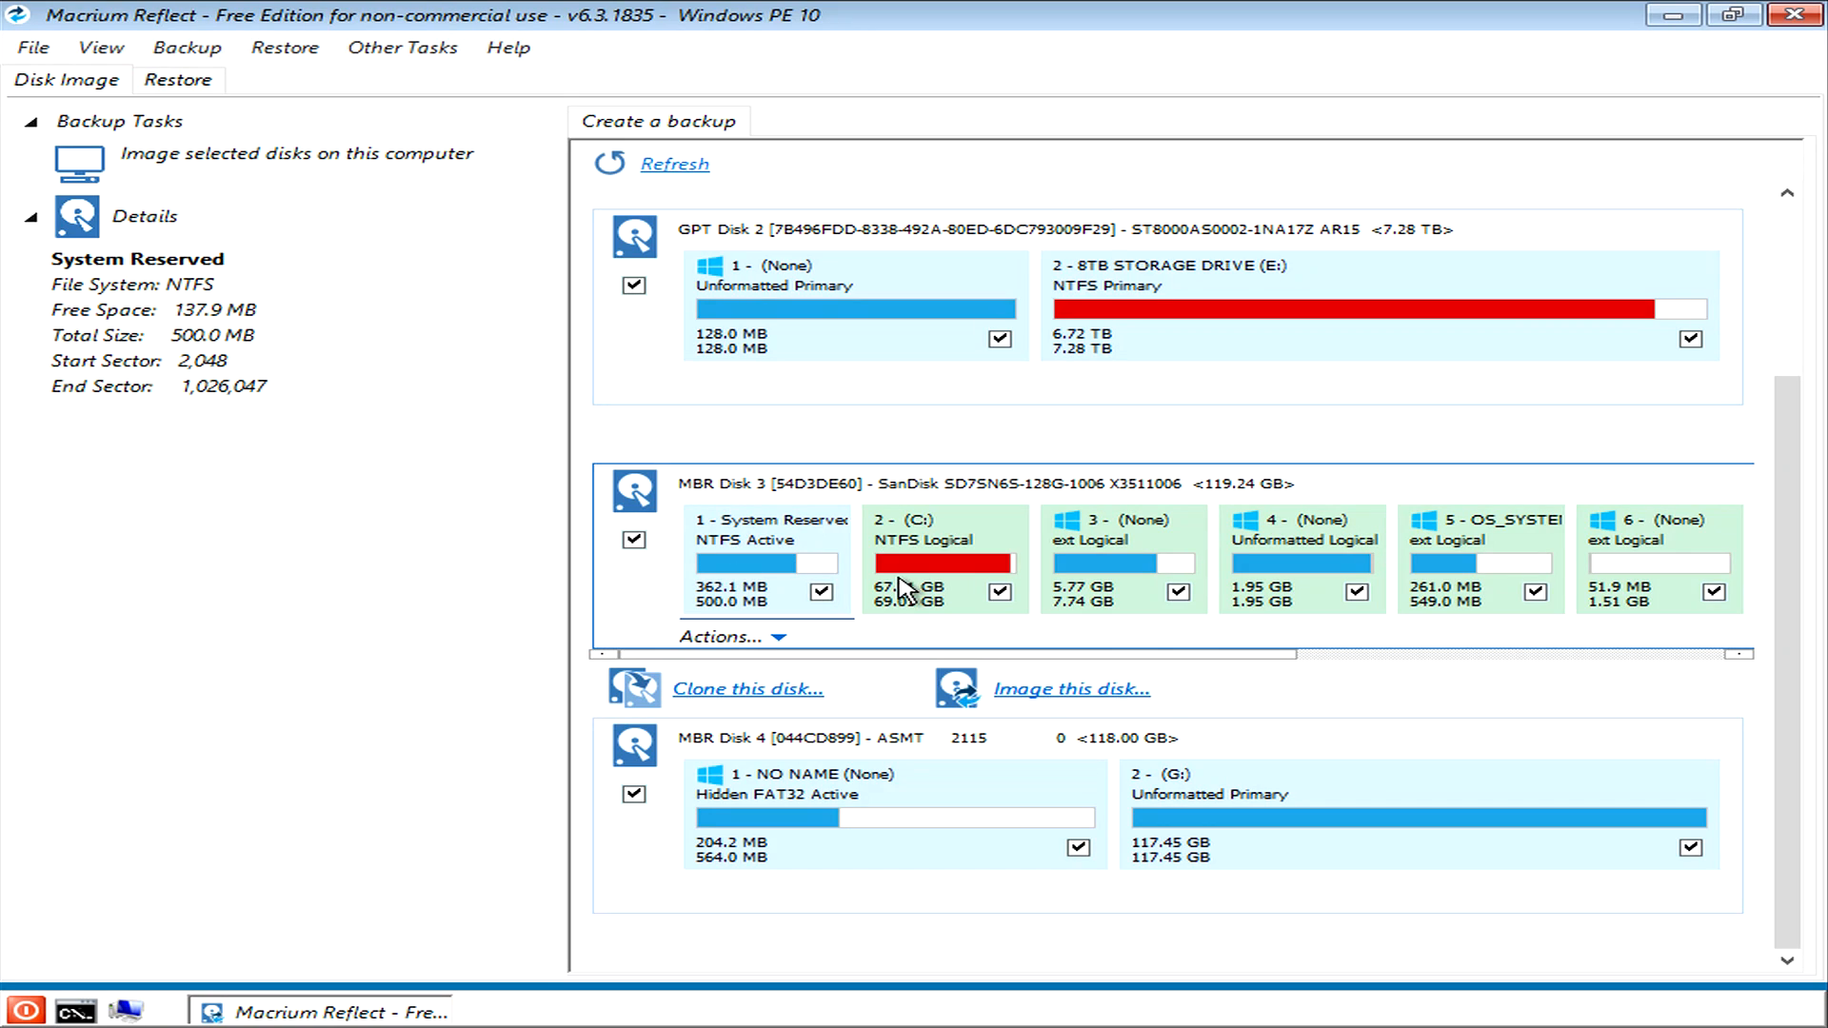
mouse_move(1059, 703)
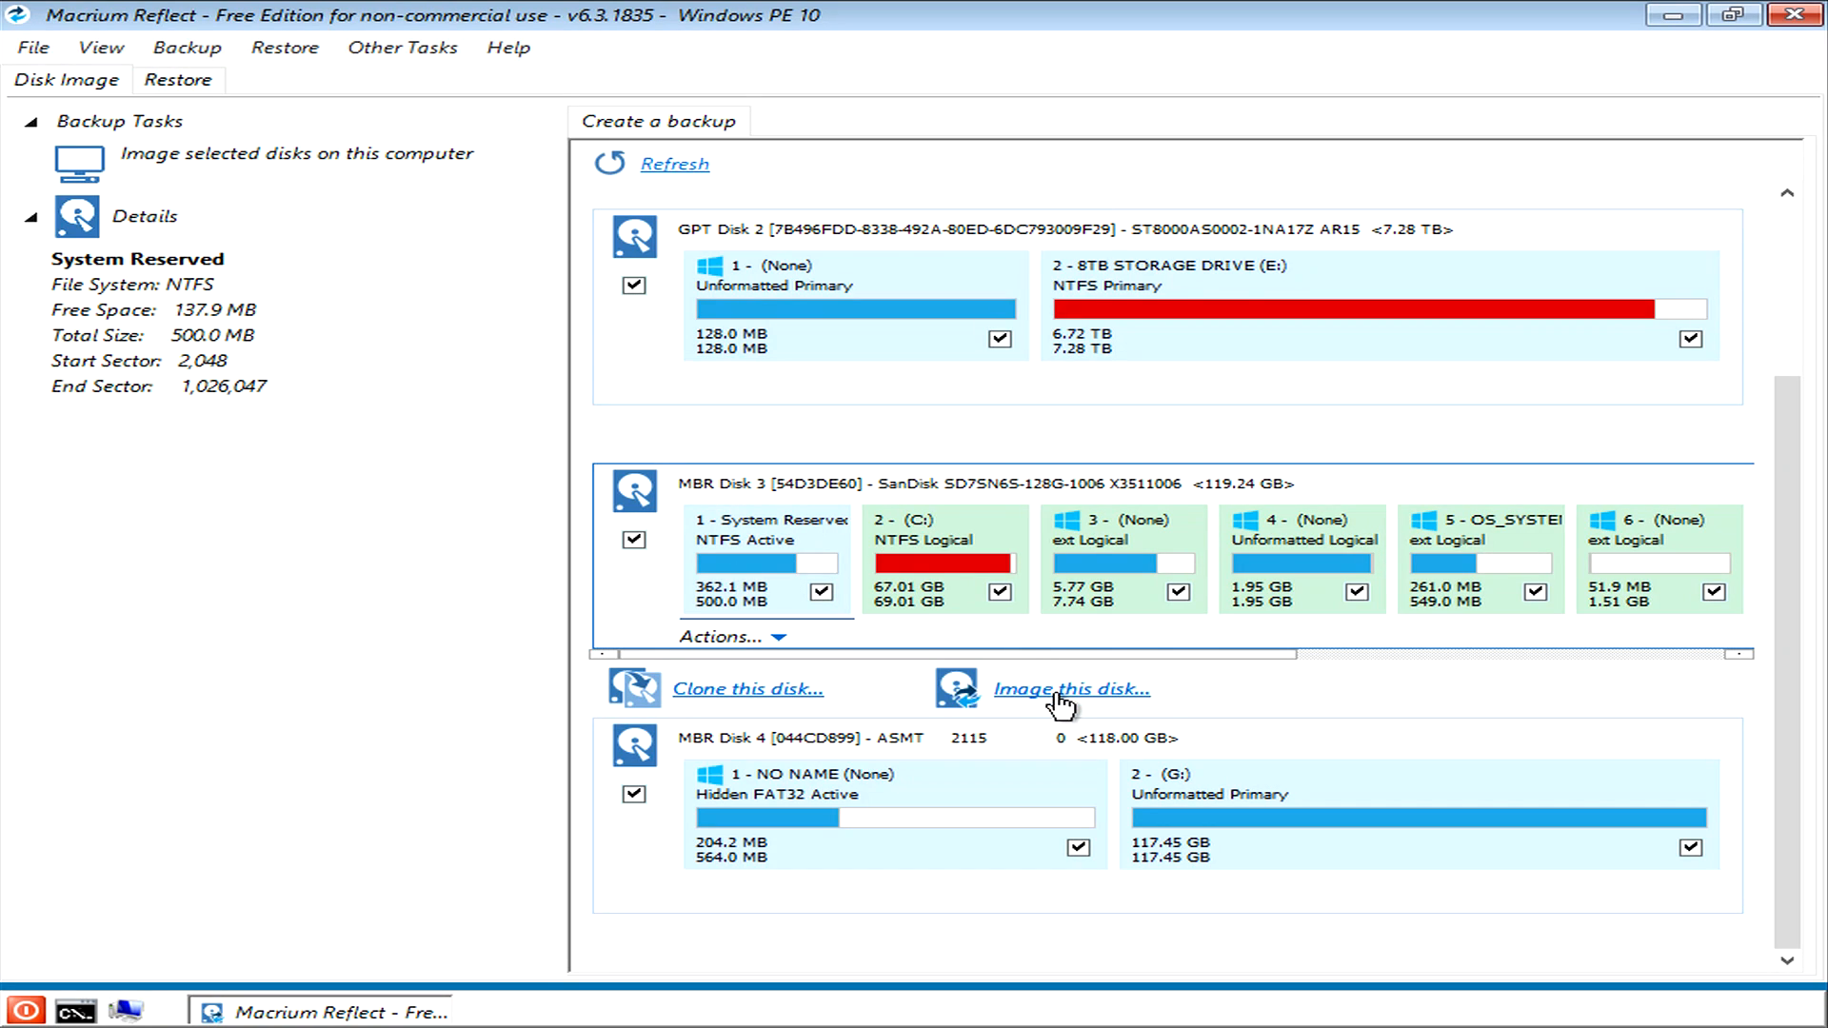
mouse_move(1081, 708)
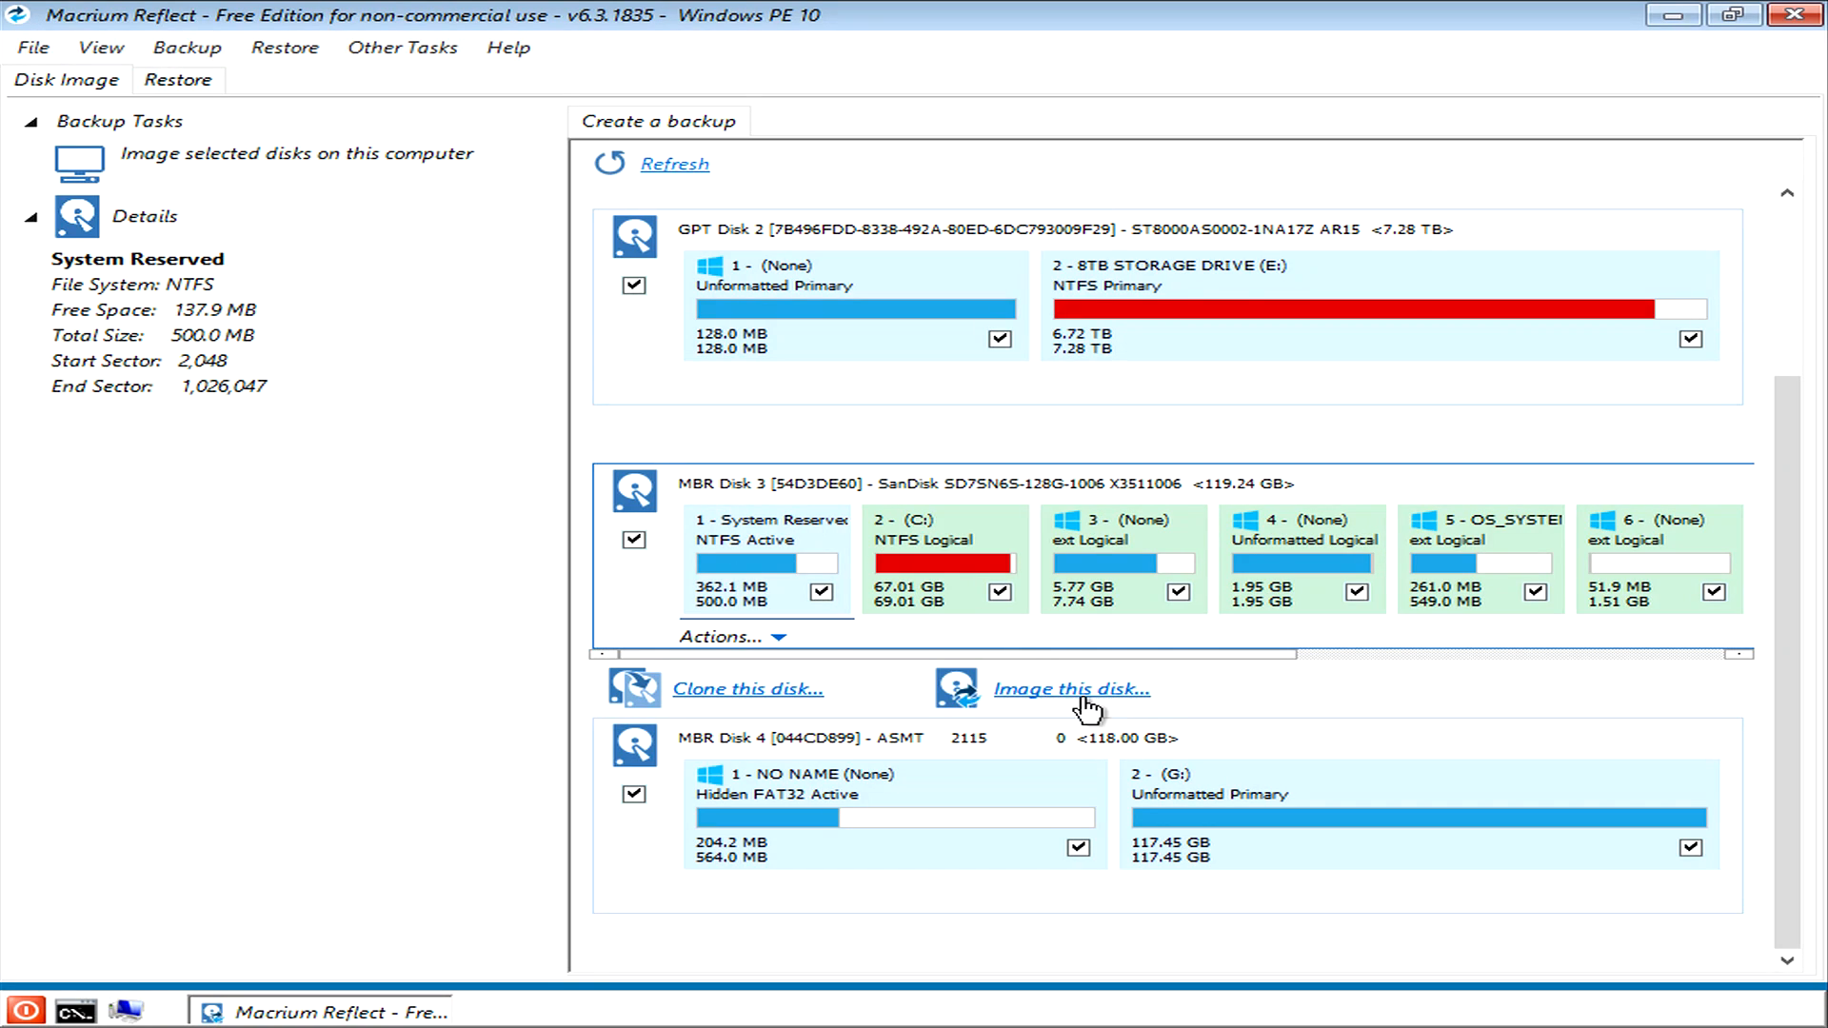
mouse_move(768, 708)
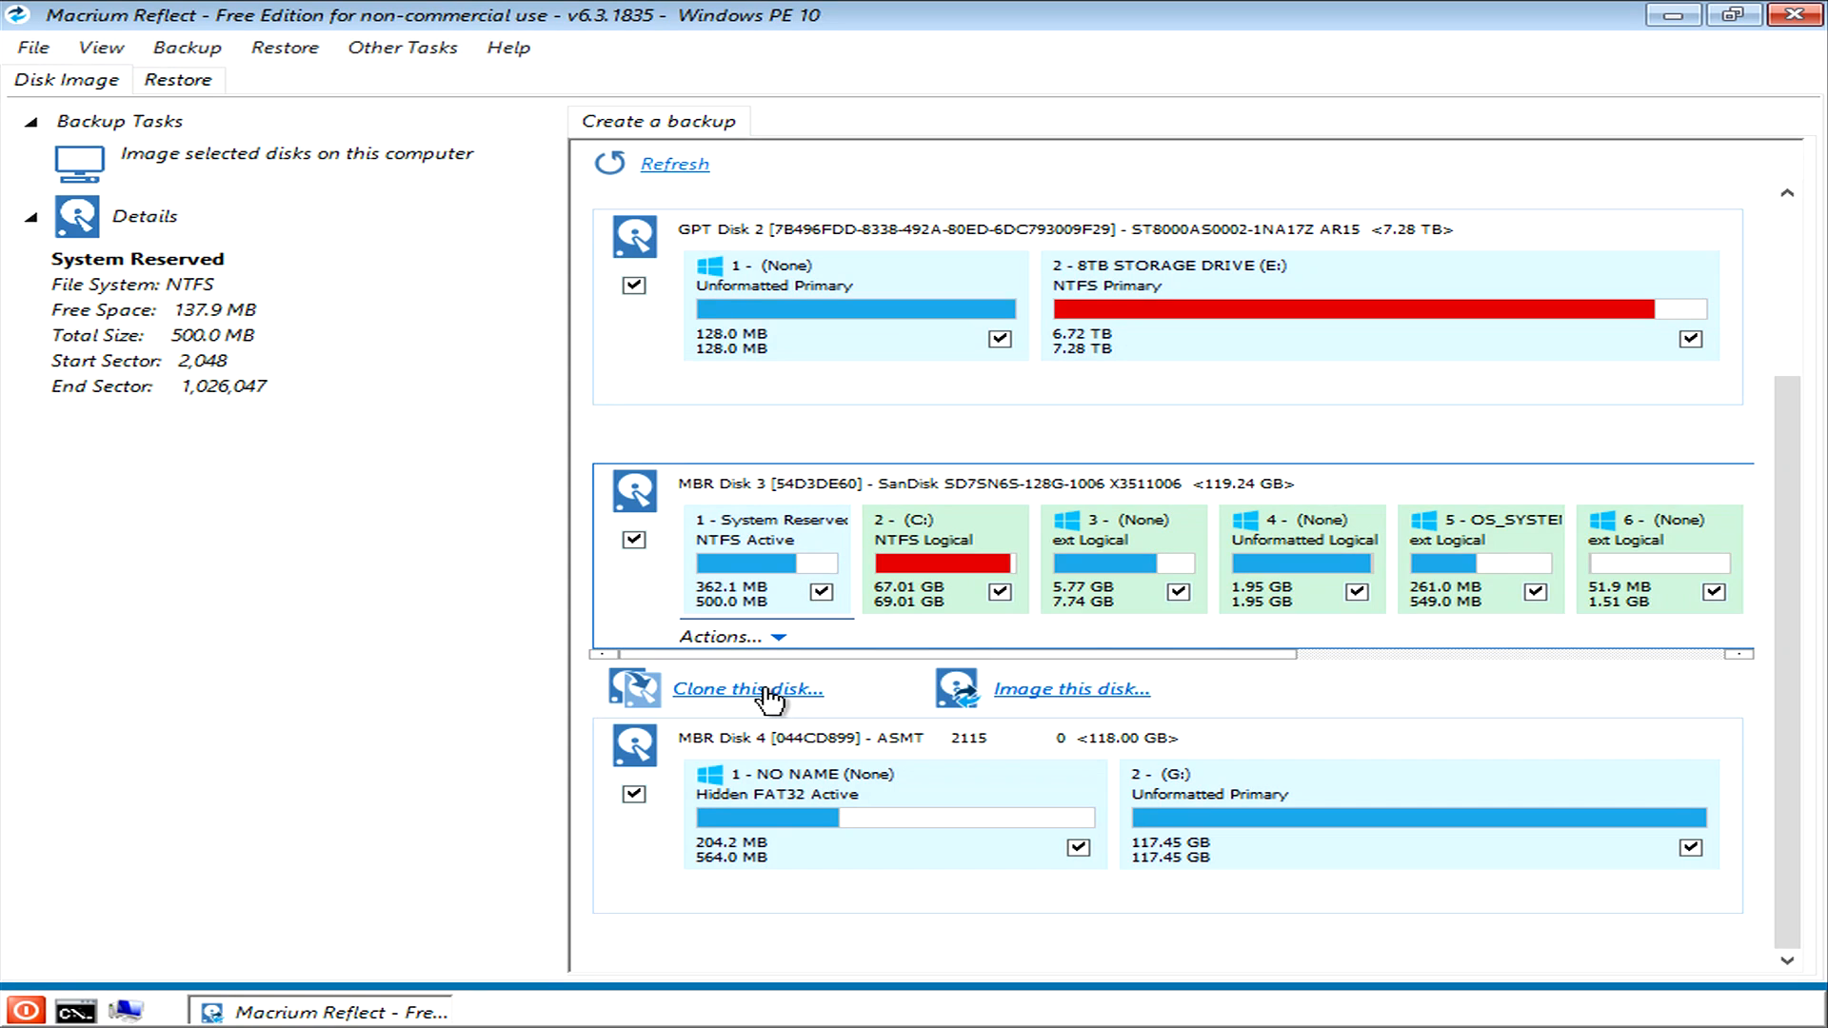
mouse_move(1137, 697)
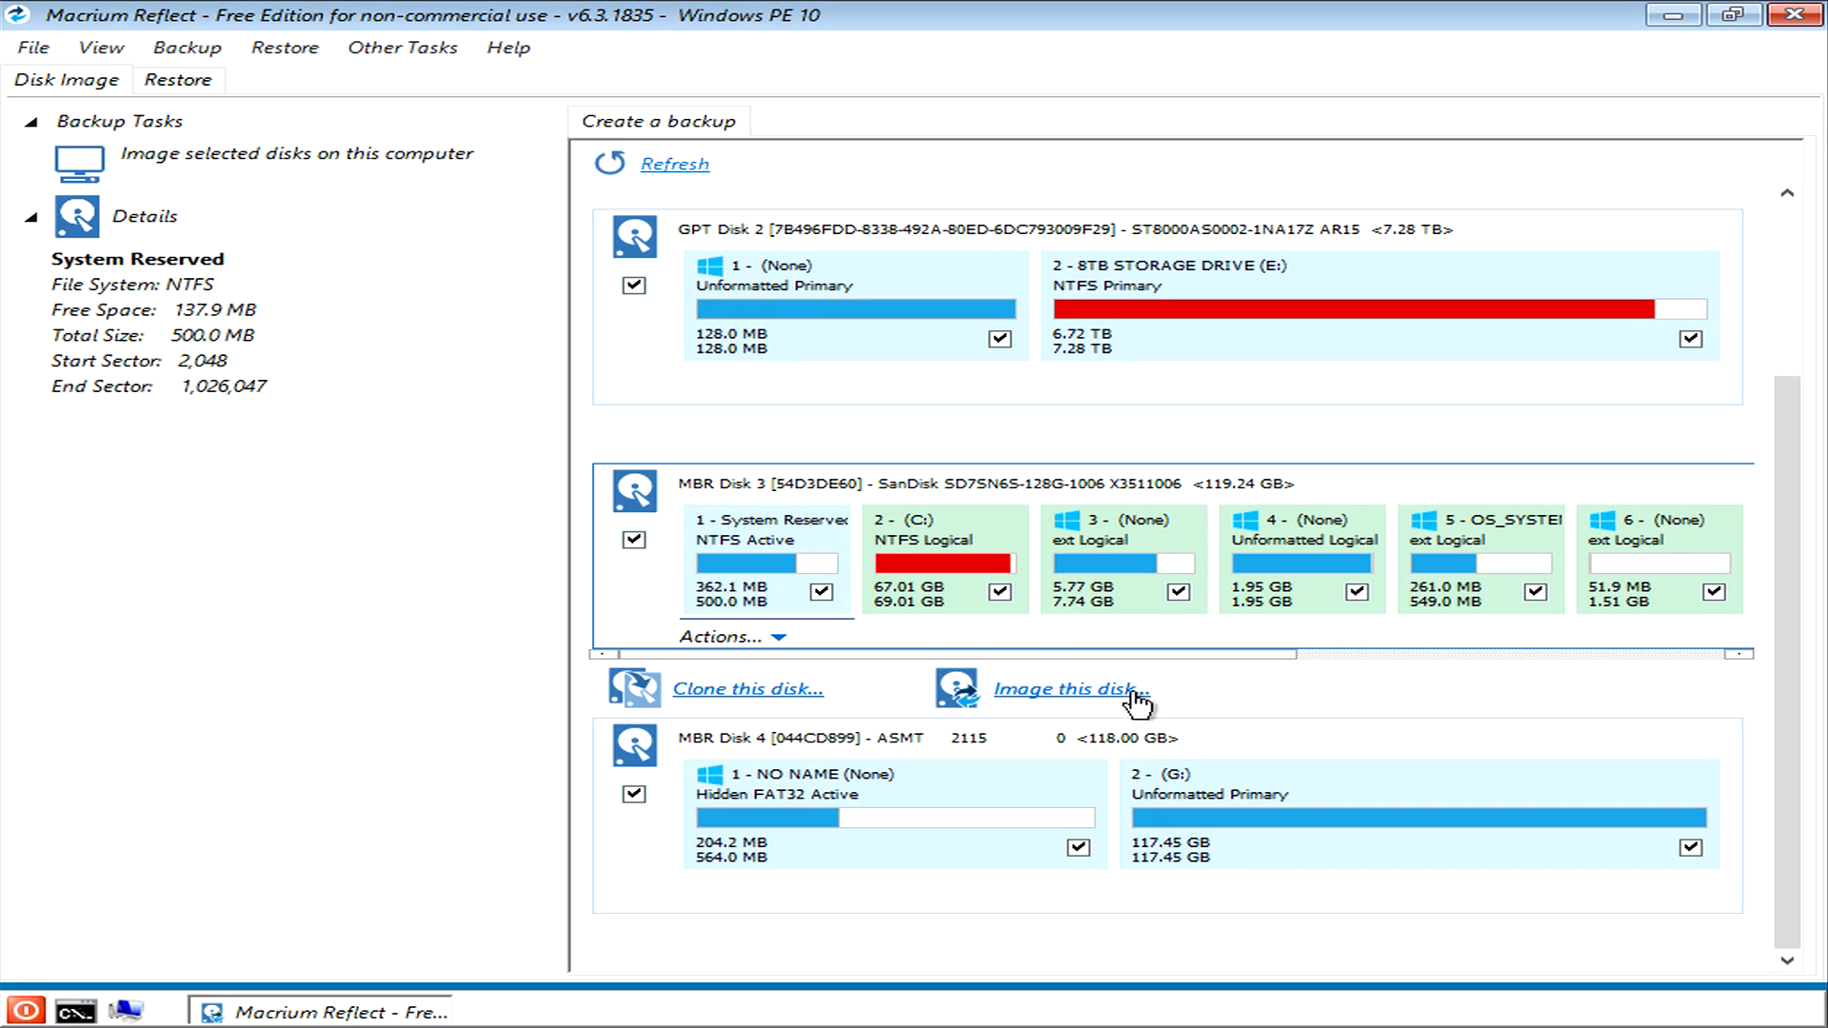
mouse_move(1019, 706)
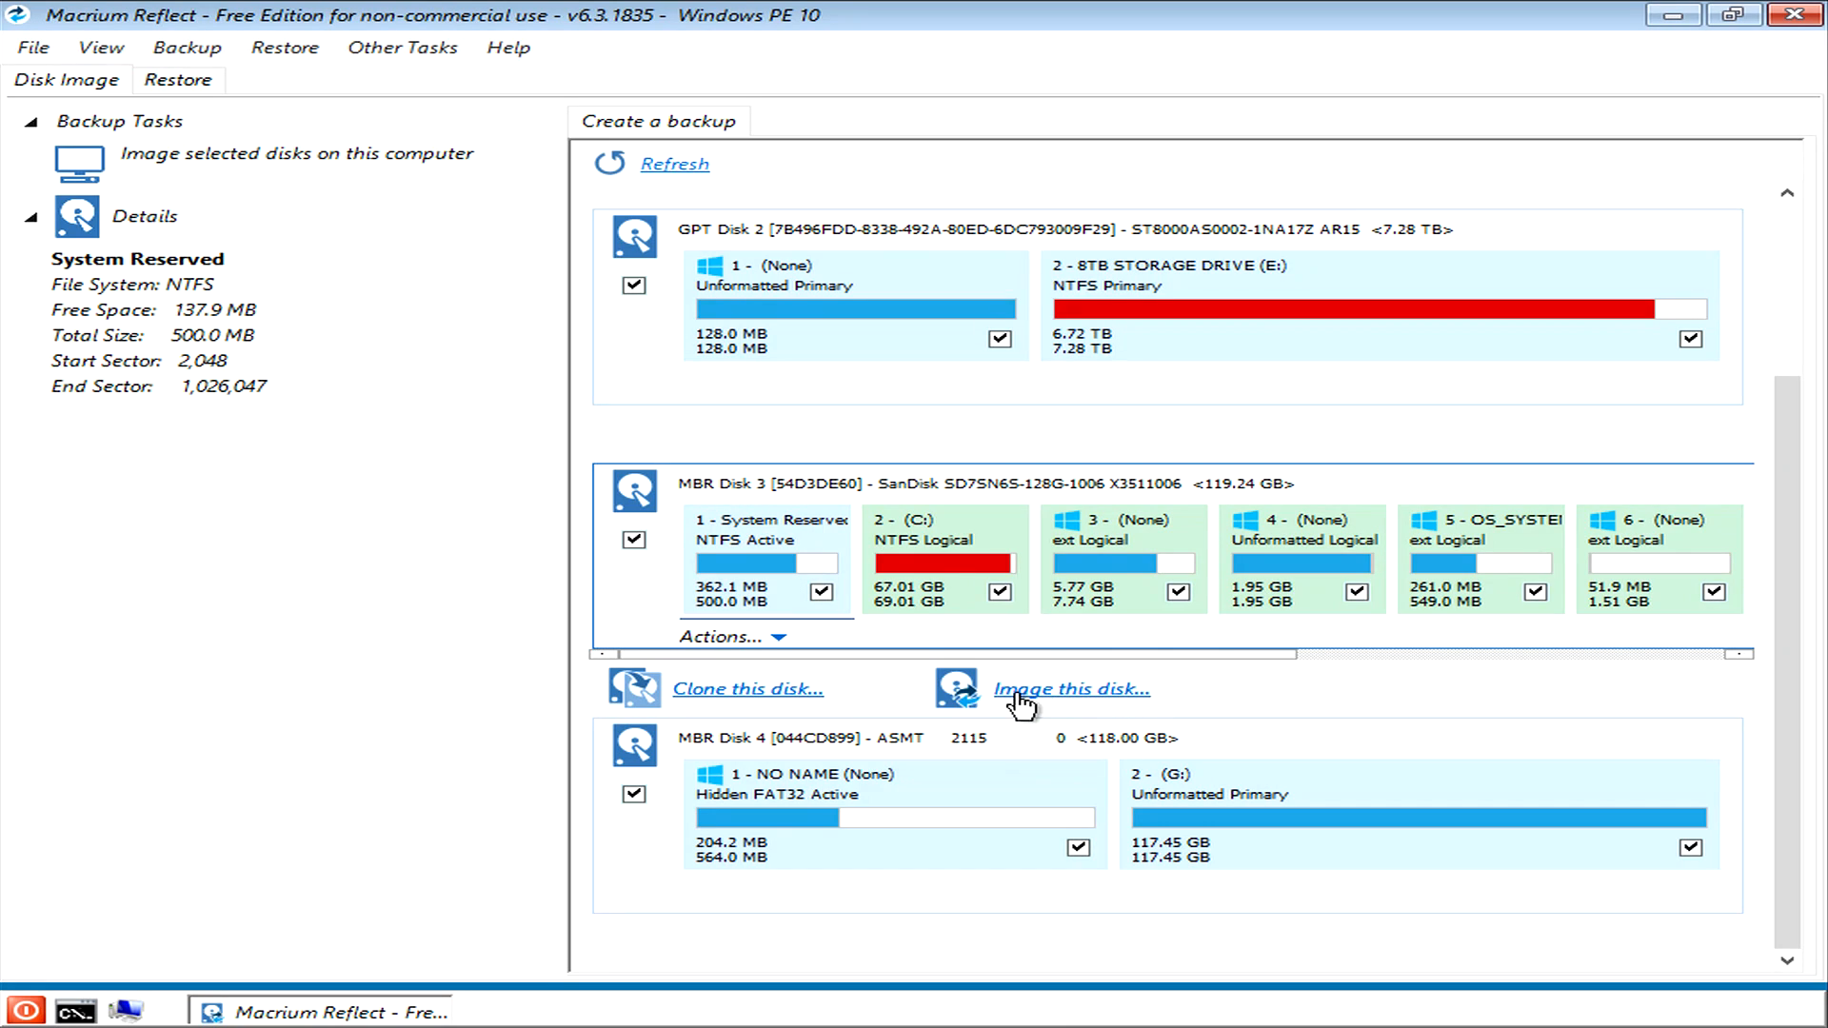
mouse_move(1077, 705)
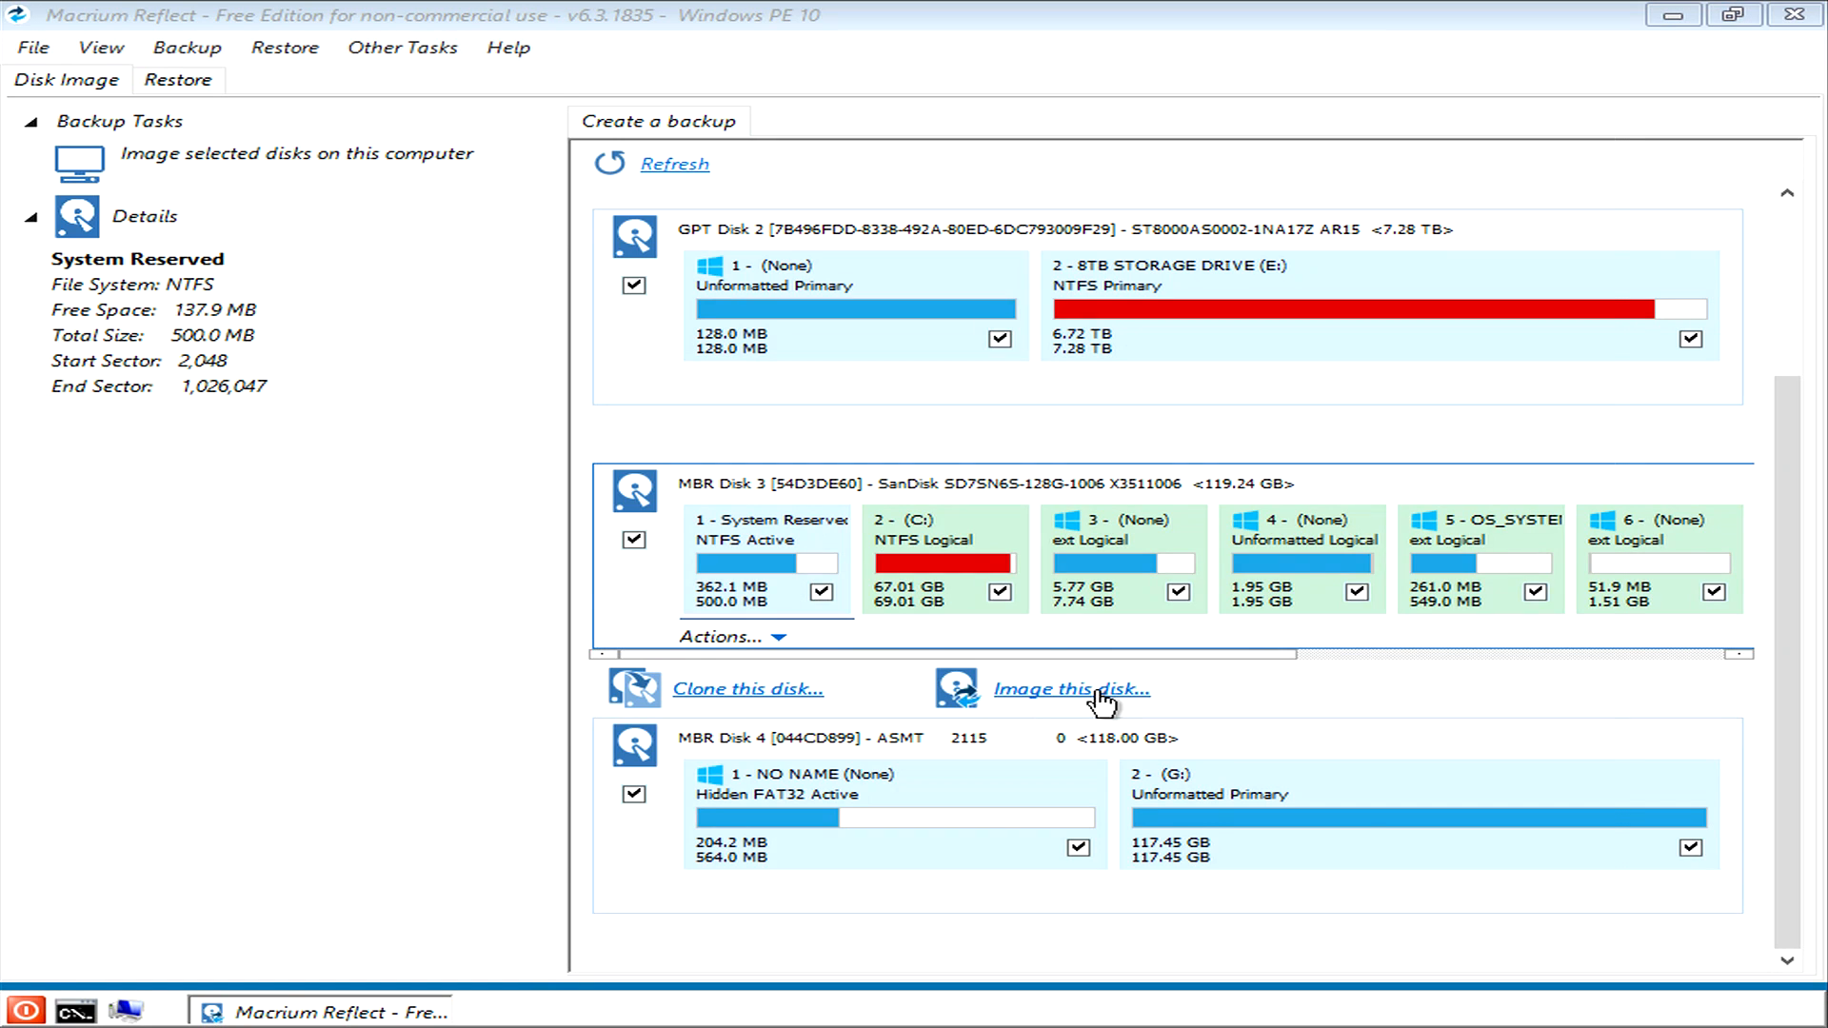
Step: Start imaging MBR Disk 3, the SanDisk SSD, with 105.44 GB of partitions selected
left_click(1070, 689)
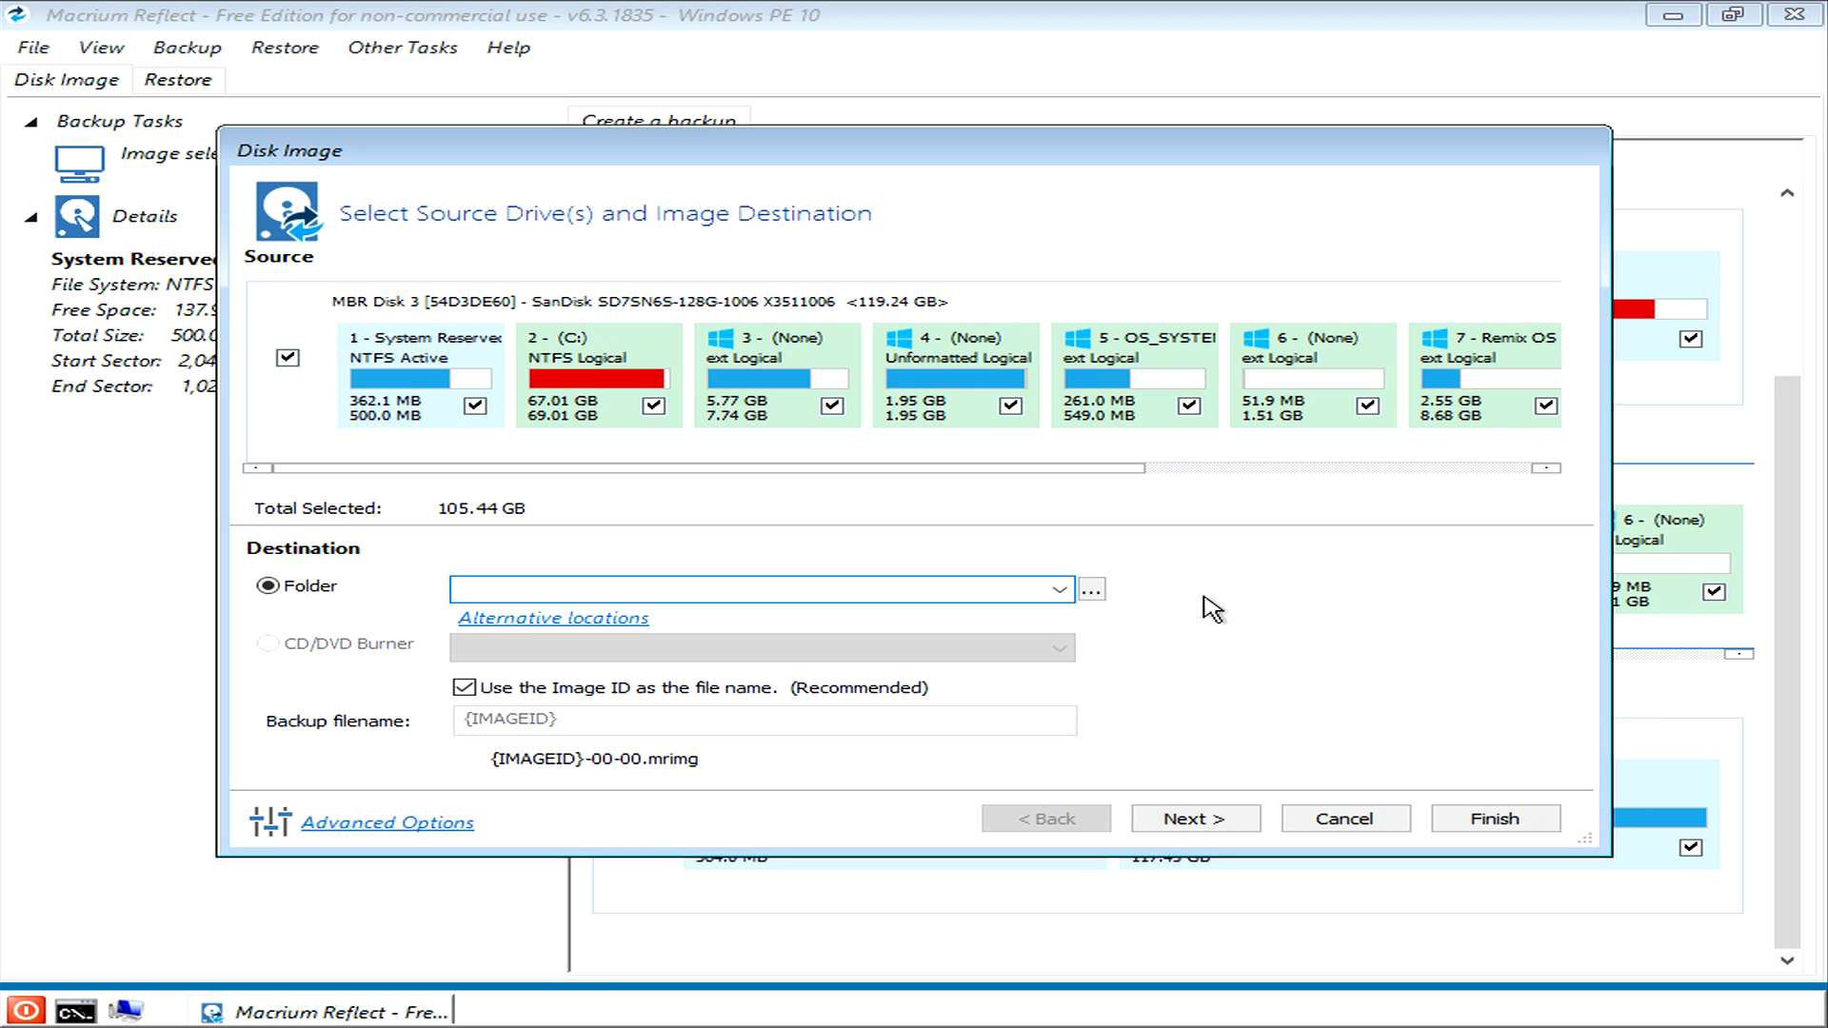
mouse_move(508, 463)
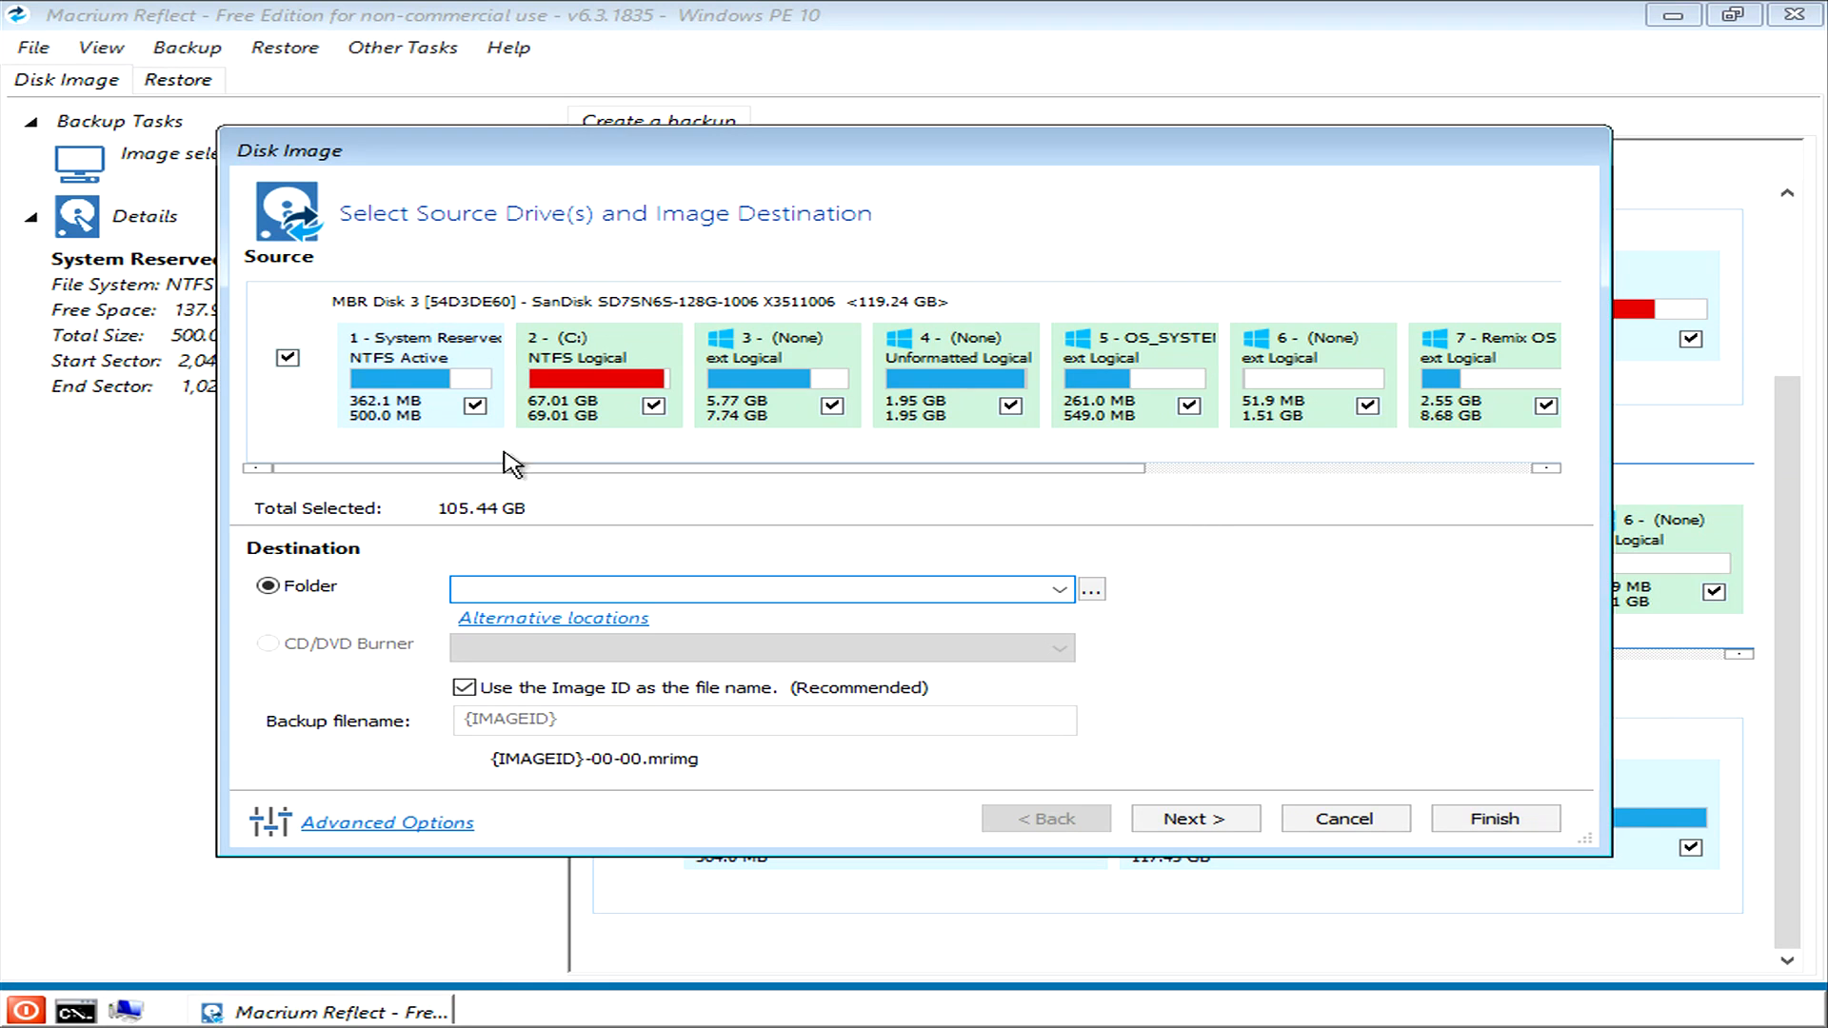
left_click(755, 588)
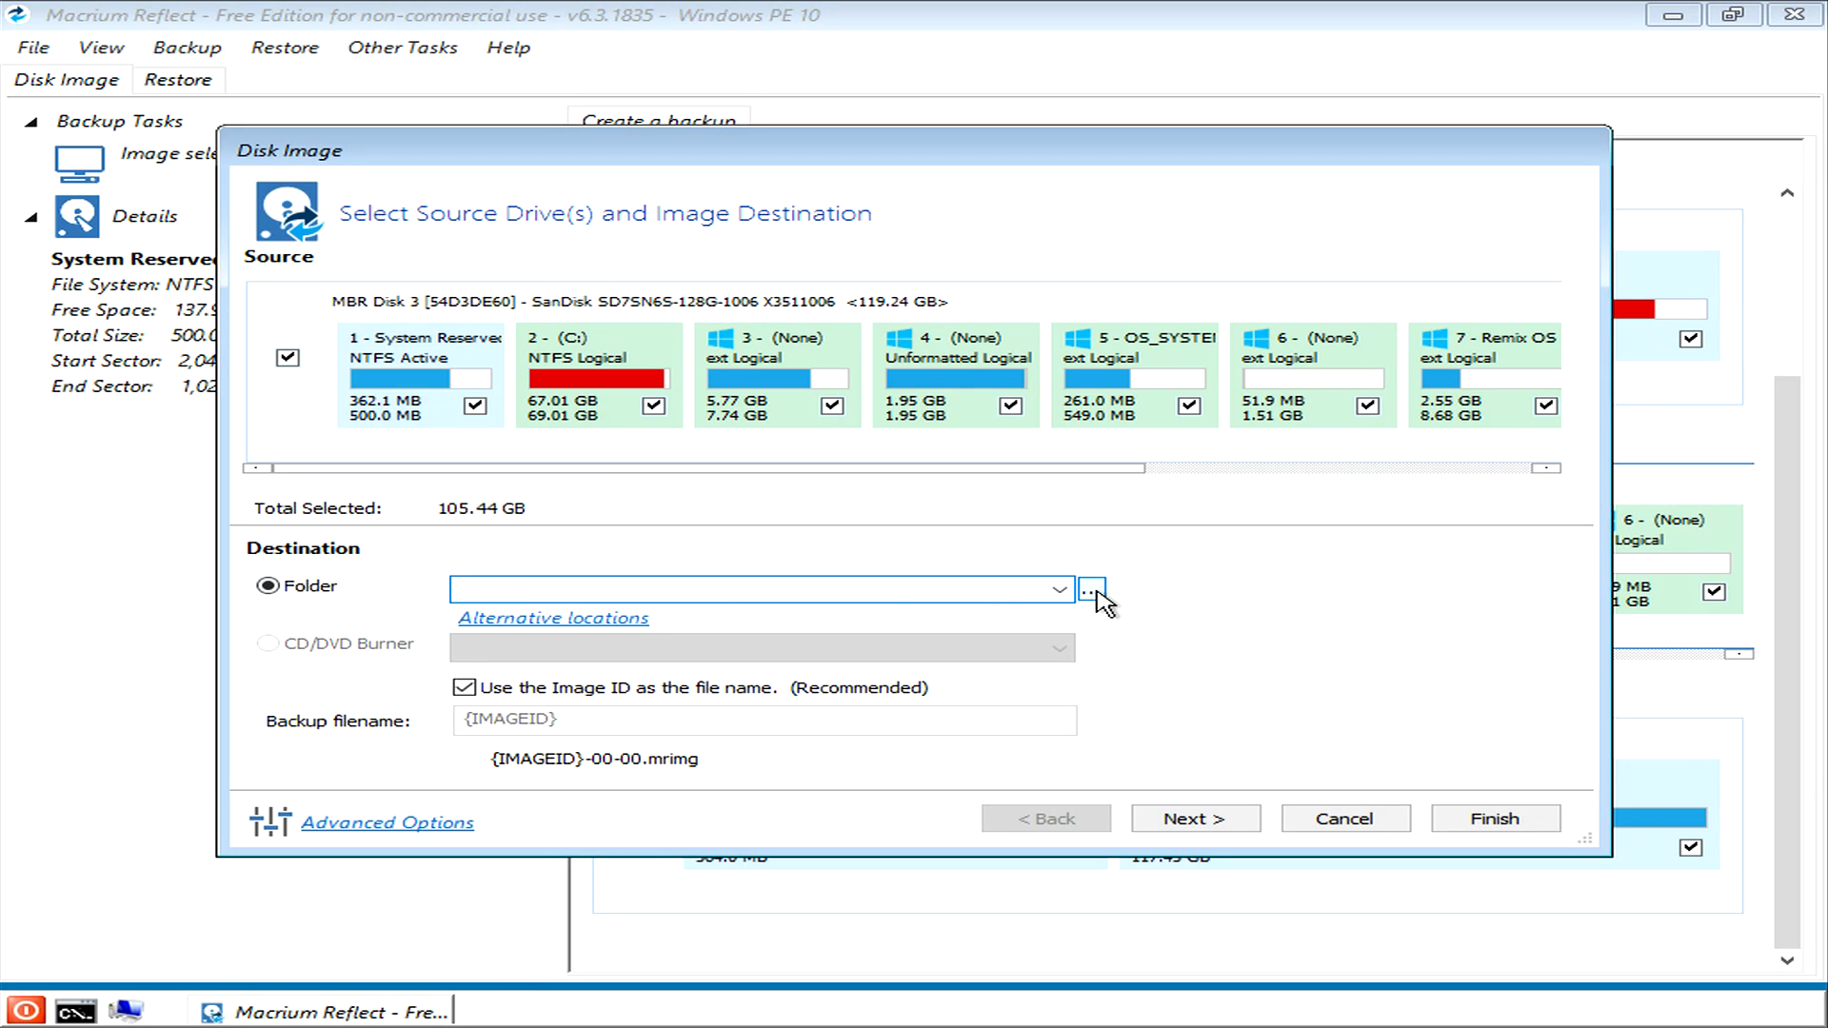
Step: Browse for a destination folder and expand Local Disk (G:) to show MACRIUM DISK IMAGES
left_click(1093, 588)
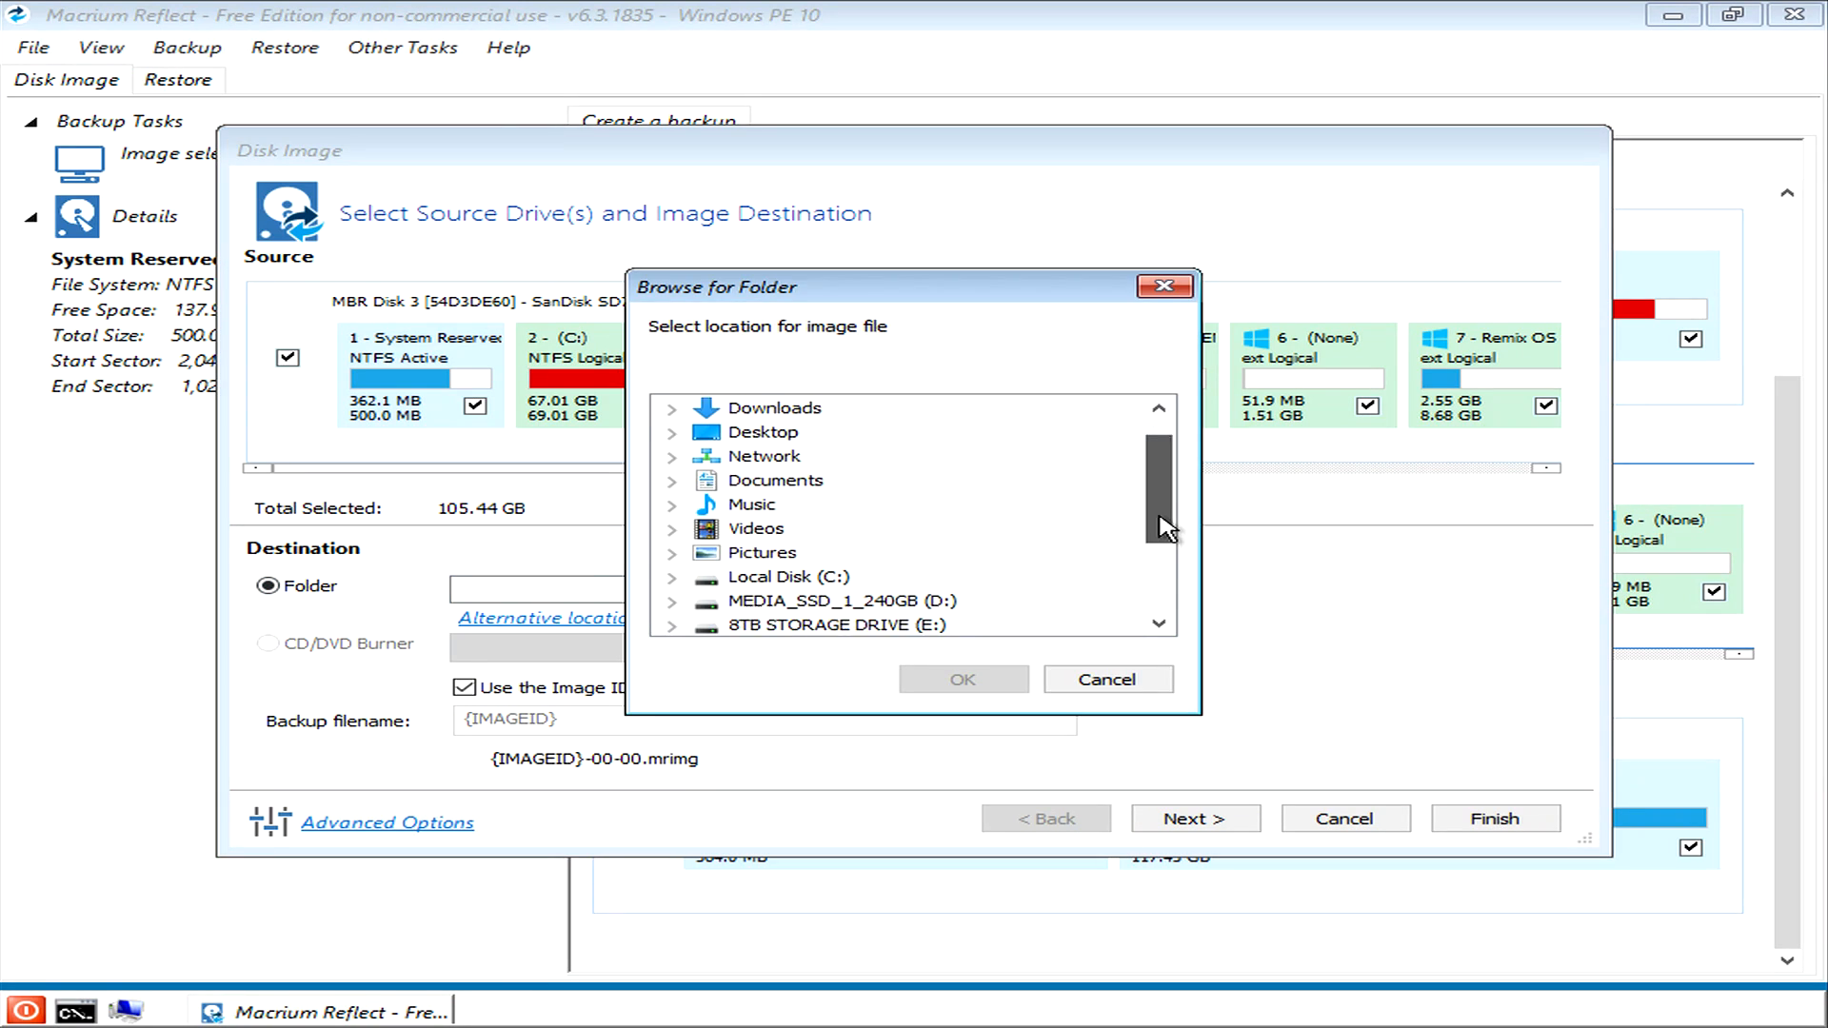
scroll("down", 3)
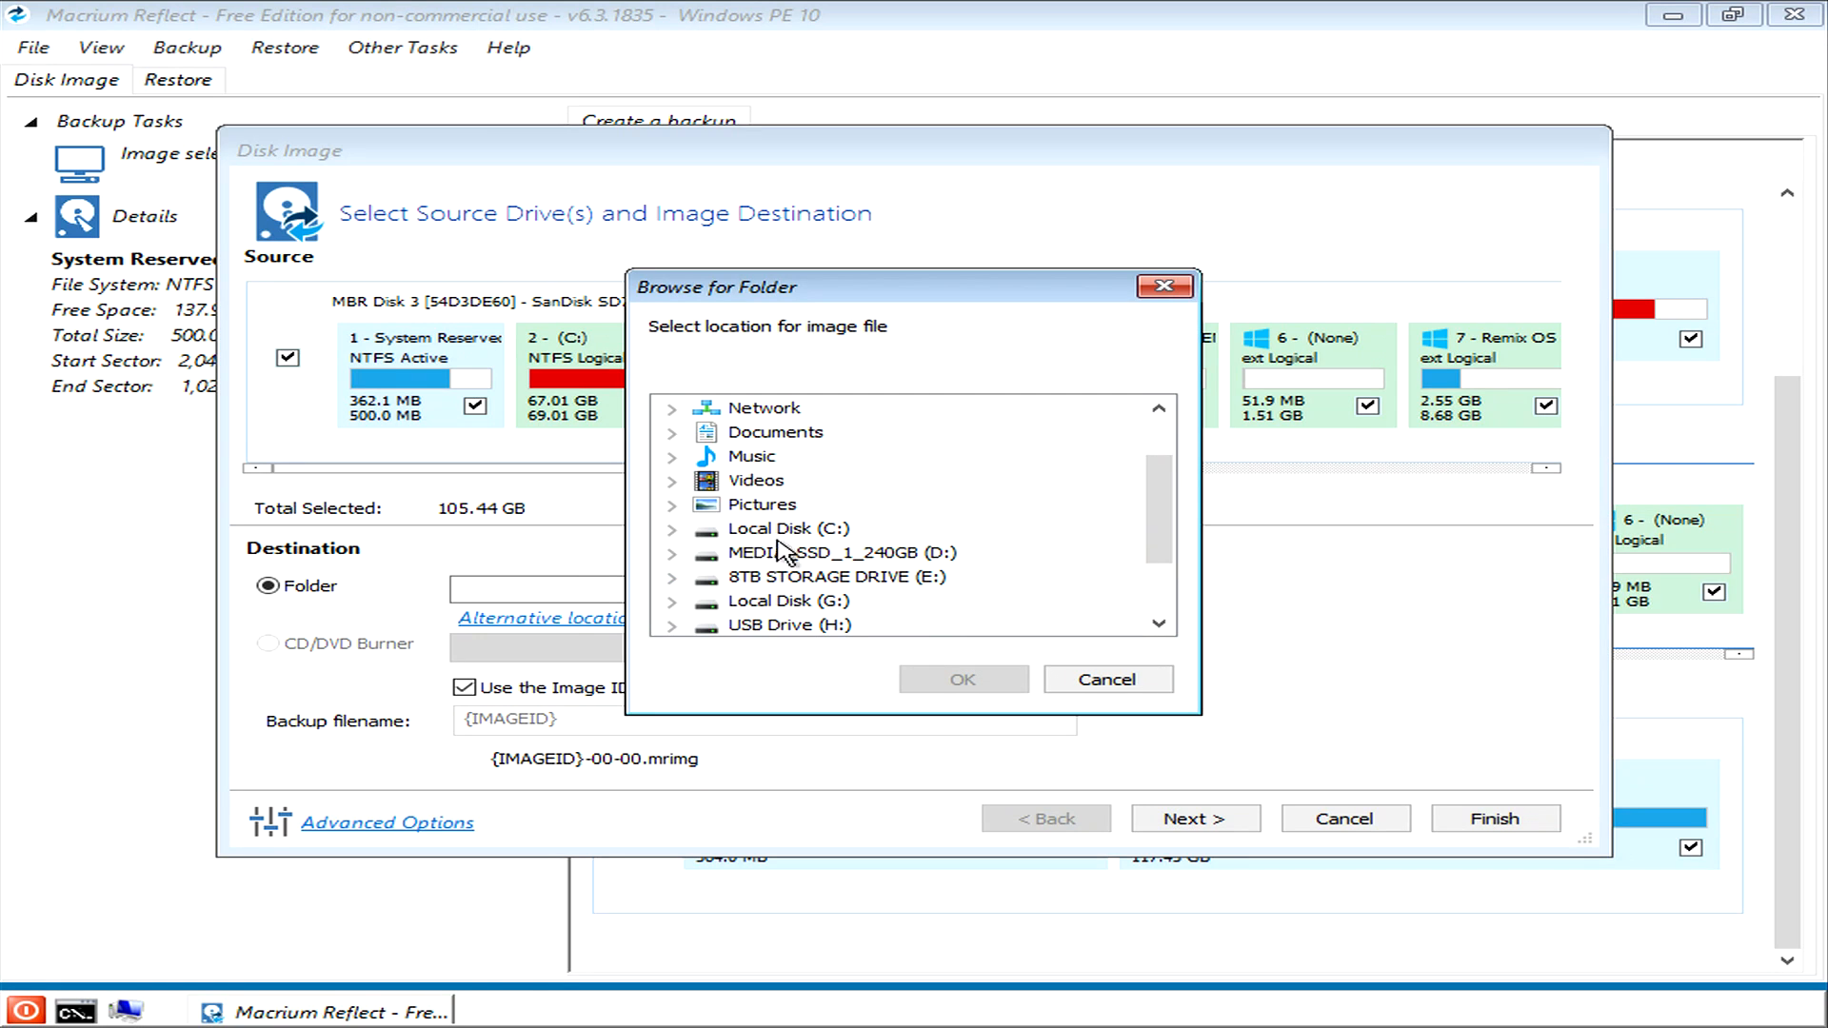
mouse_move(793, 610)
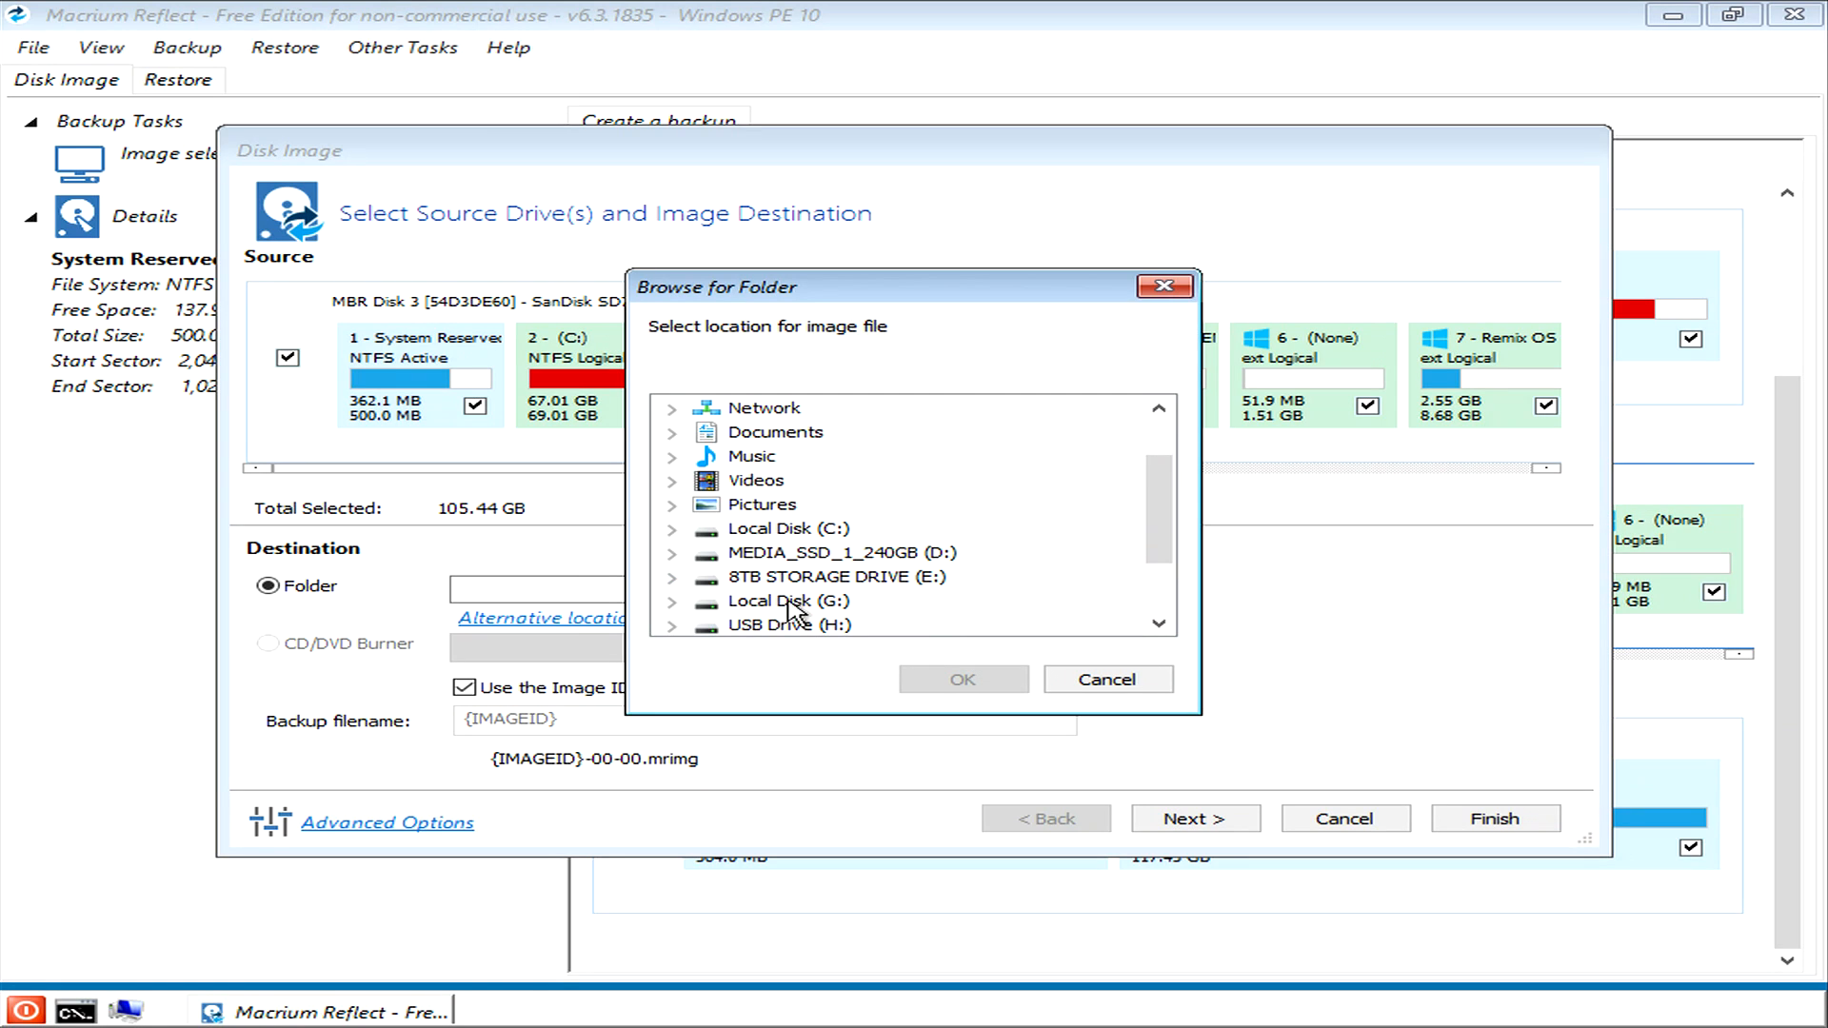
mouse_move(806, 611)
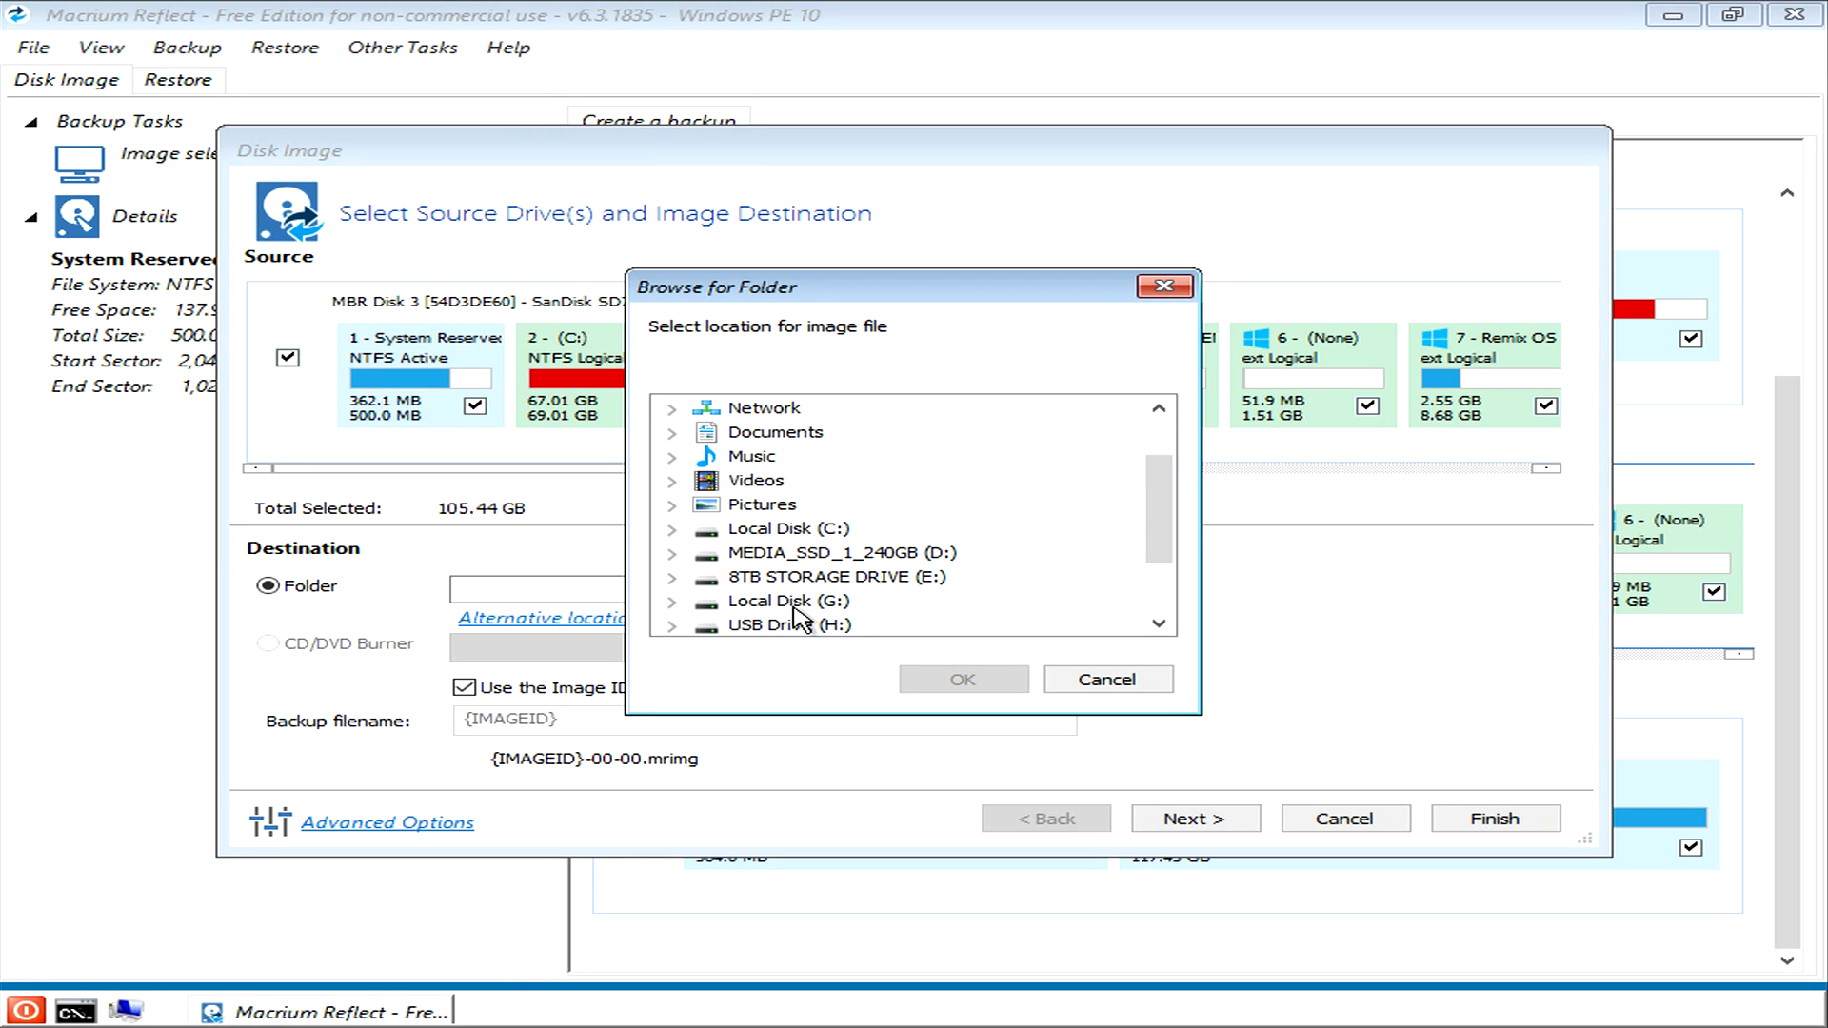
left_click(791, 600)
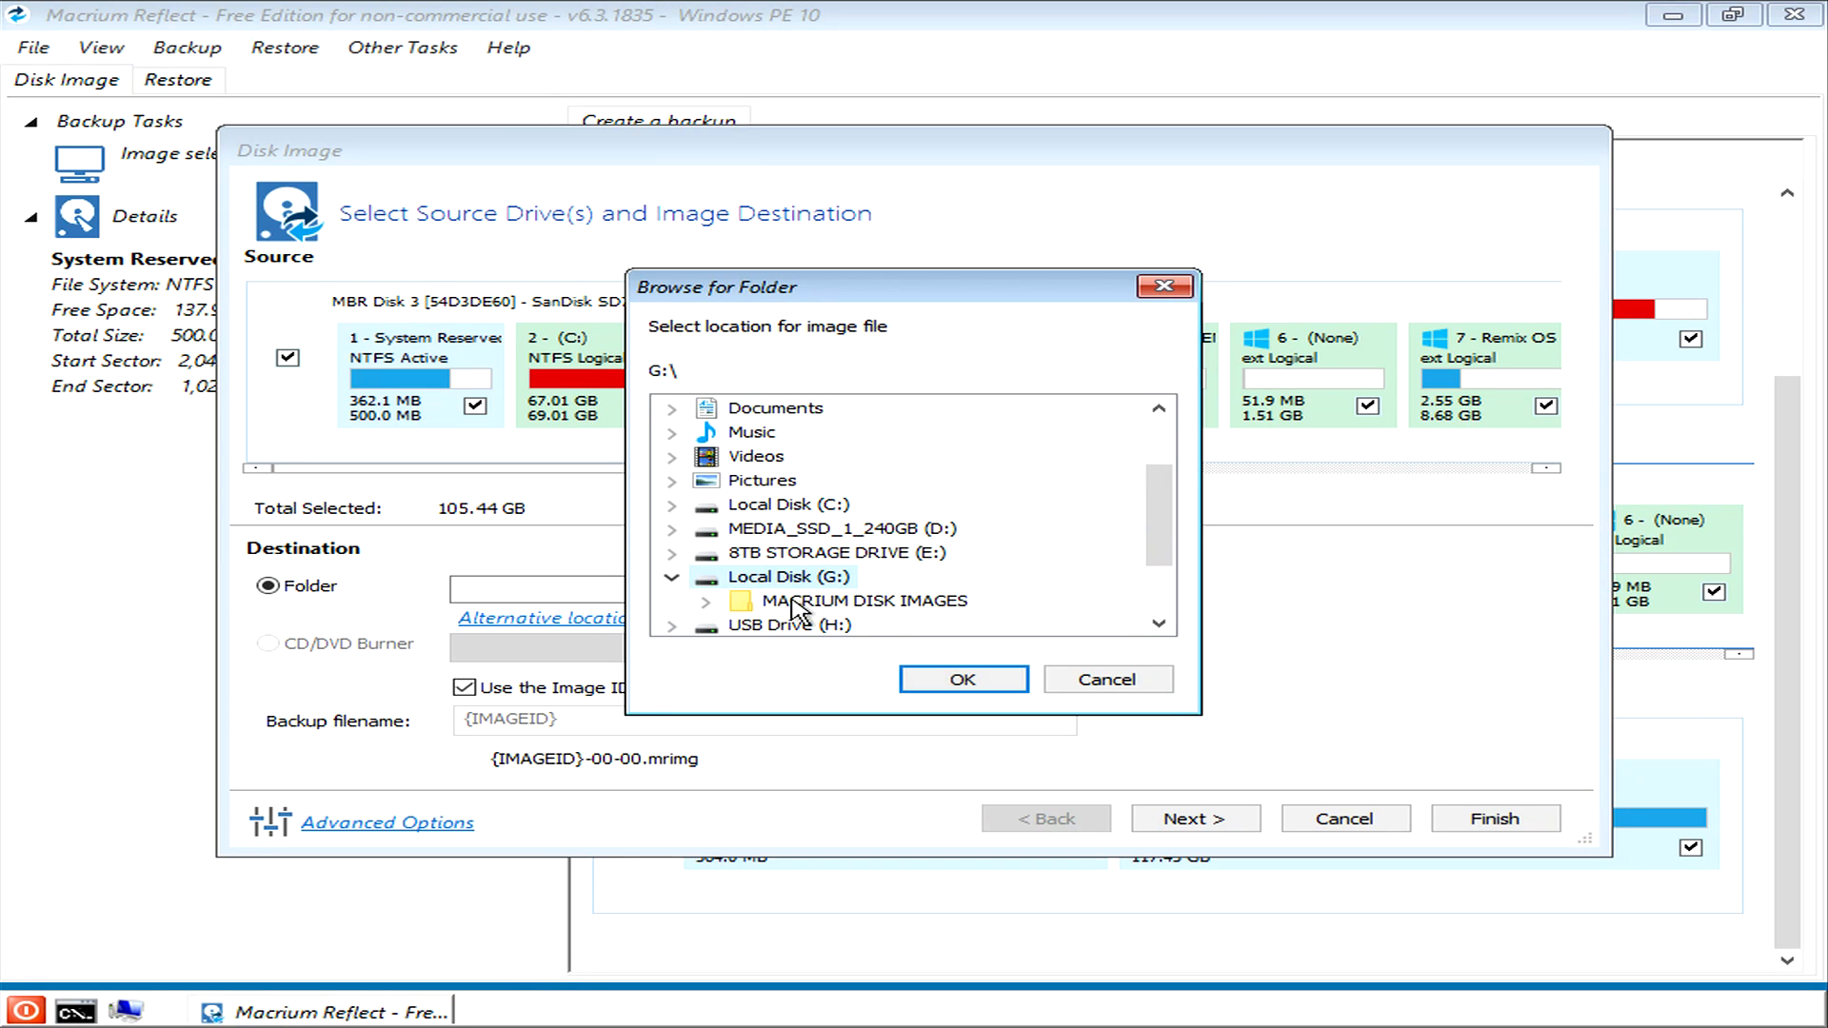
mouse_move(768, 629)
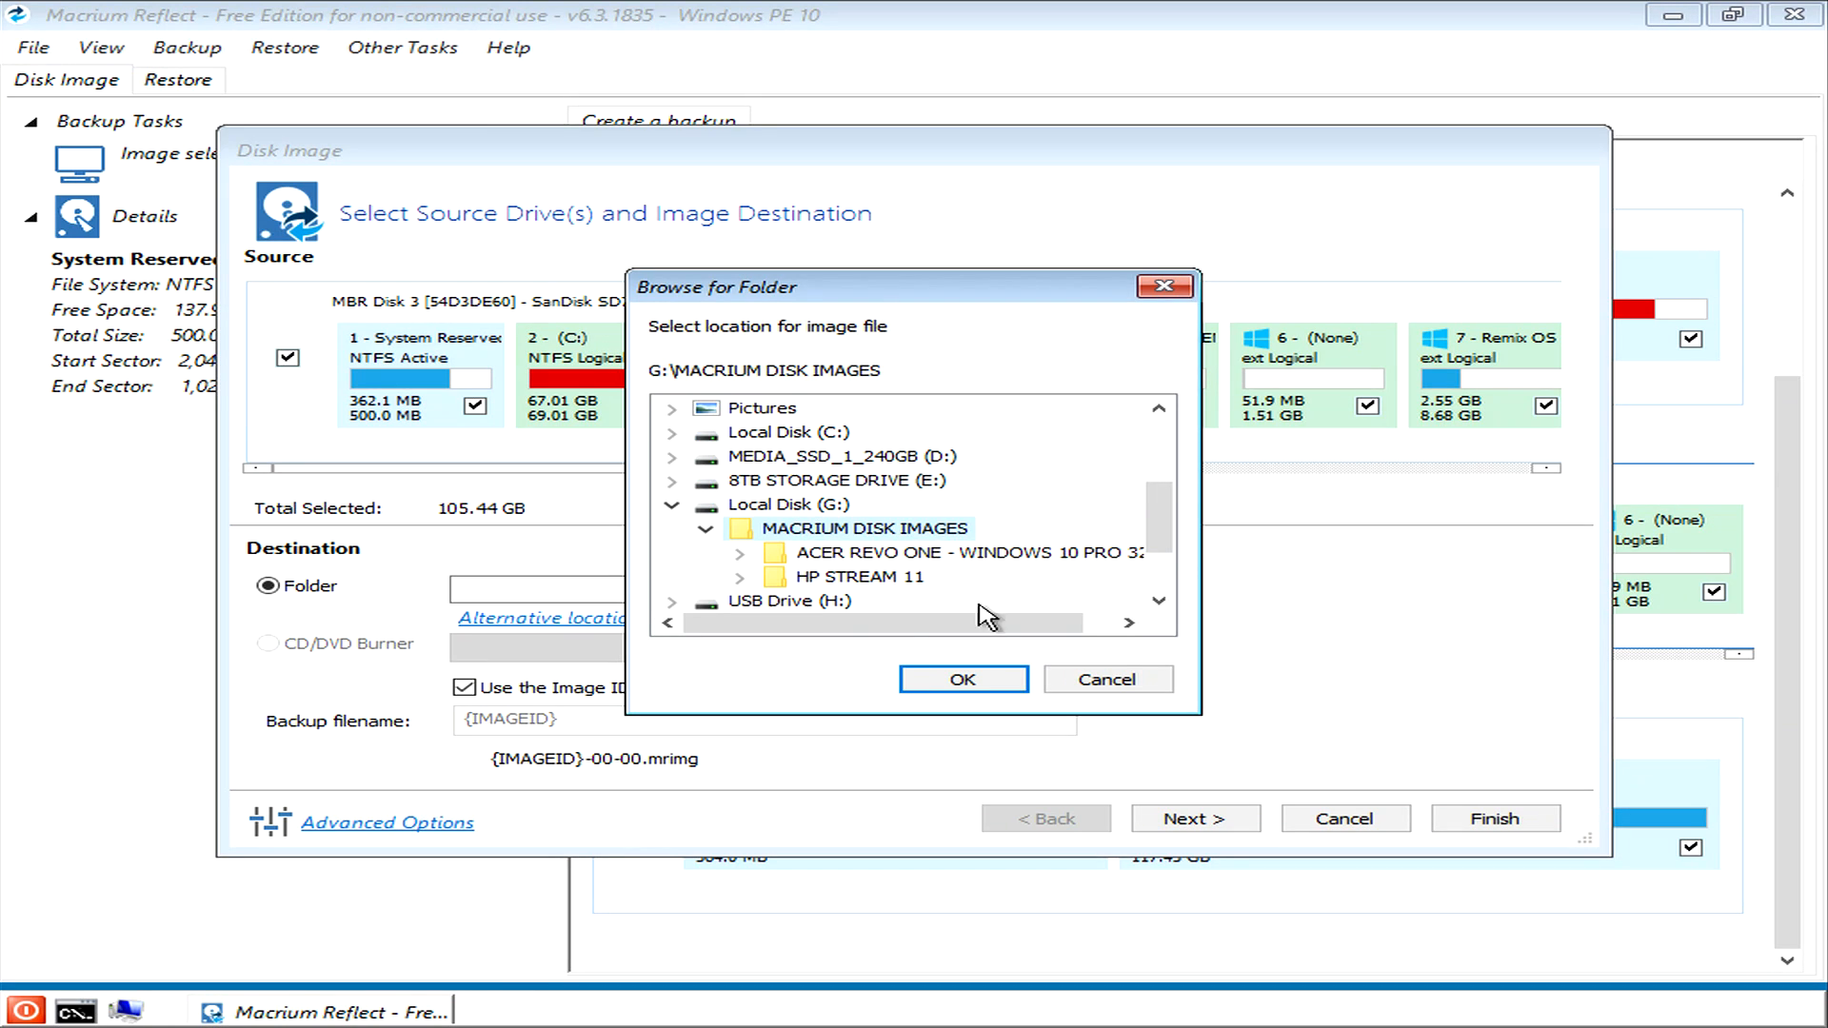
mouse_move(841, 583)
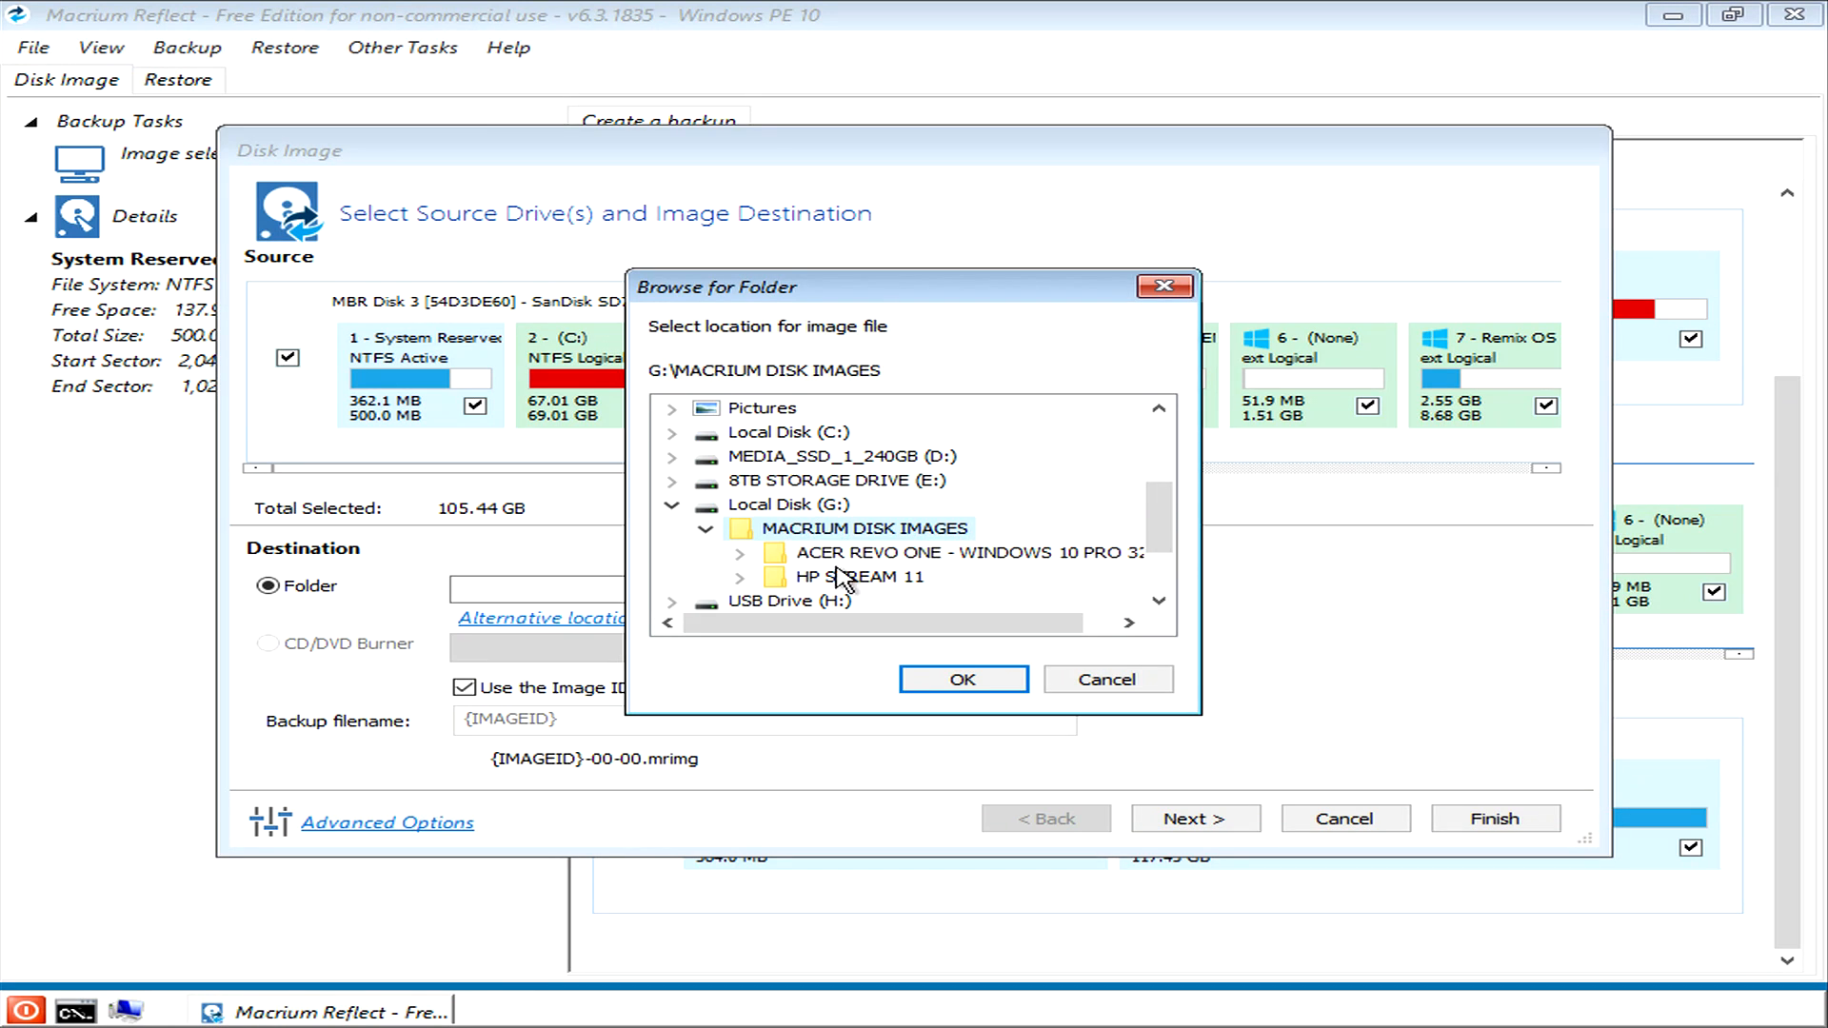
mouse_move(903, 598)
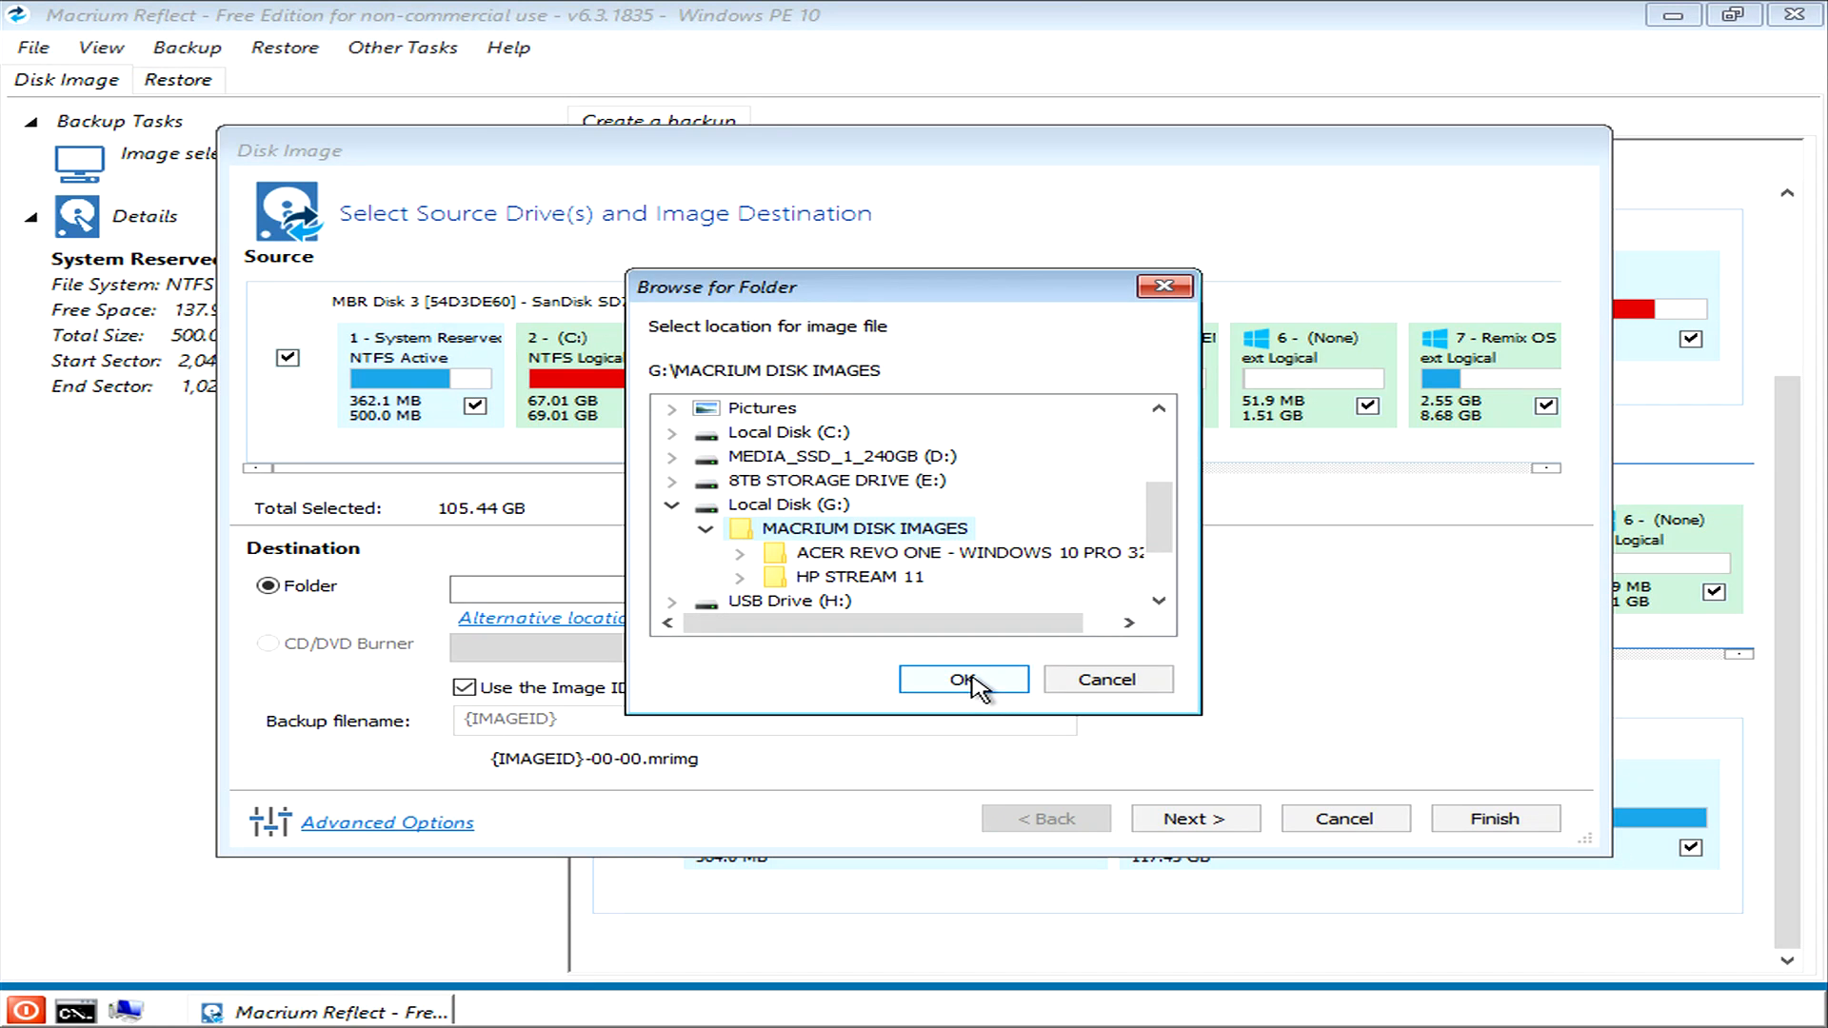
Step: Confirm G:\MACRIUM DISK IMAGES as destination and advance to the Imaging Summary page
left_click(962, 680)
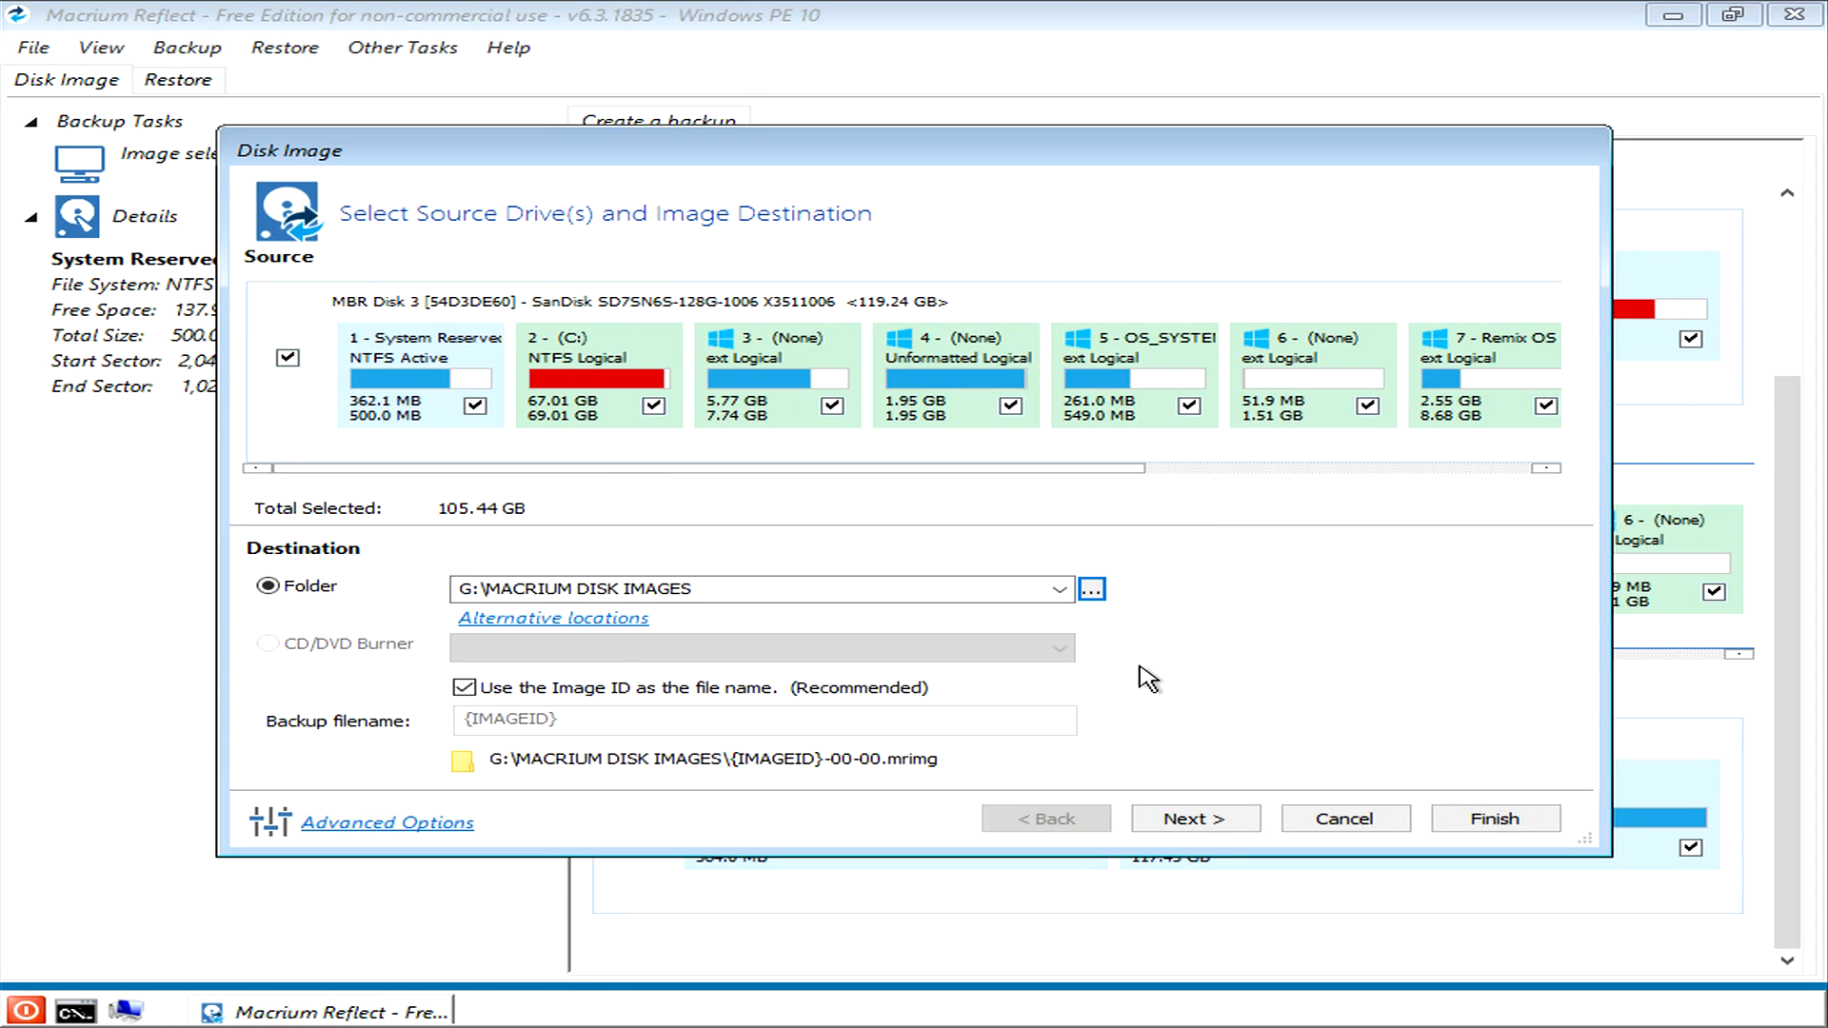
mouse_move(1185, 817)
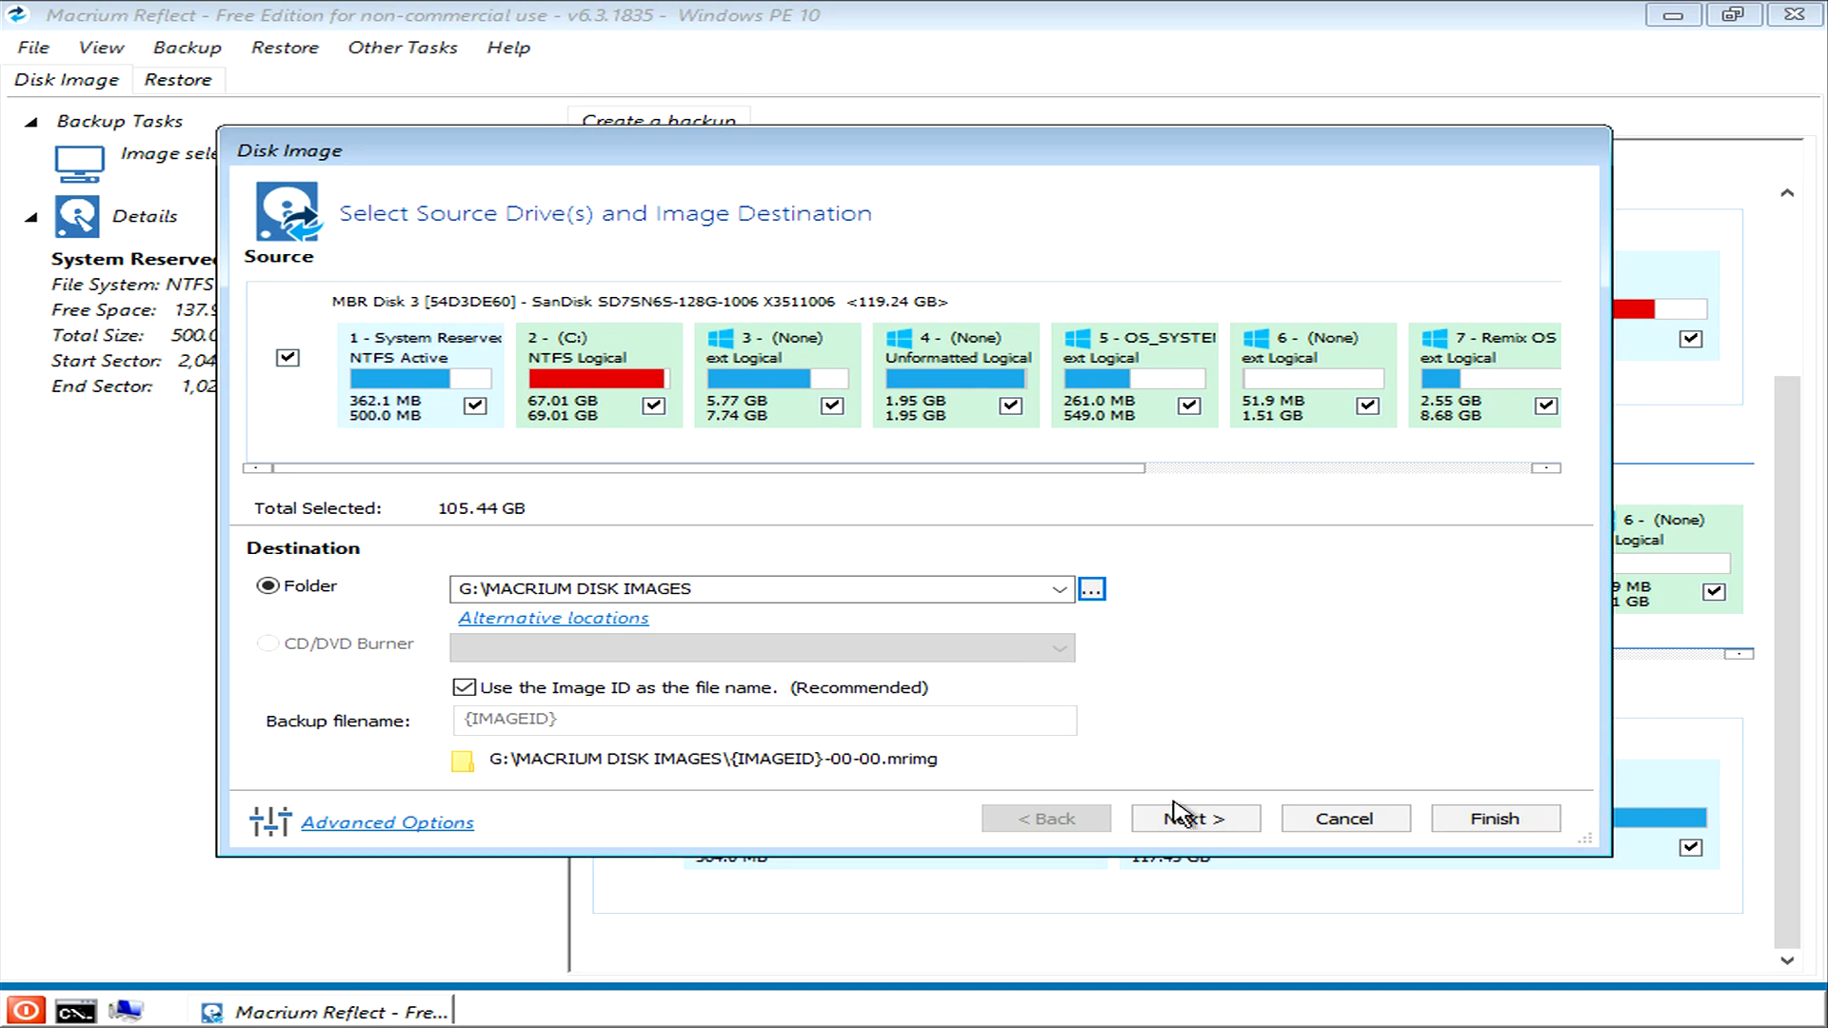
left_click(1194, 819)
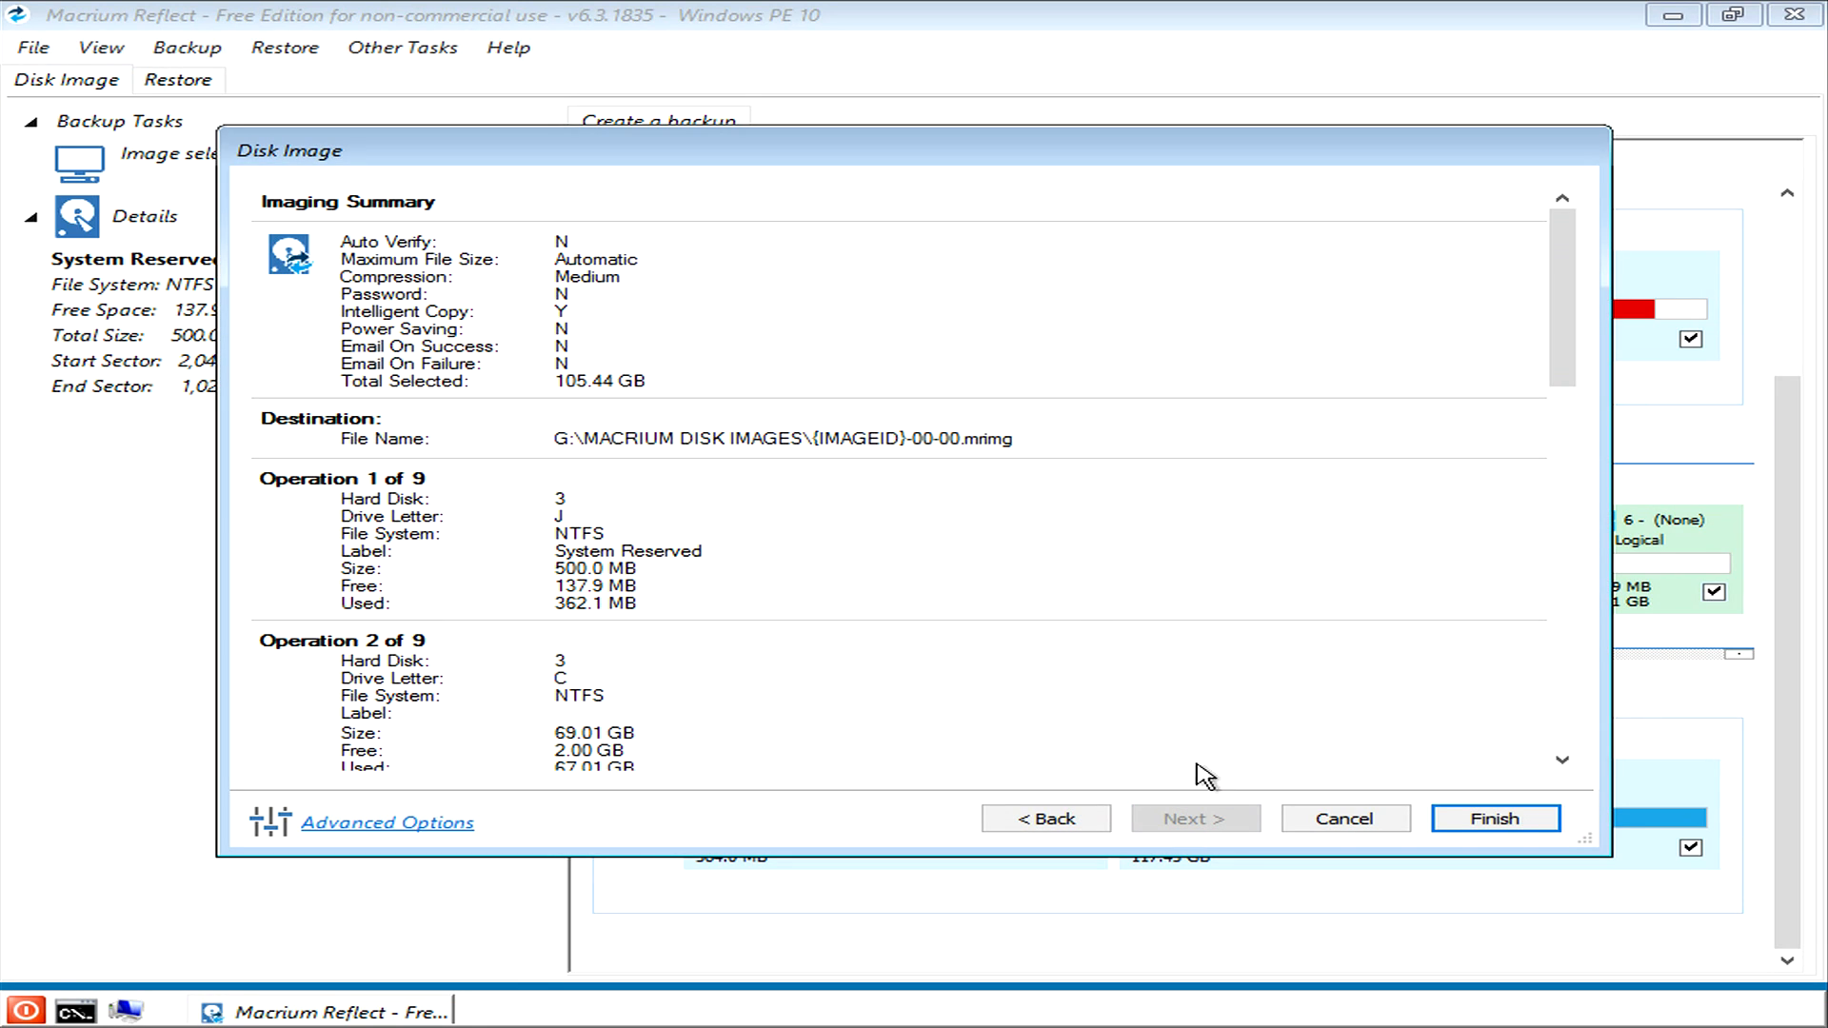
mouse_move(1504, 633)
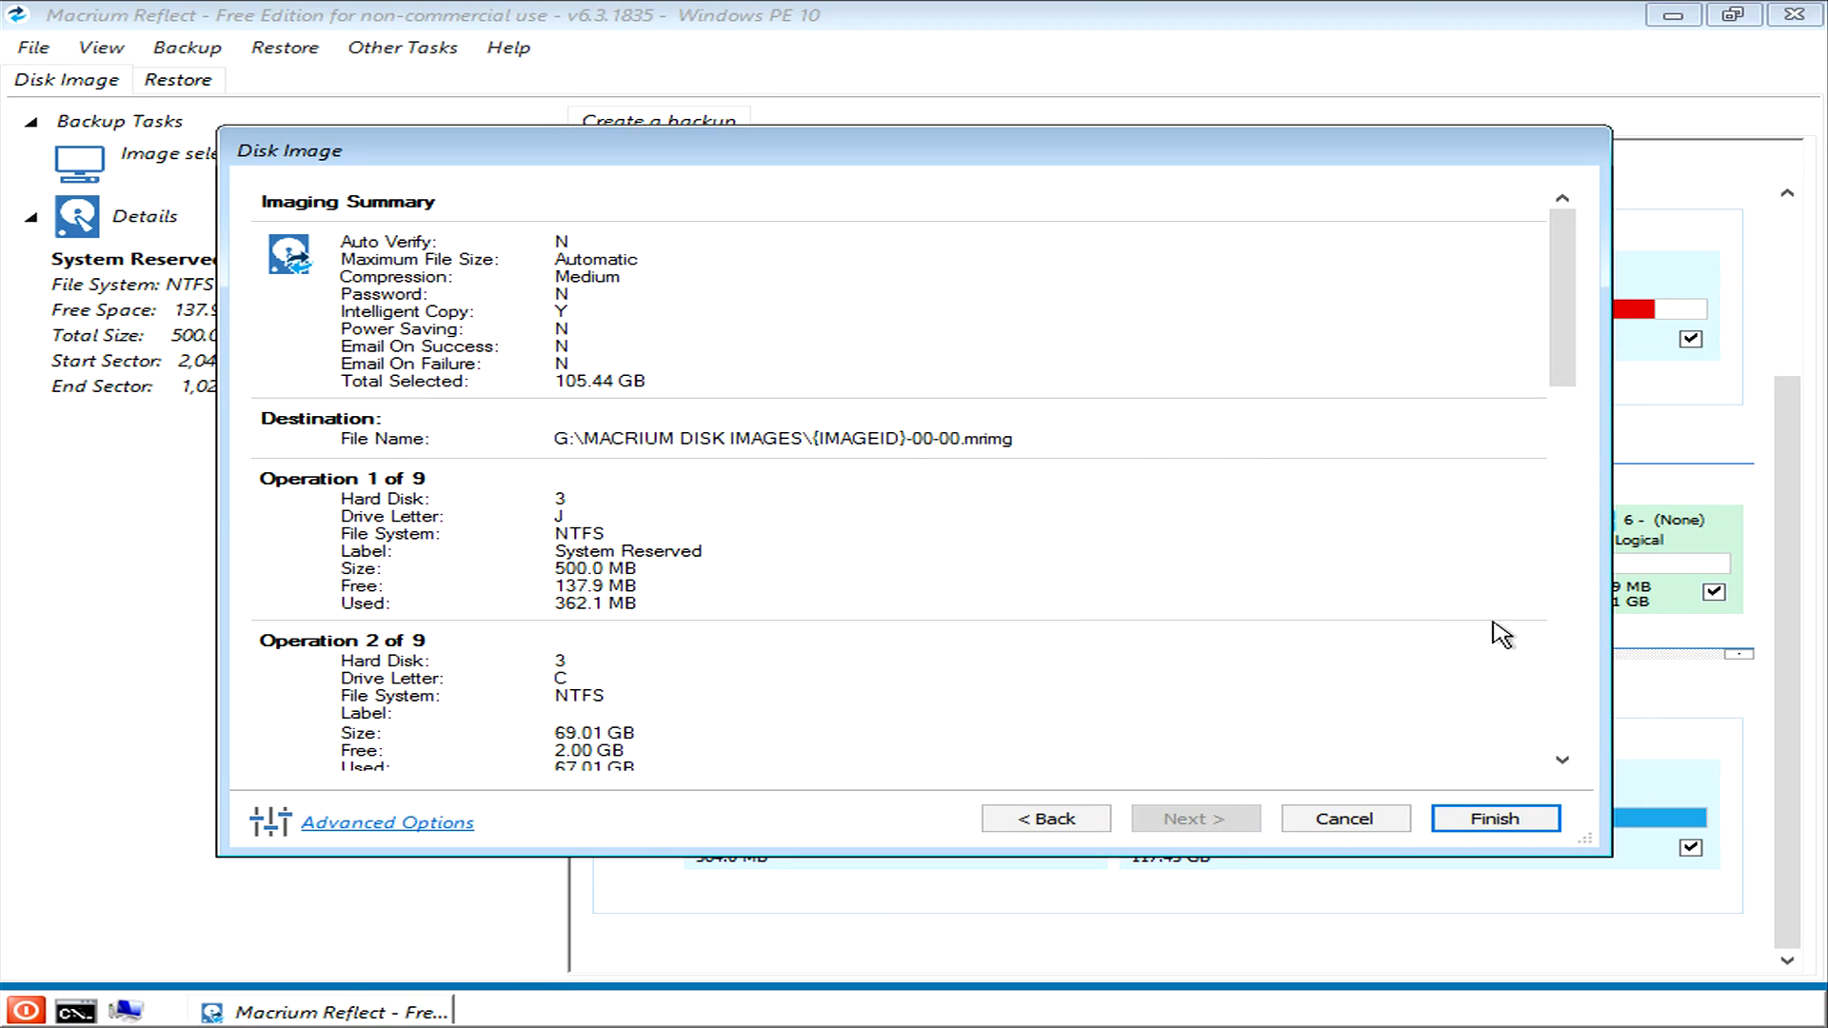
mouse_move(1506, 828)
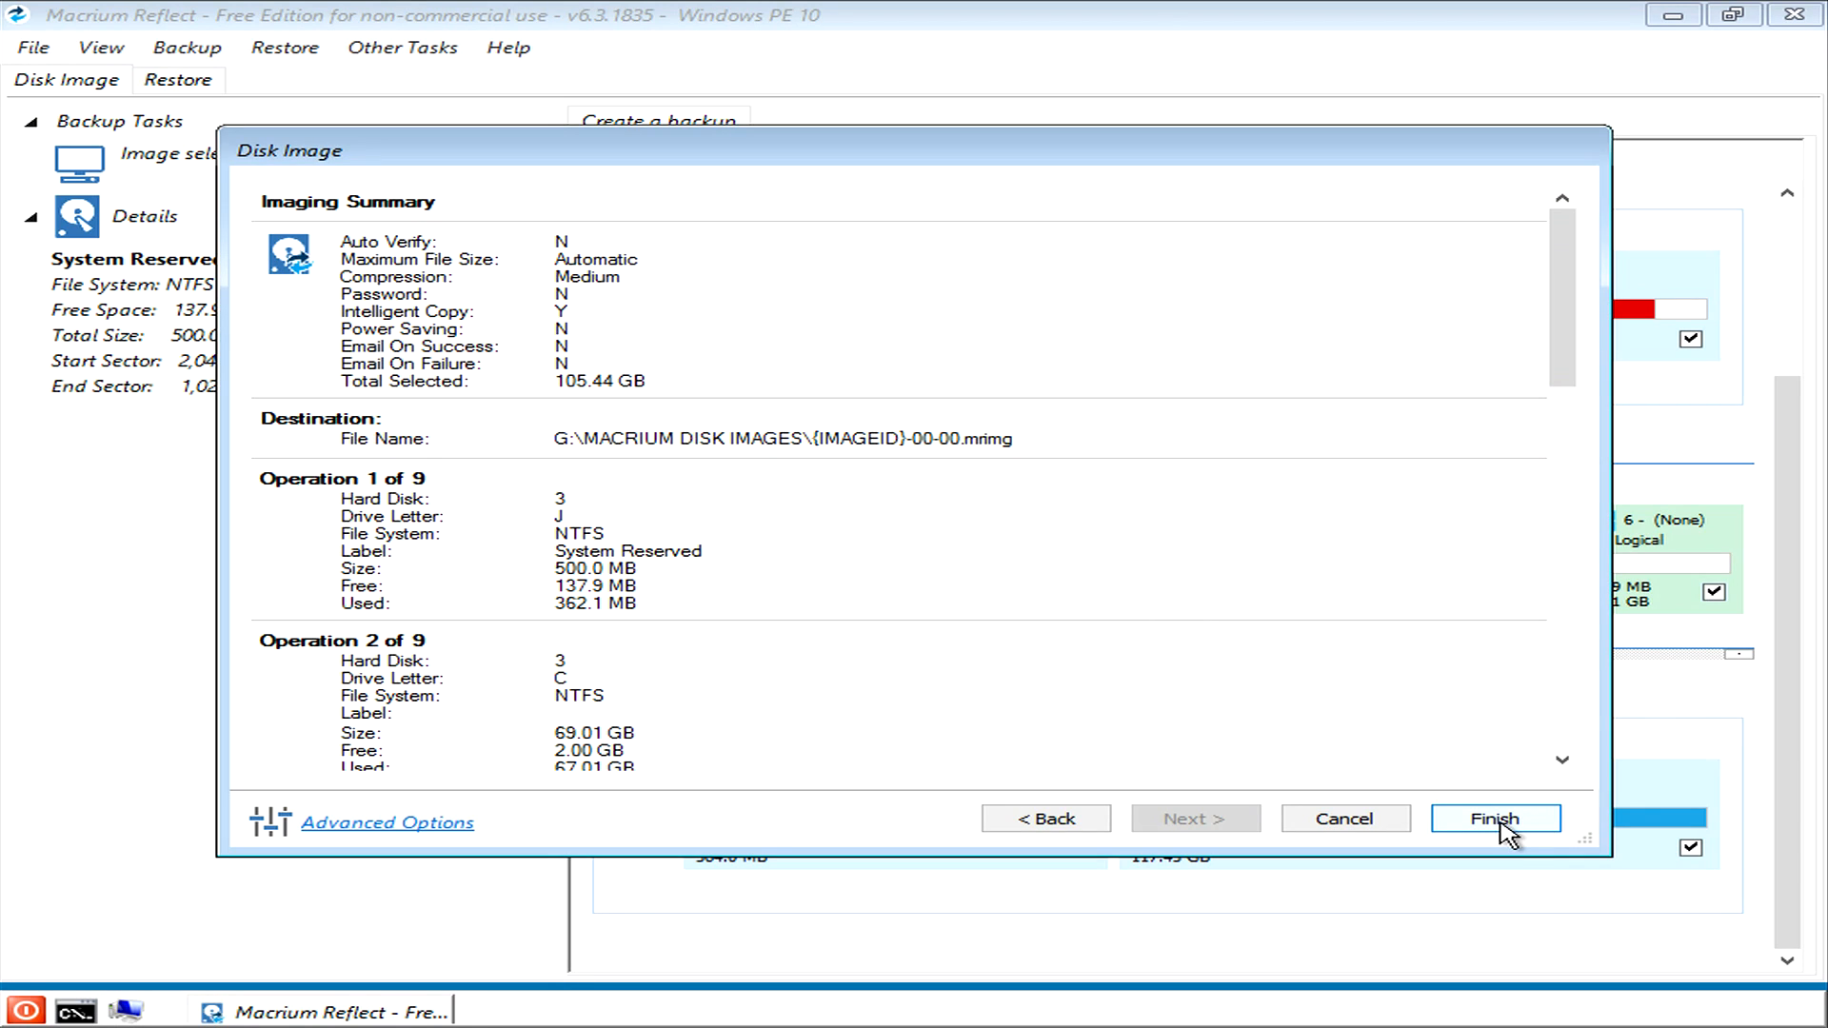
mouse_move(1276, 680)
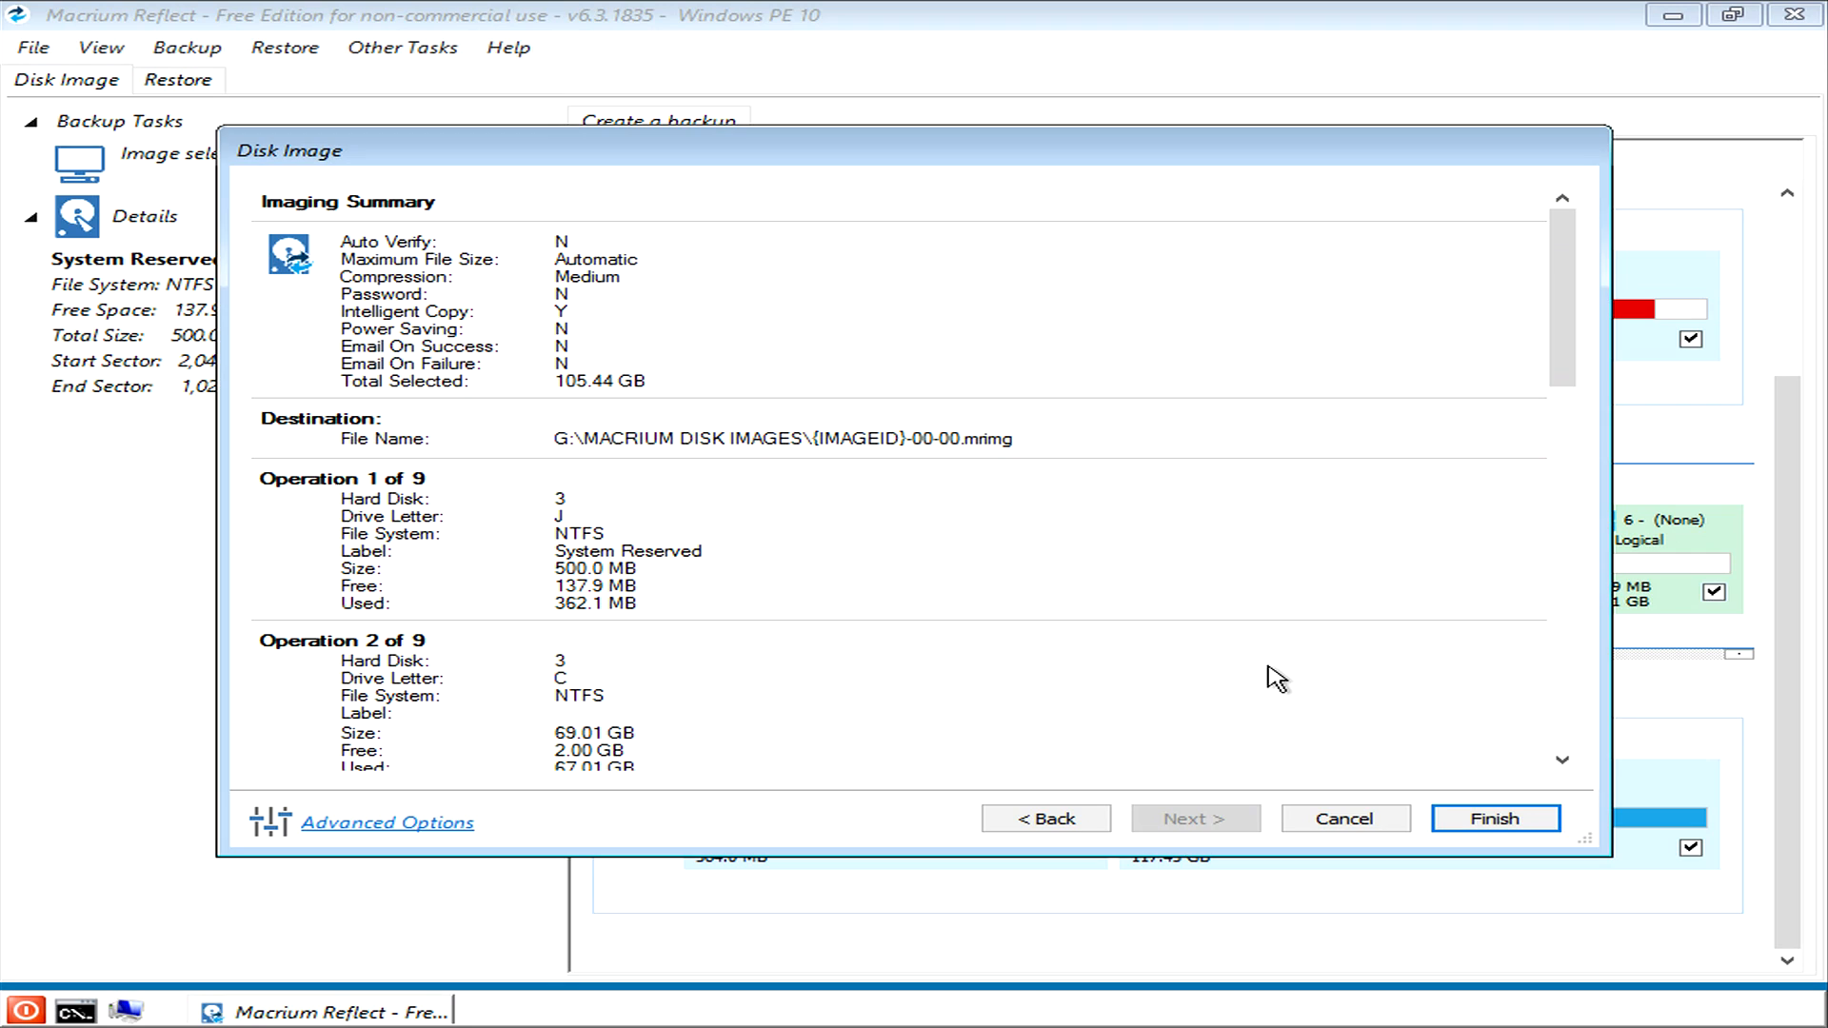
mouse_move(416, 784)
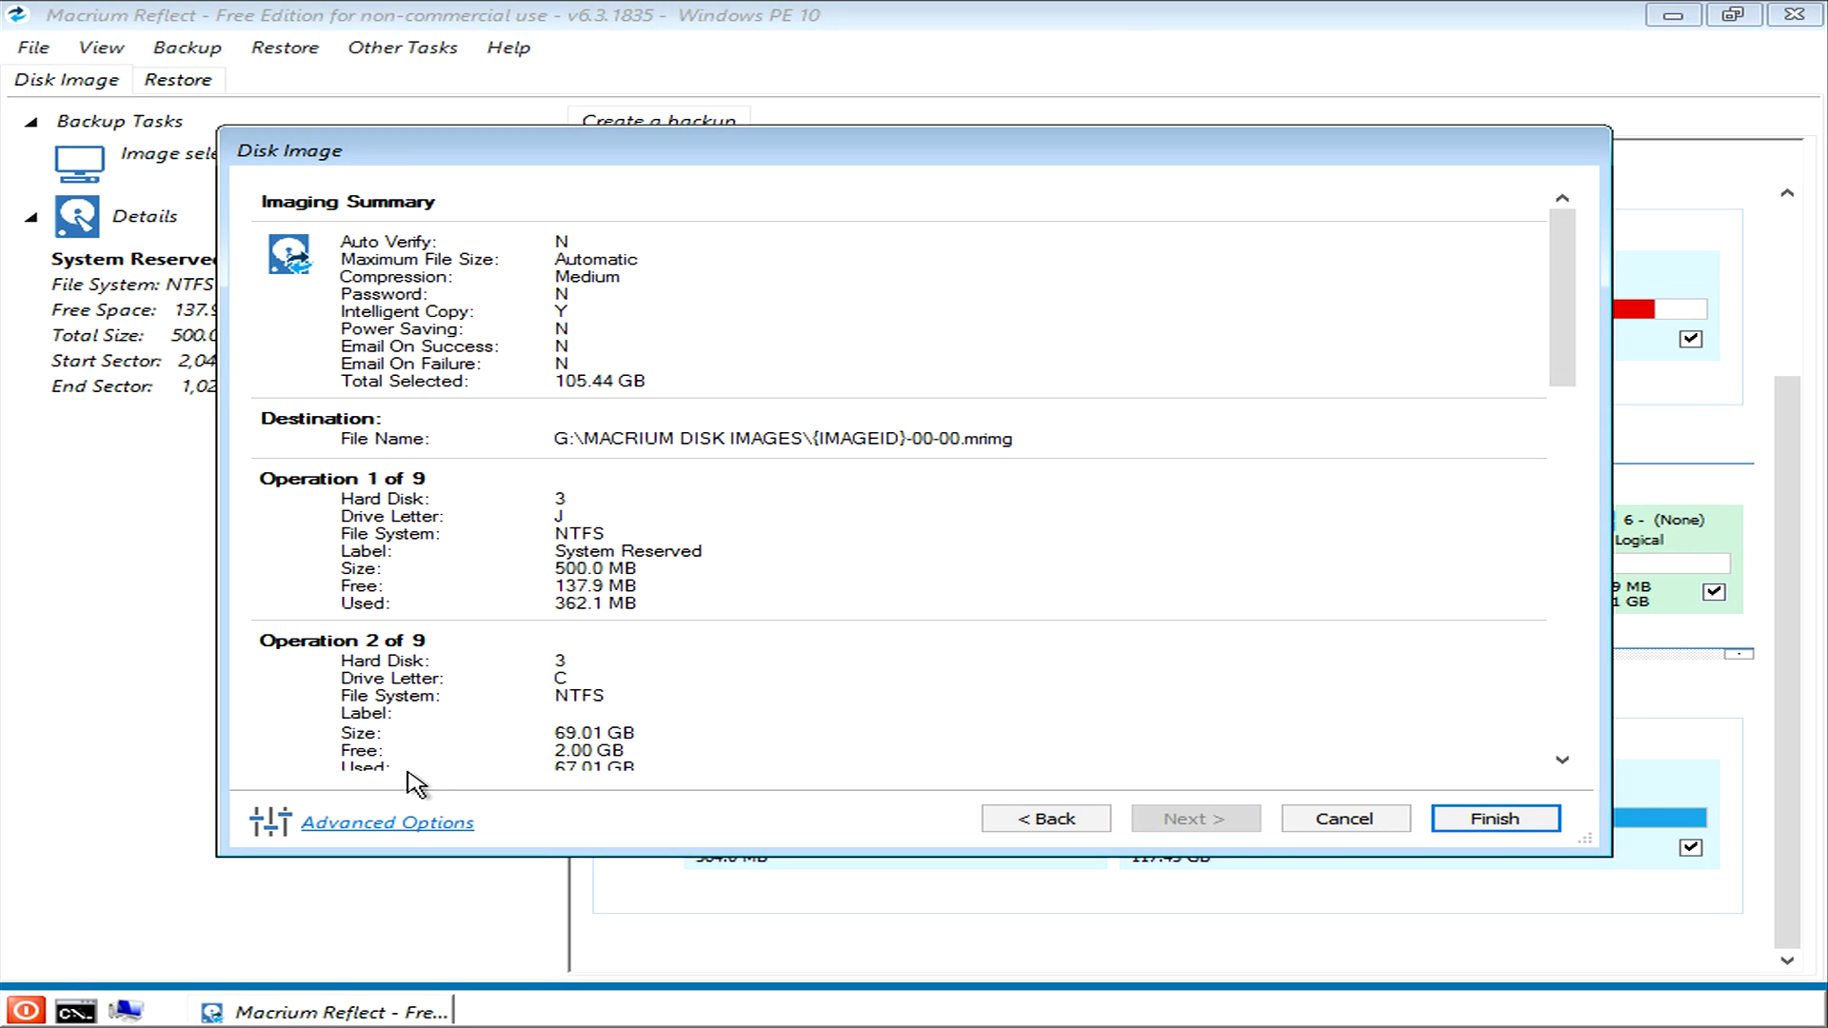
mouse_move(396, 841)
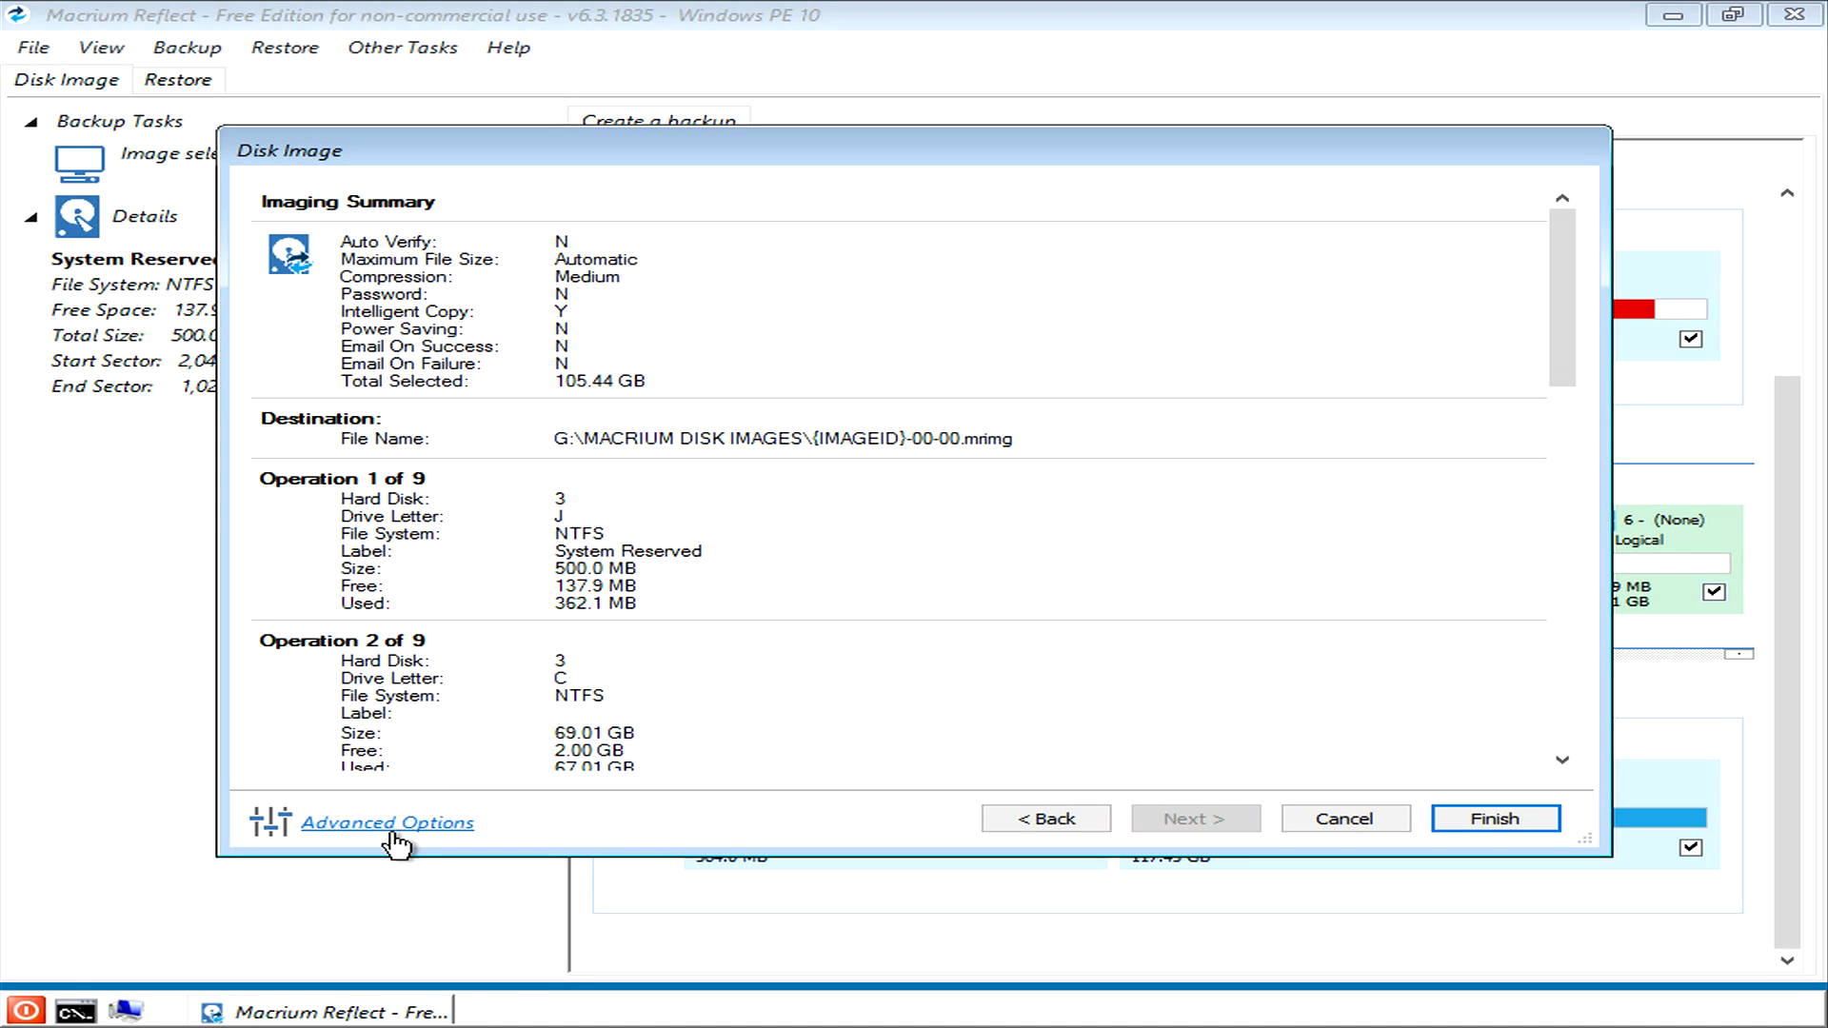
mouse_move(387, 838)
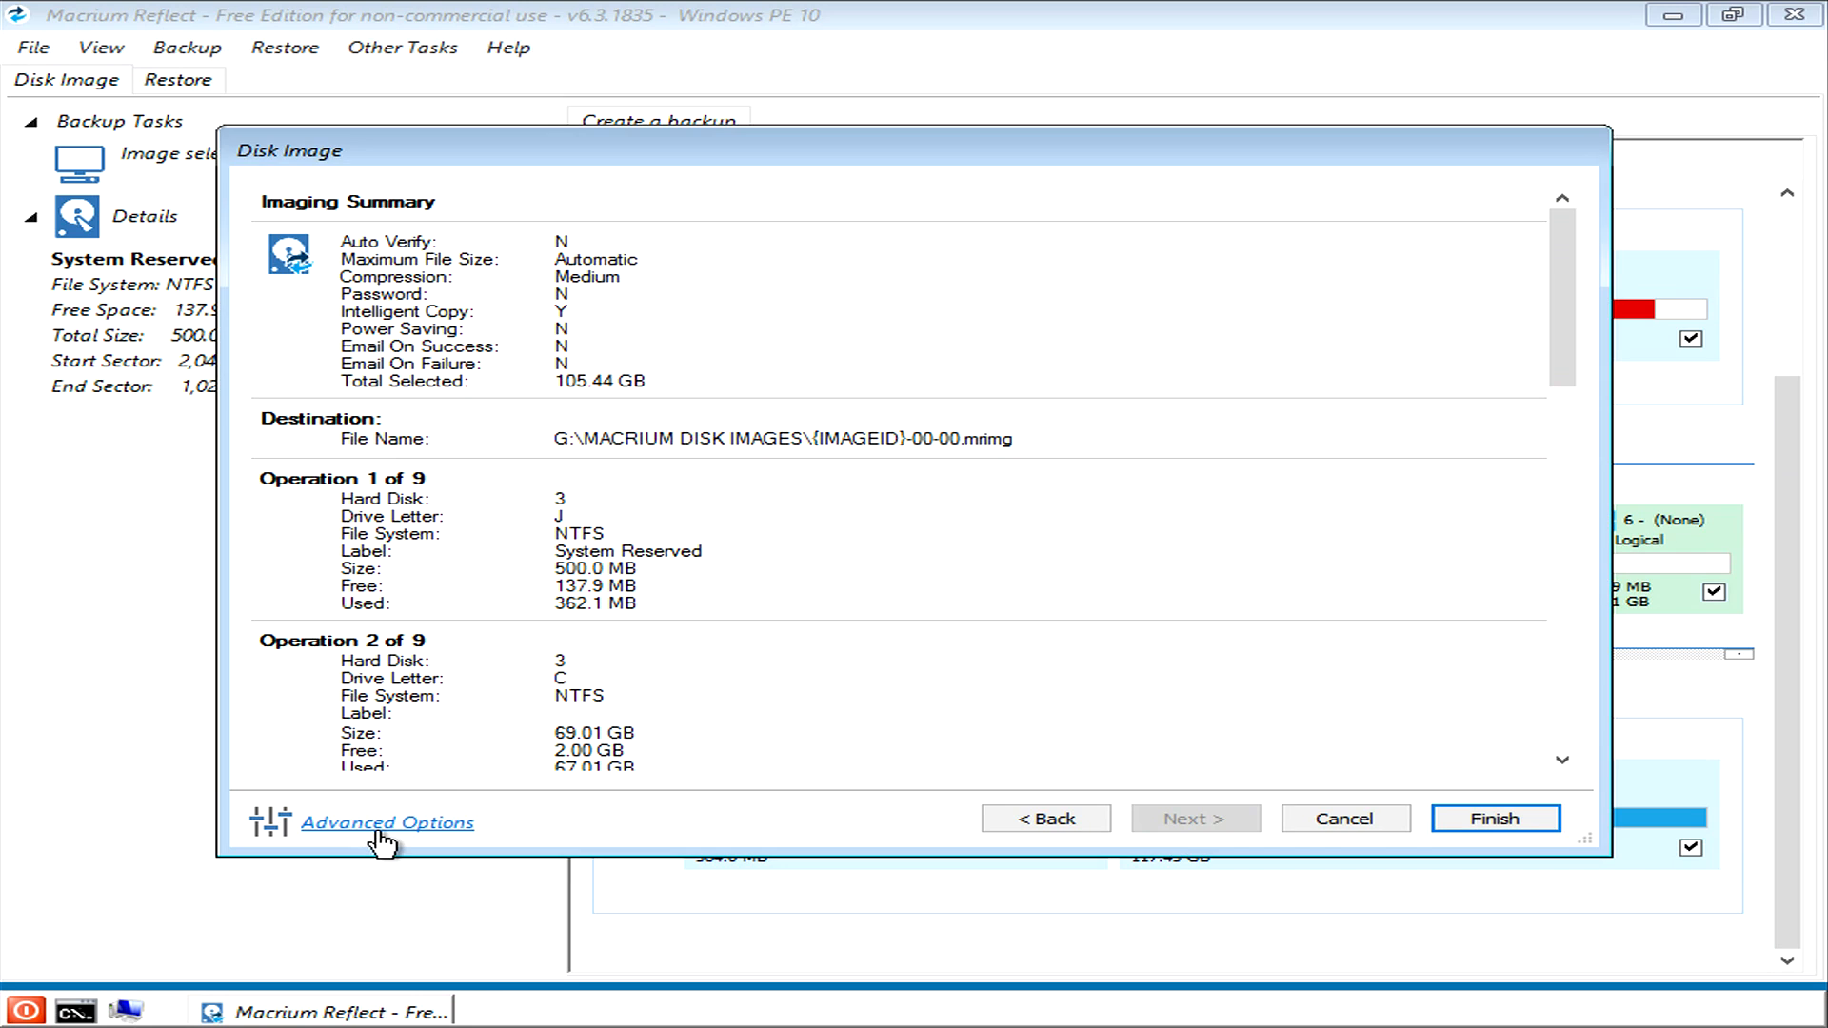
Step: In Advanced Options, enable 'Verify image or backup file directly after creation' under Auto Verify Image
left_click(386, 822)
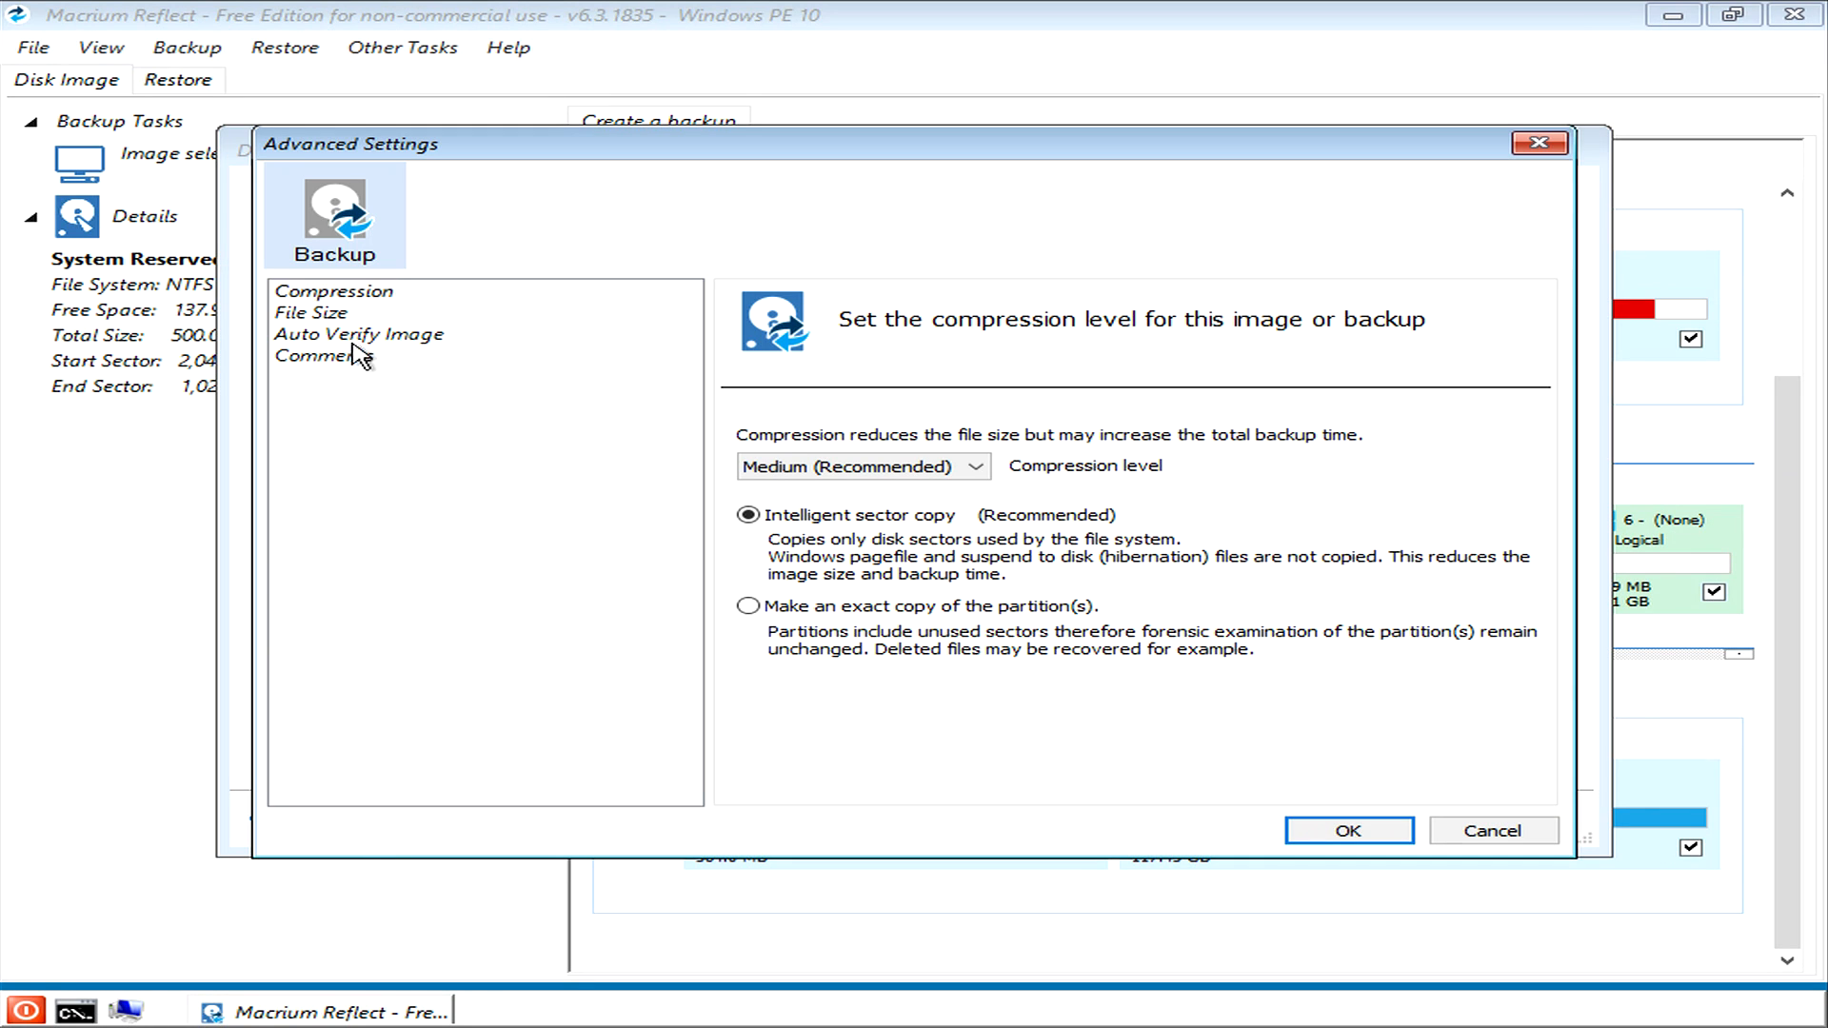
left_click(360, 334)
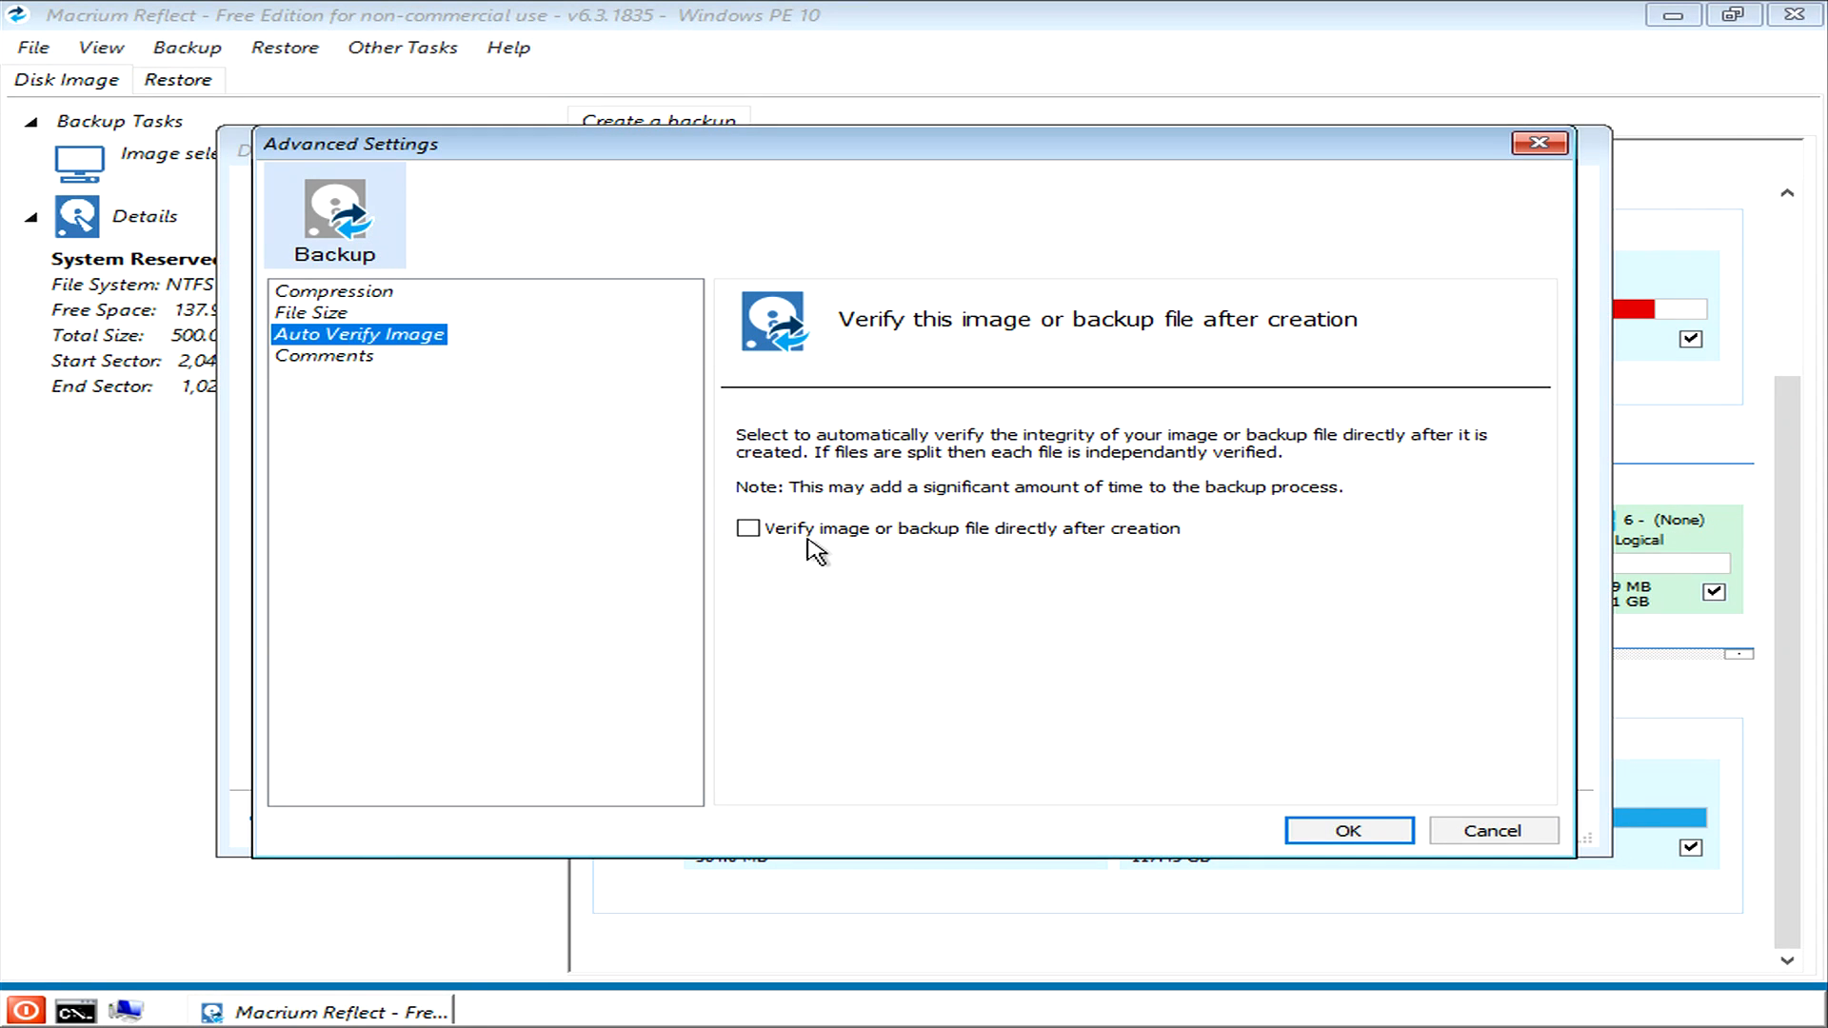
left_click(747, 529)
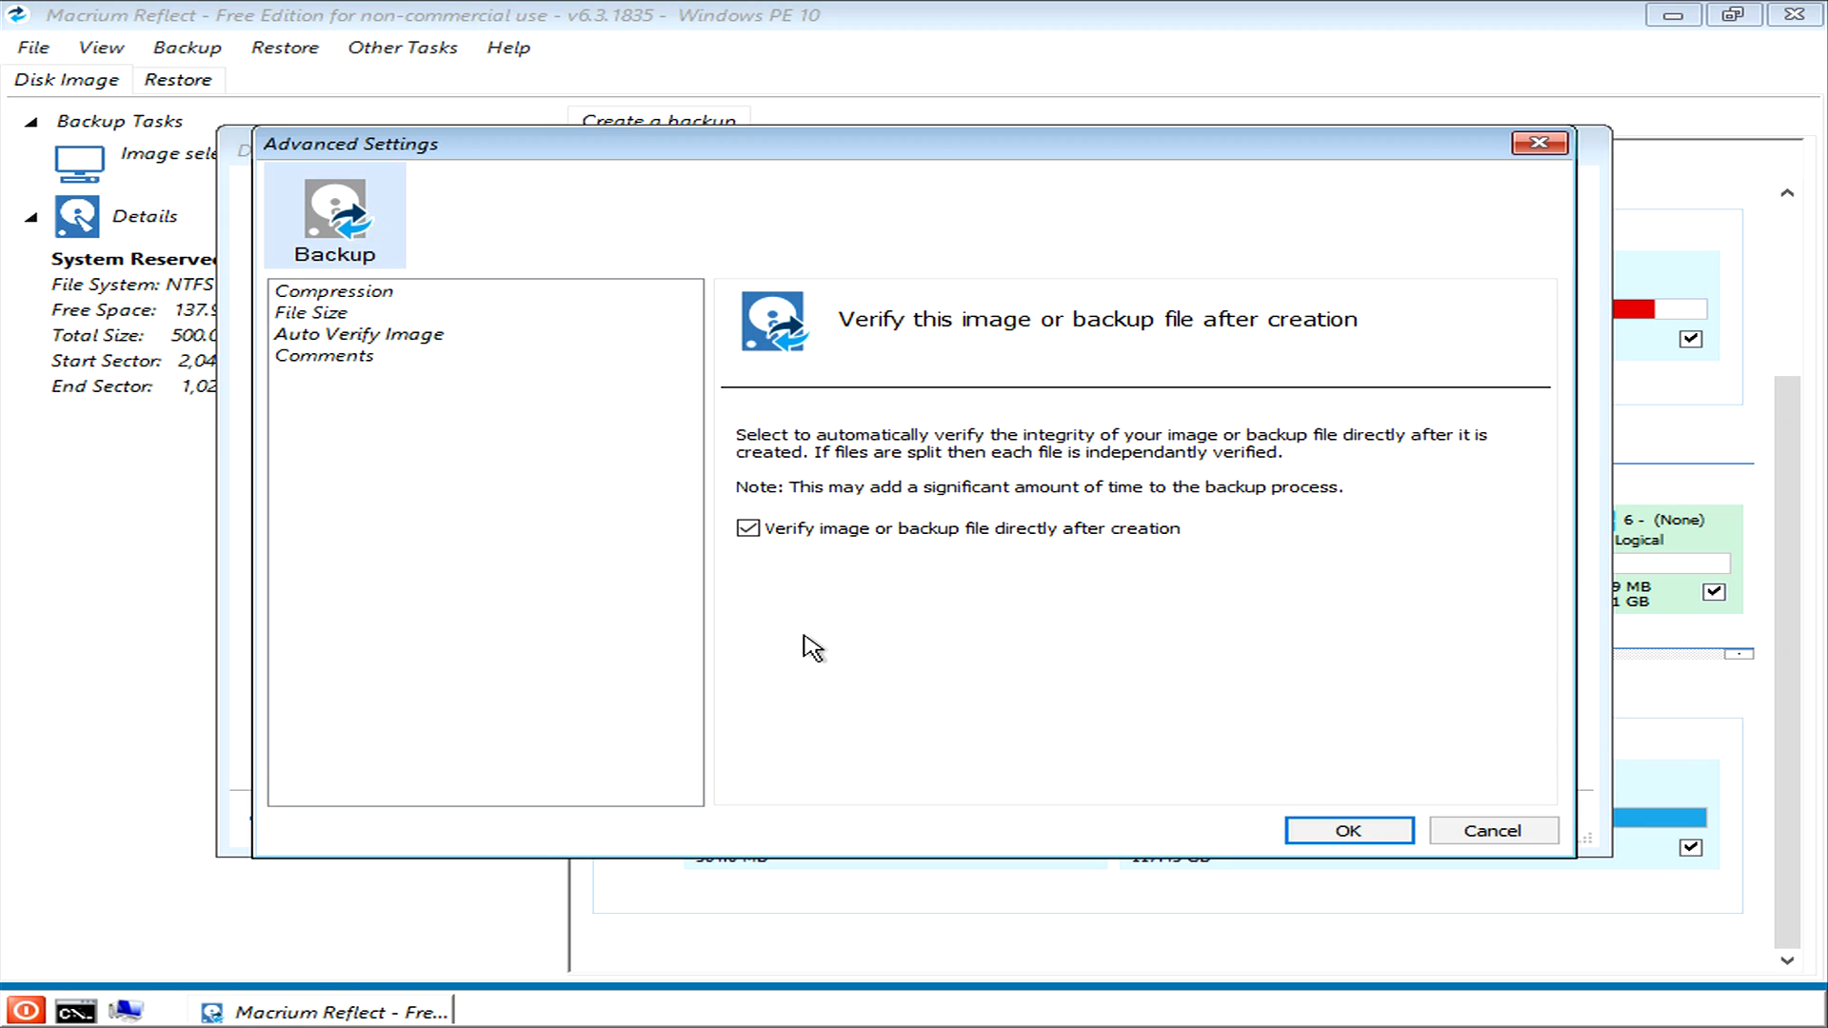
mouse_move(766, 571)
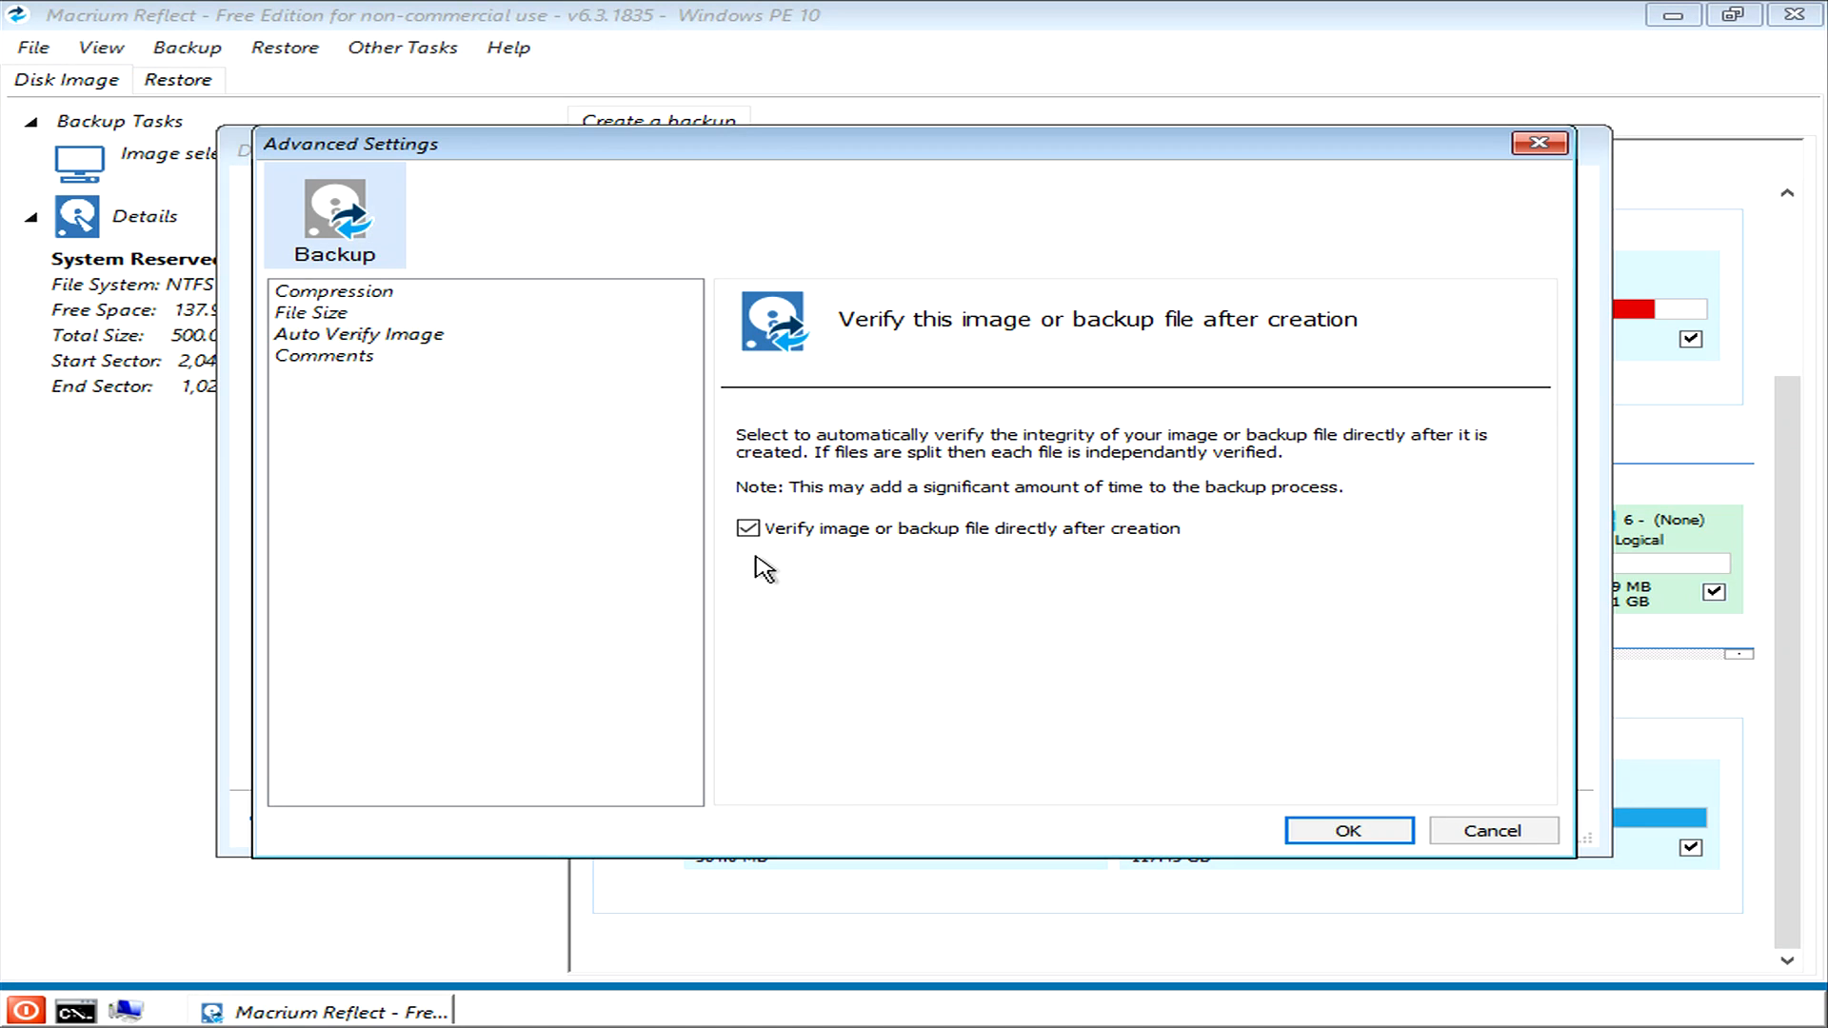
mouse_move(876, 593)
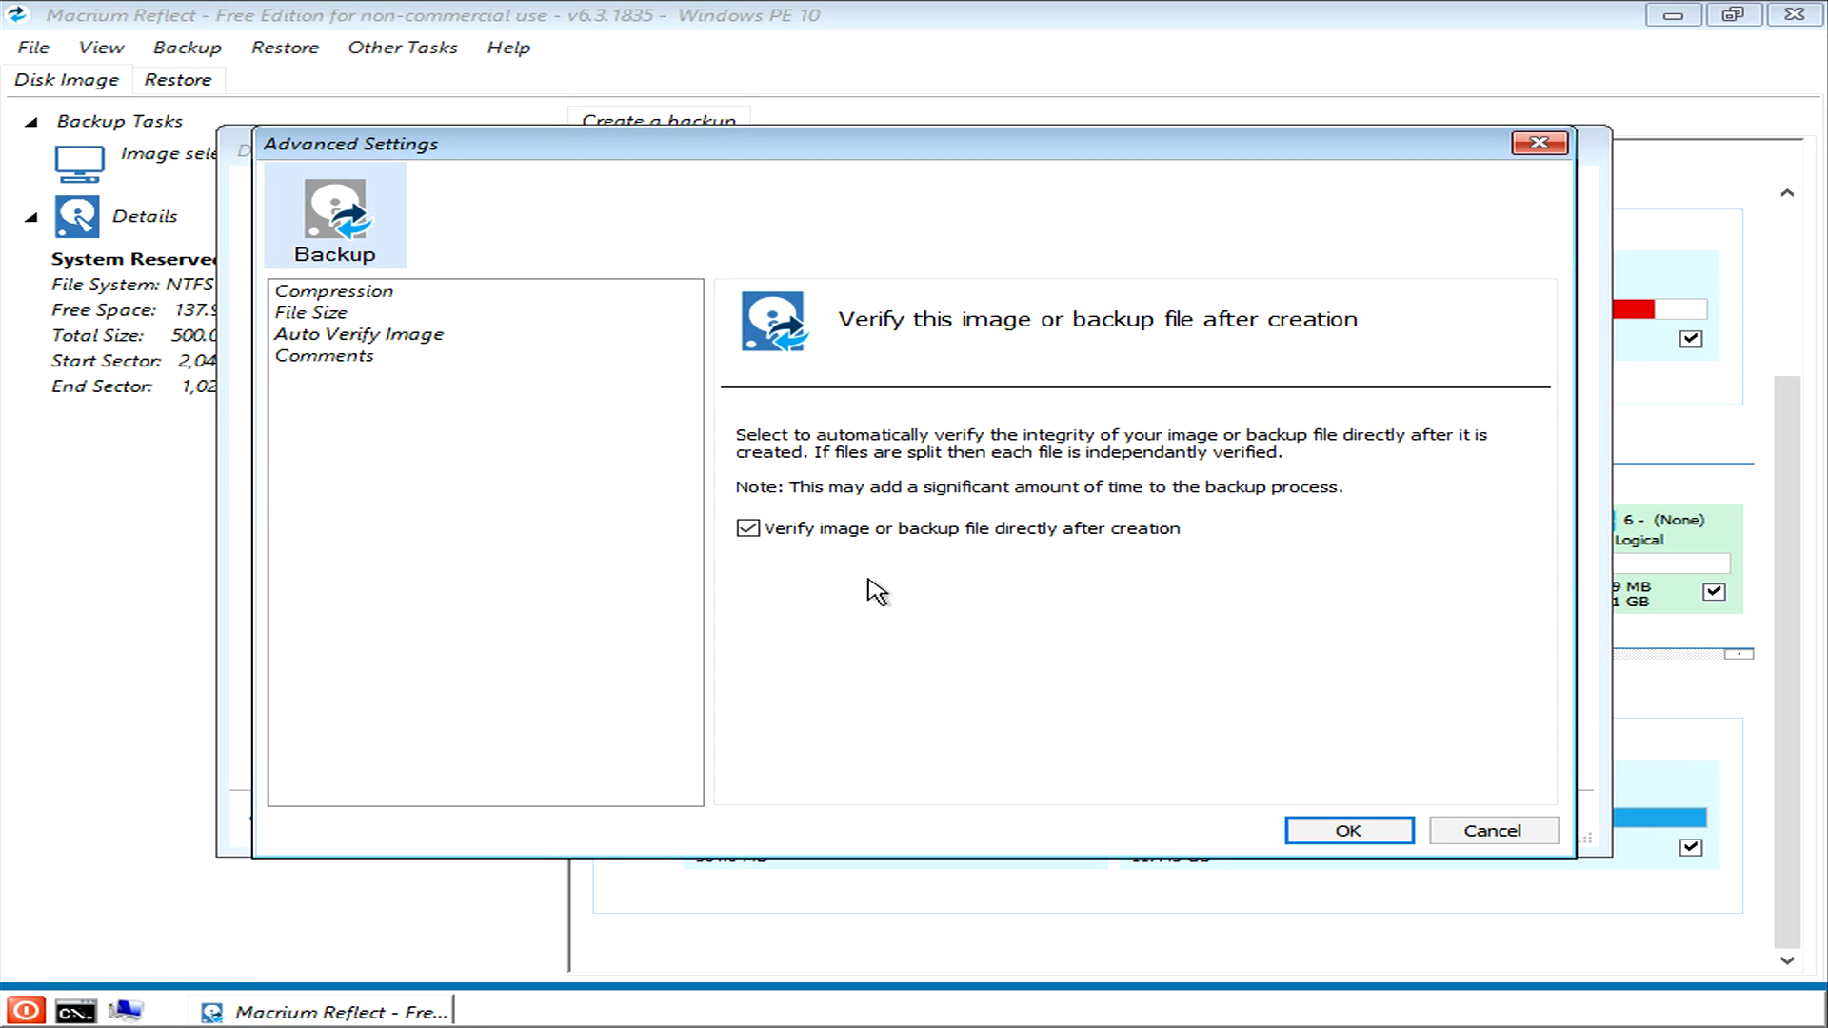
mouse_move(908, 661)
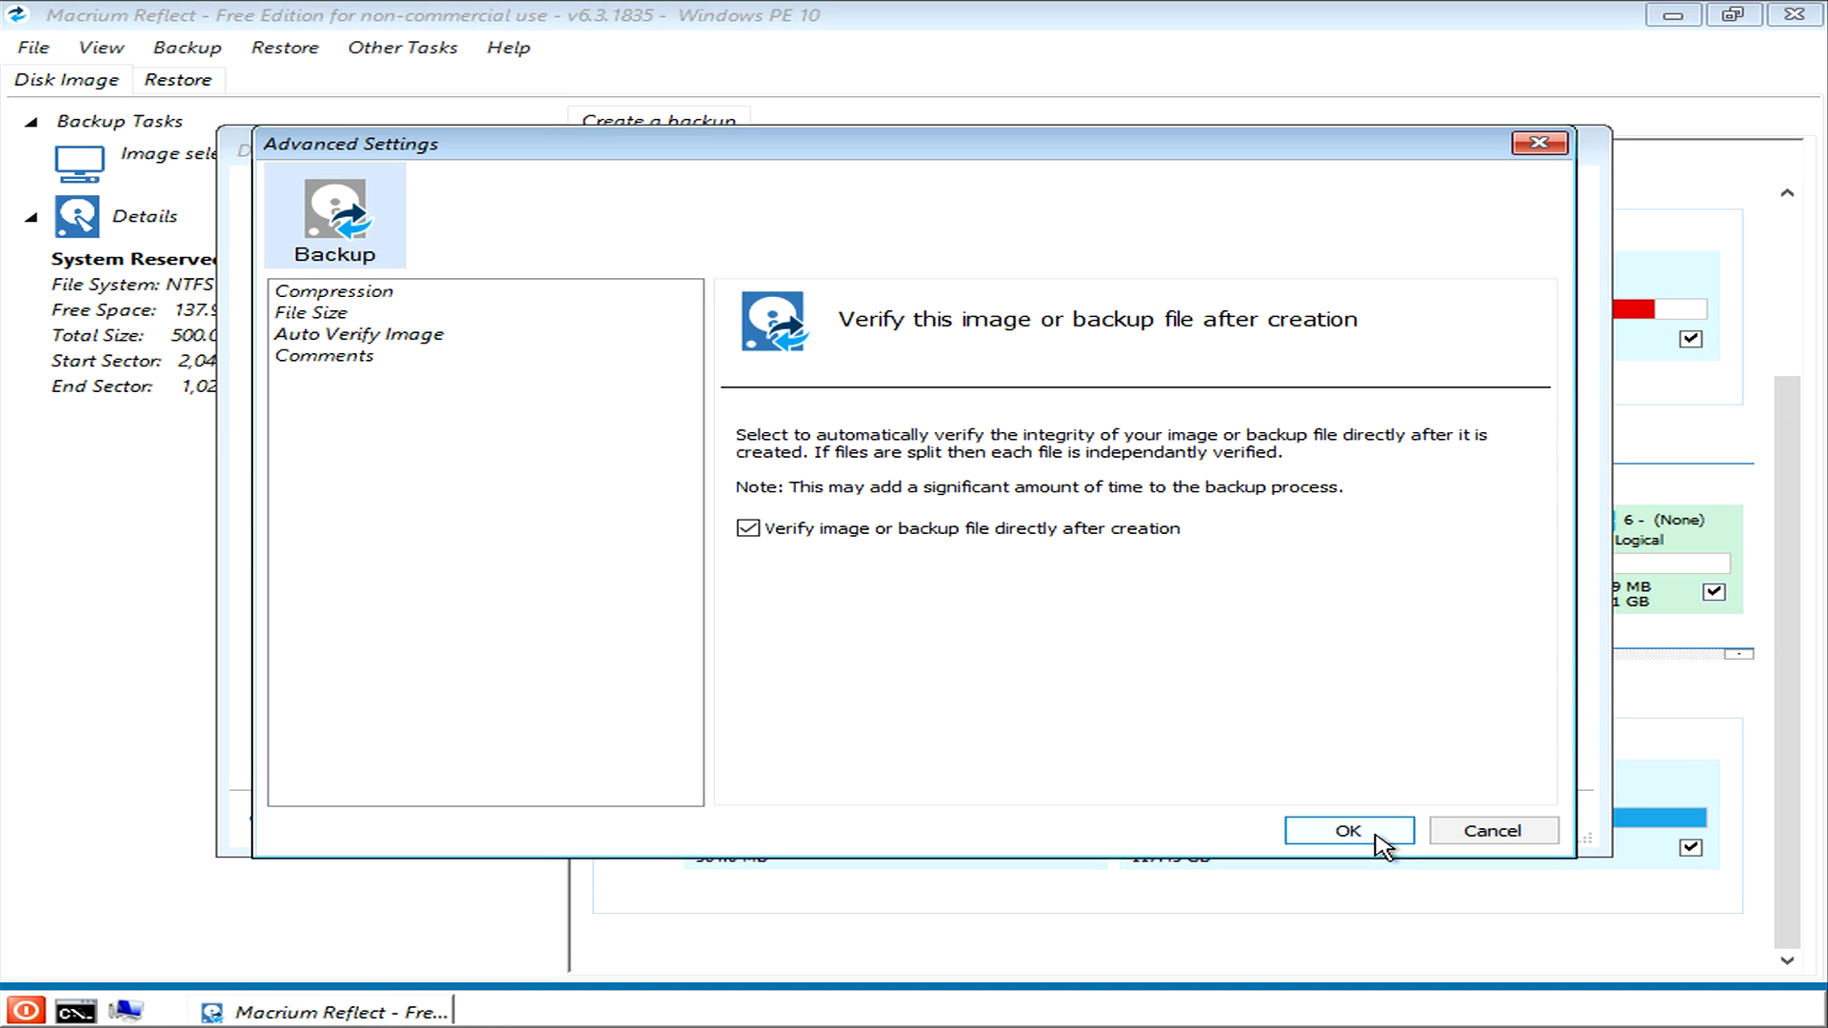
Step: Apply Advanced Settings so the Imaging Summary shows Auto Verify as Y
left_click(1349, 830)
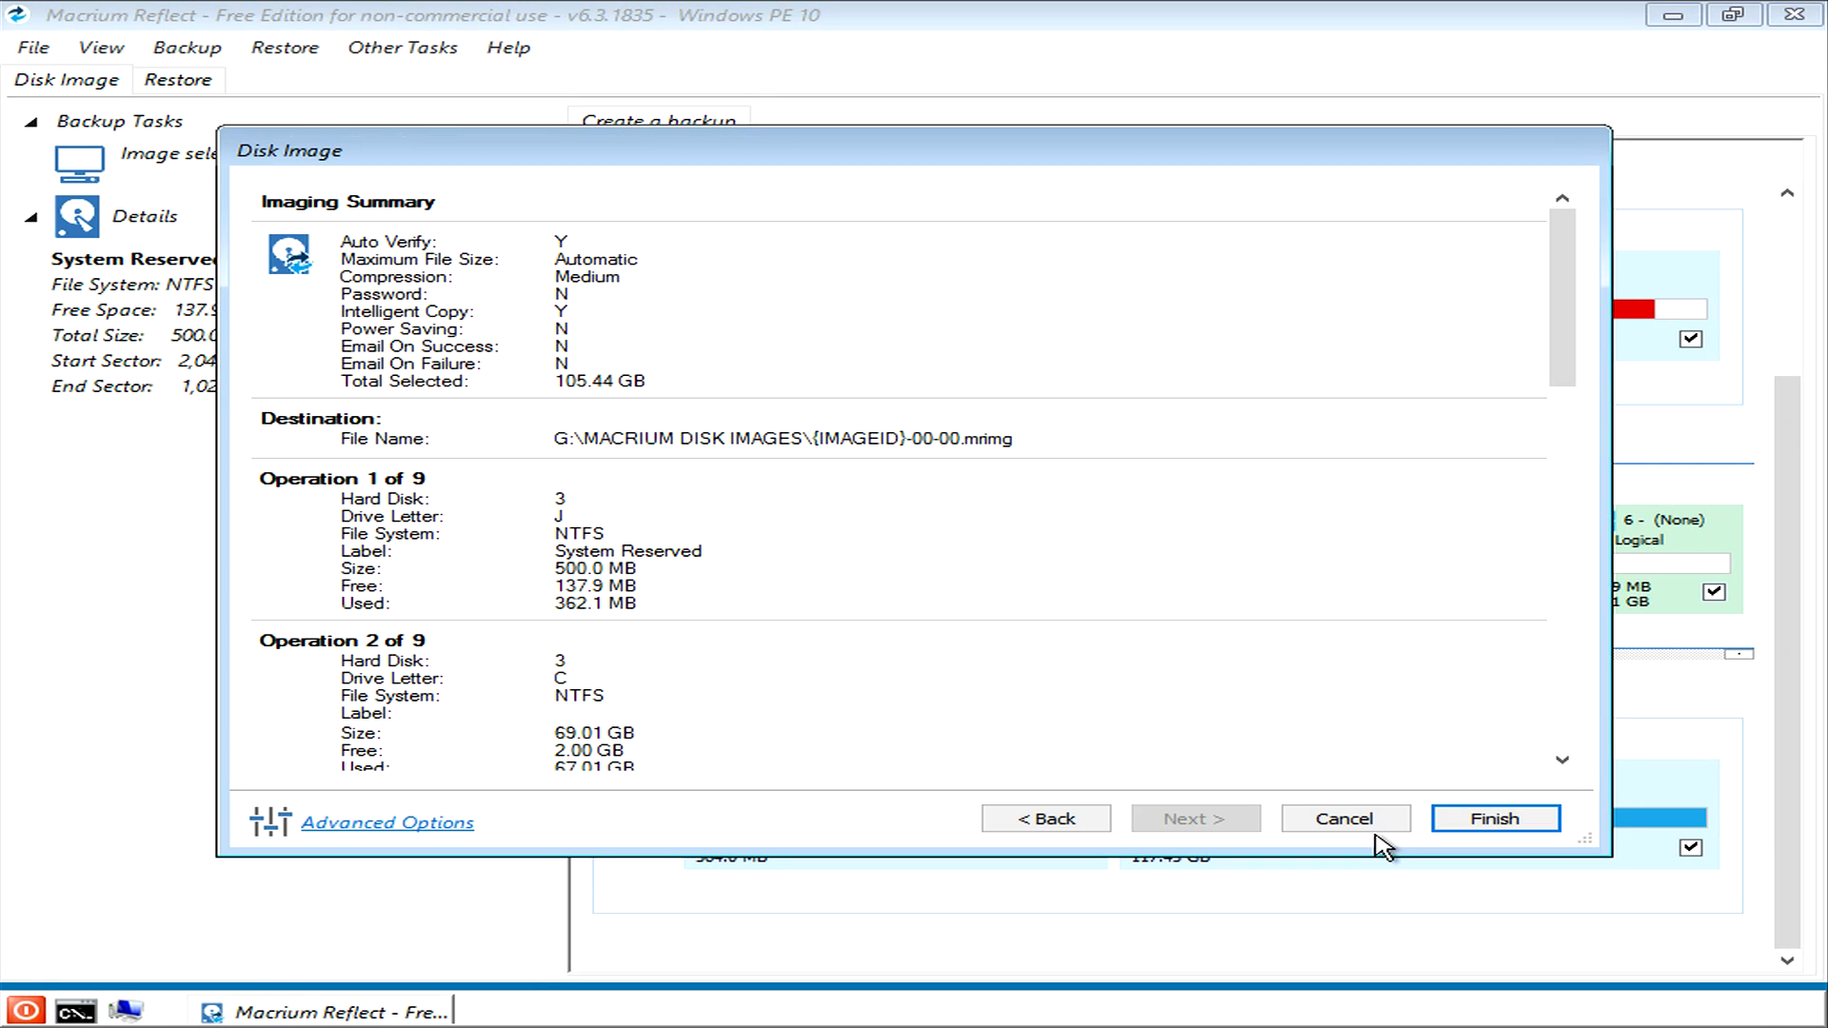
mouse_move(1496, 817)
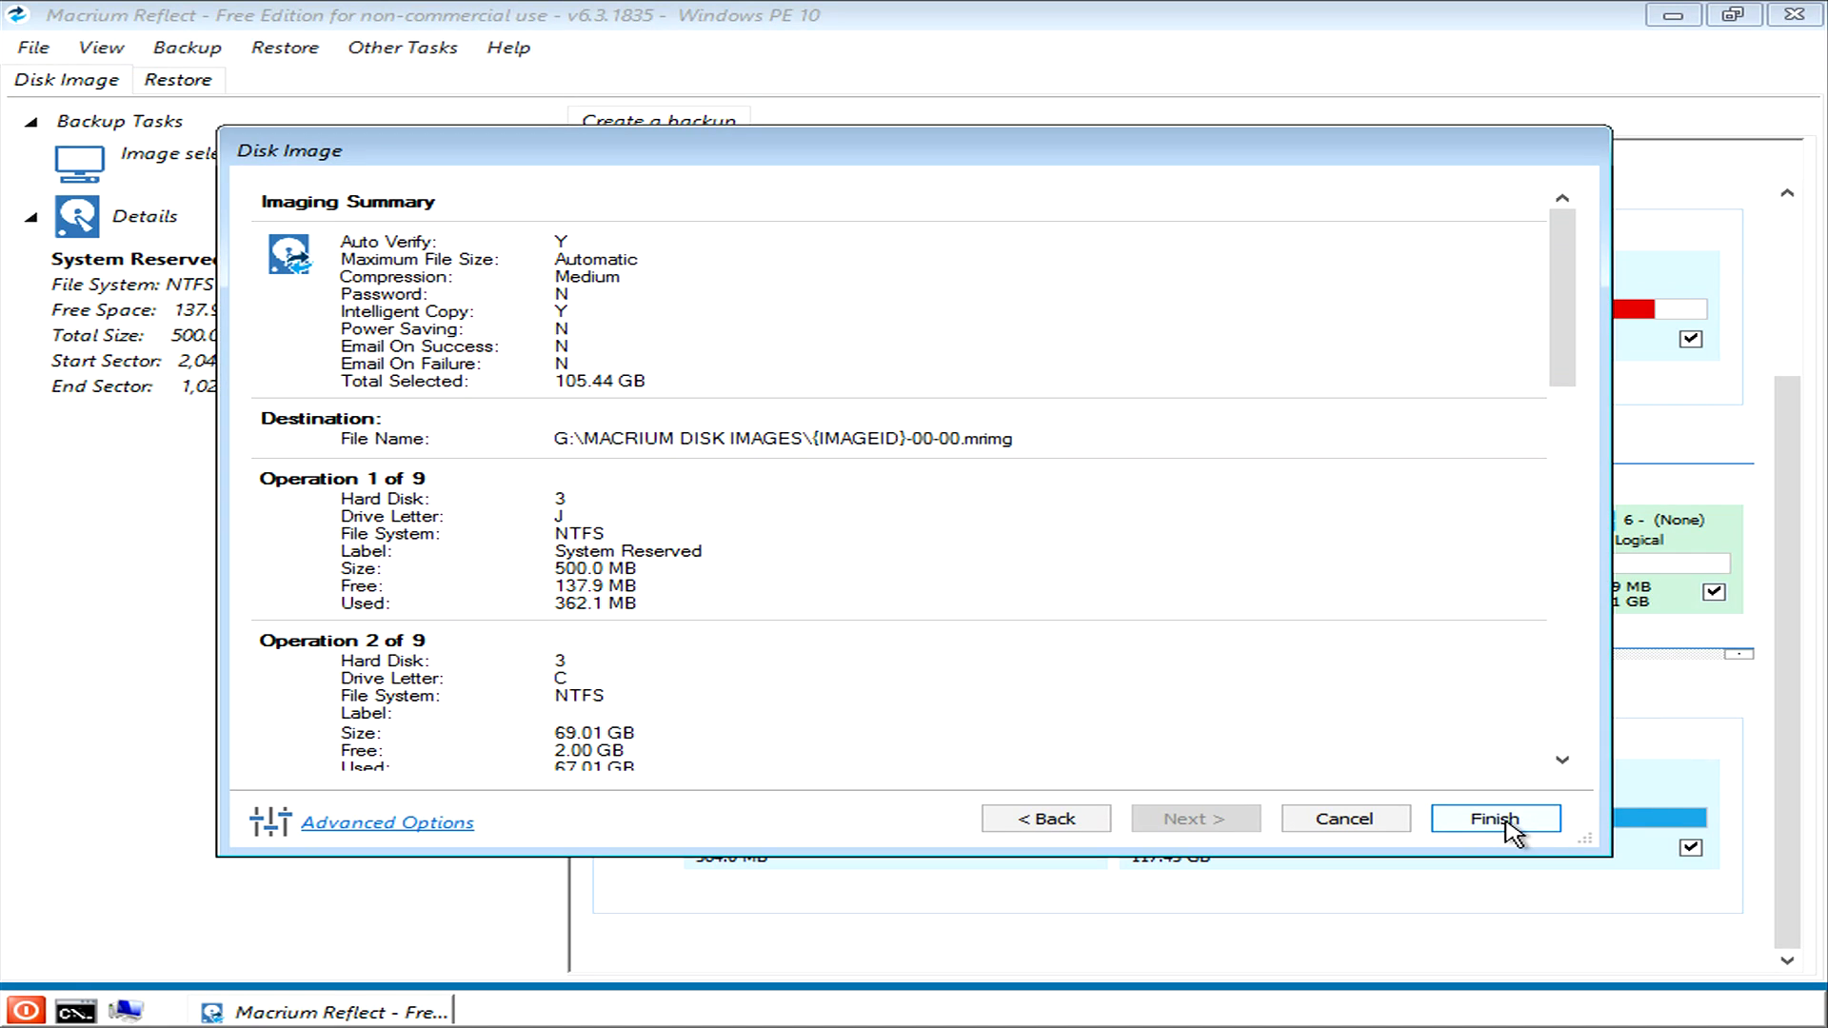
mouse_move(1209, 685)
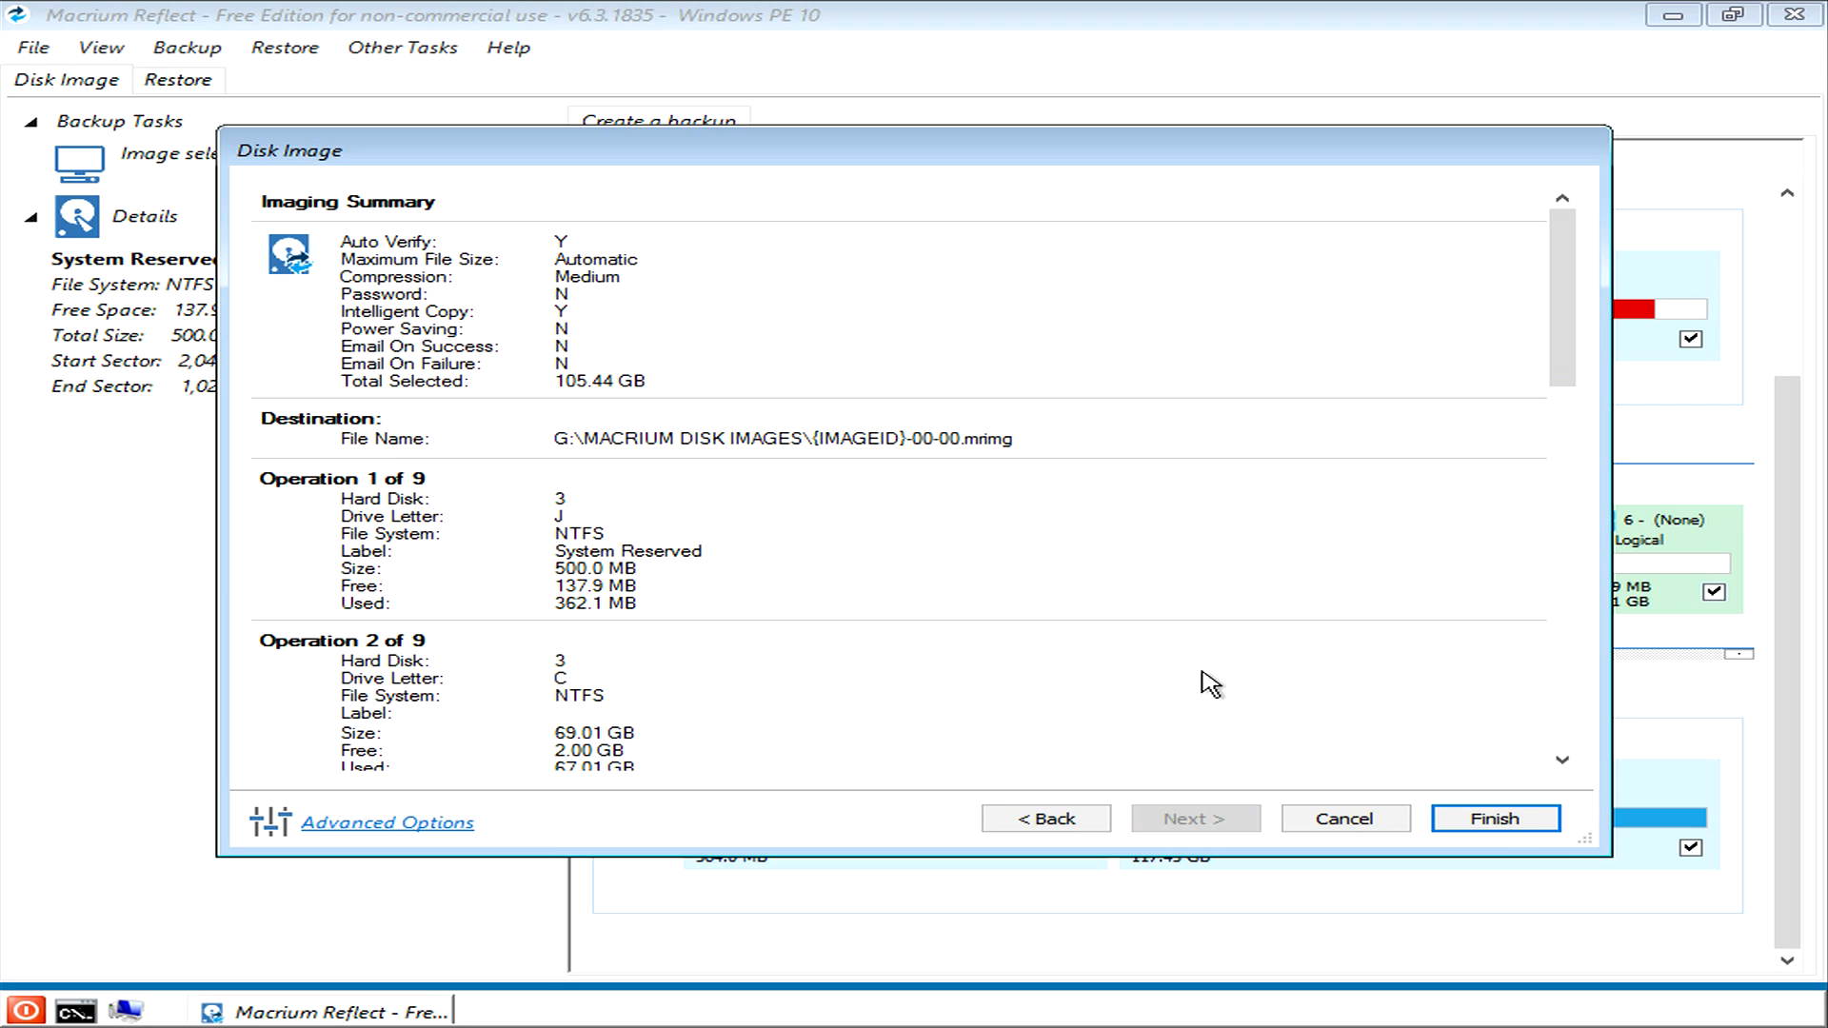